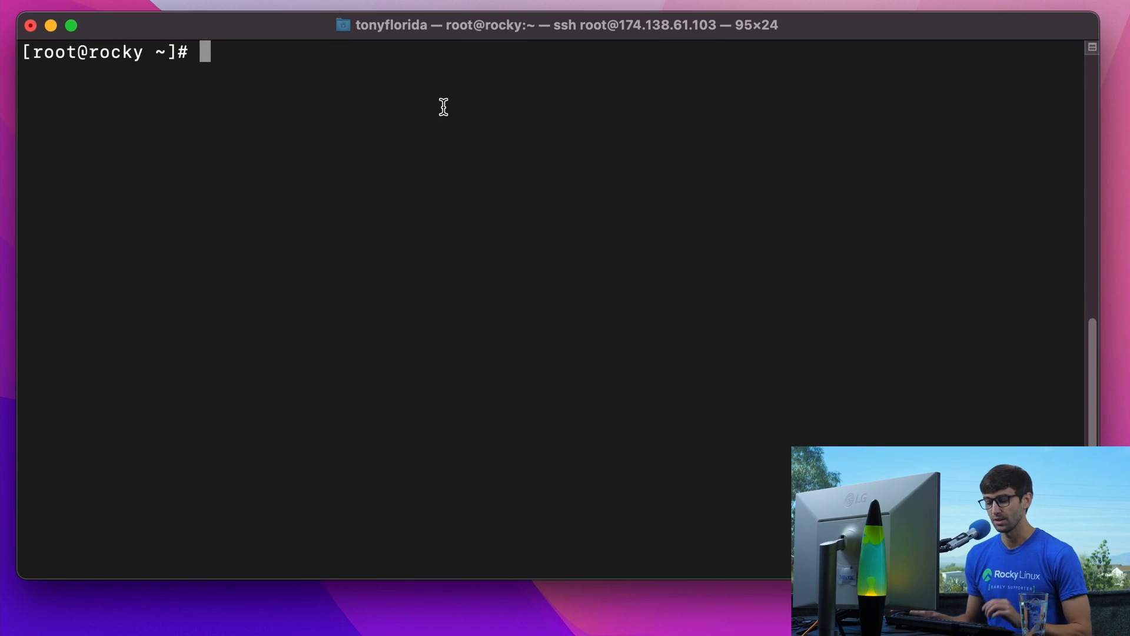
Print /etc/os-release to confirm the server runs Rocky Linux 8.5 (Green Obsidian).
text(cat /)
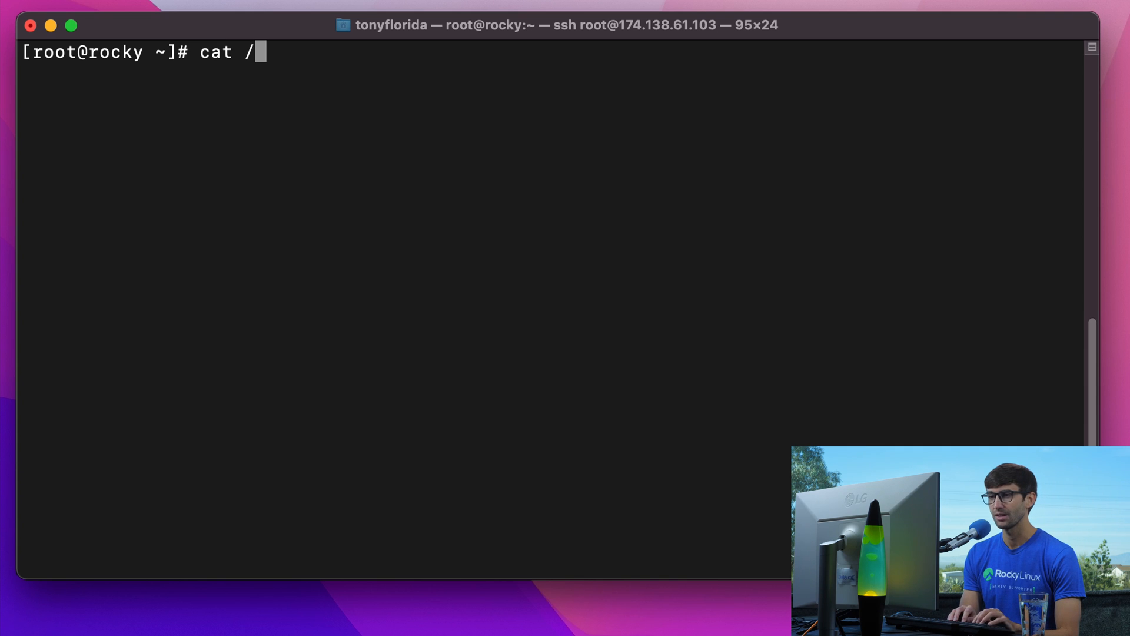
text(e)
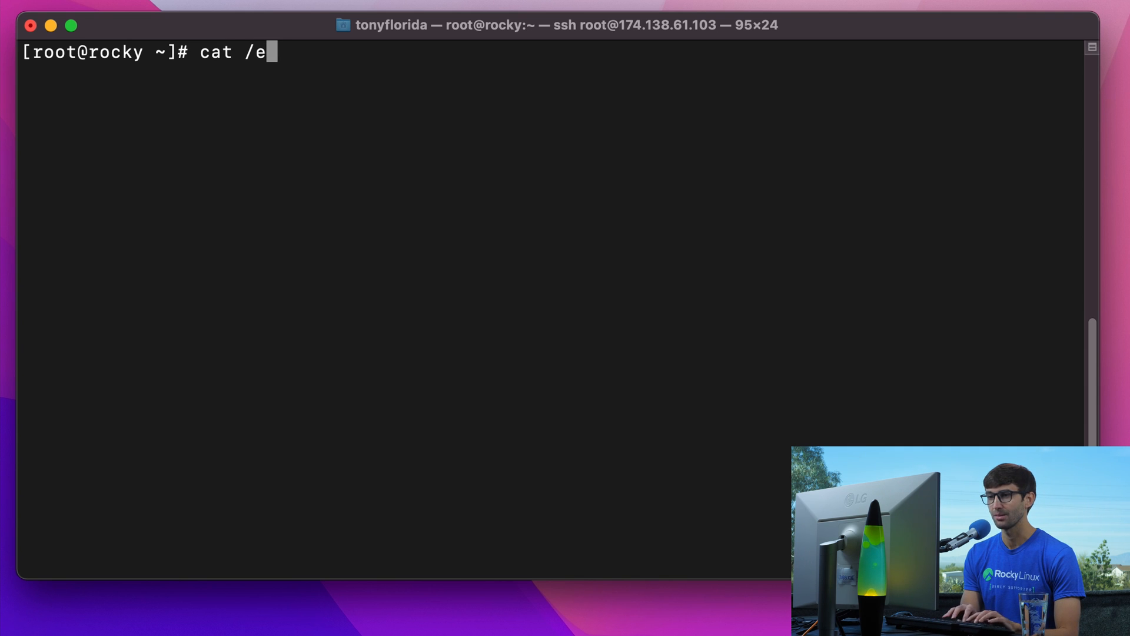
text(tc/os-)
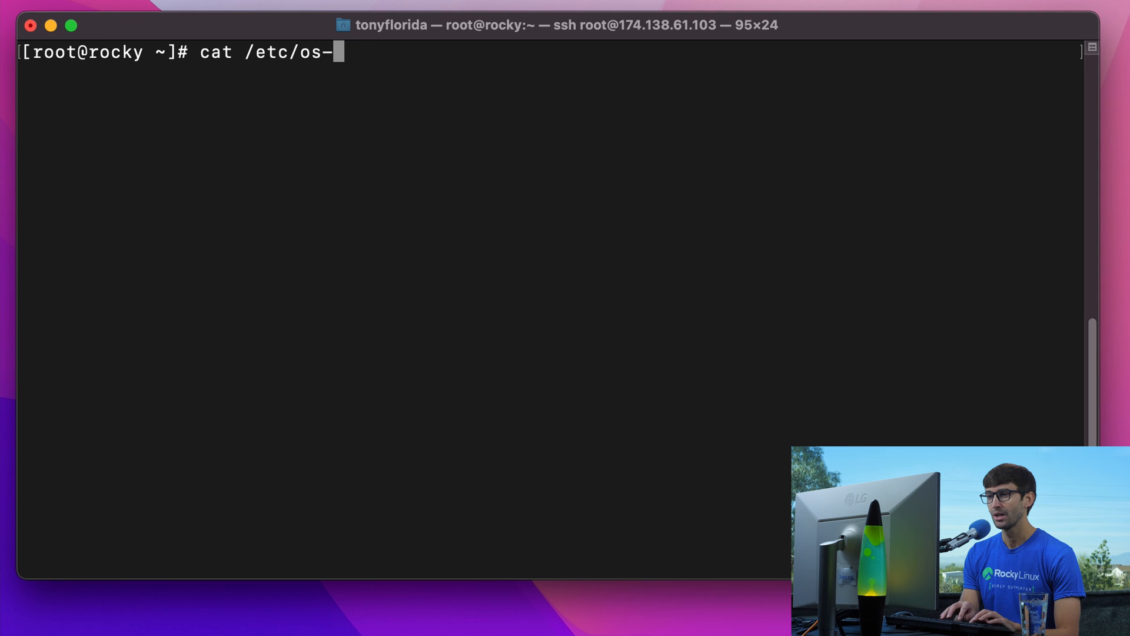
key(Return)
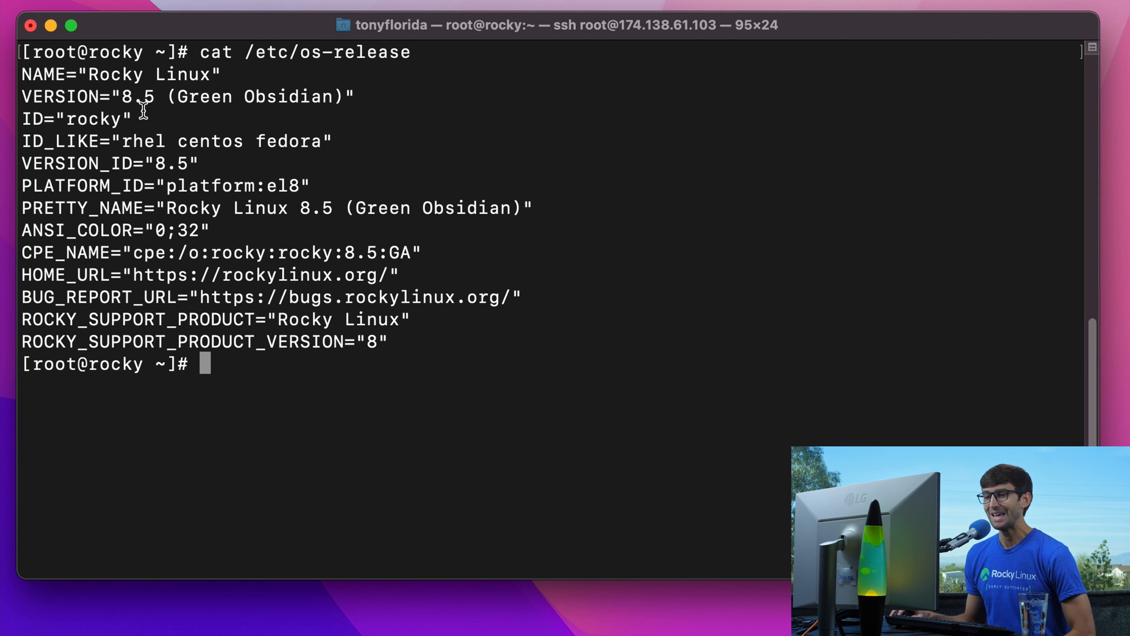
mouse_move(280, 173)
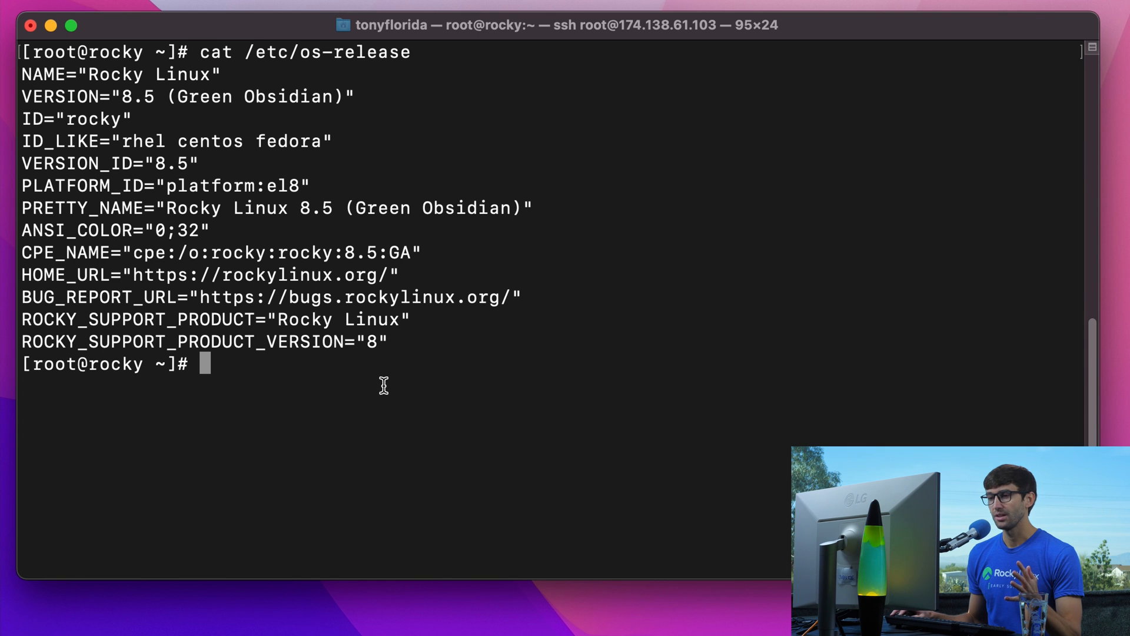
mouse_move(378, 386)
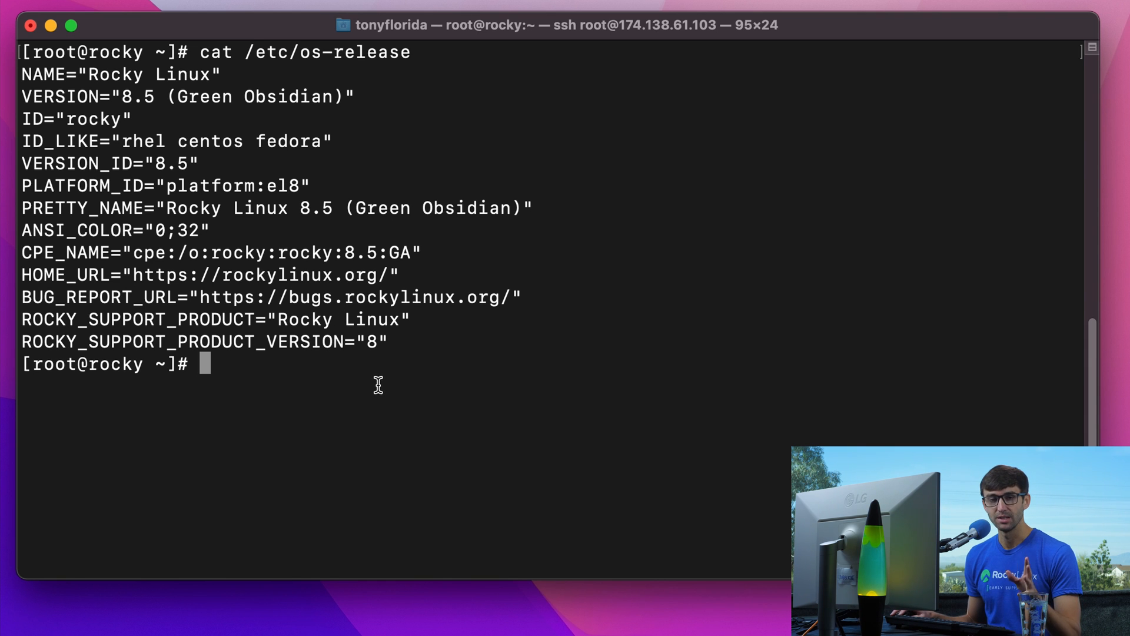
mouse_move(363, 383)
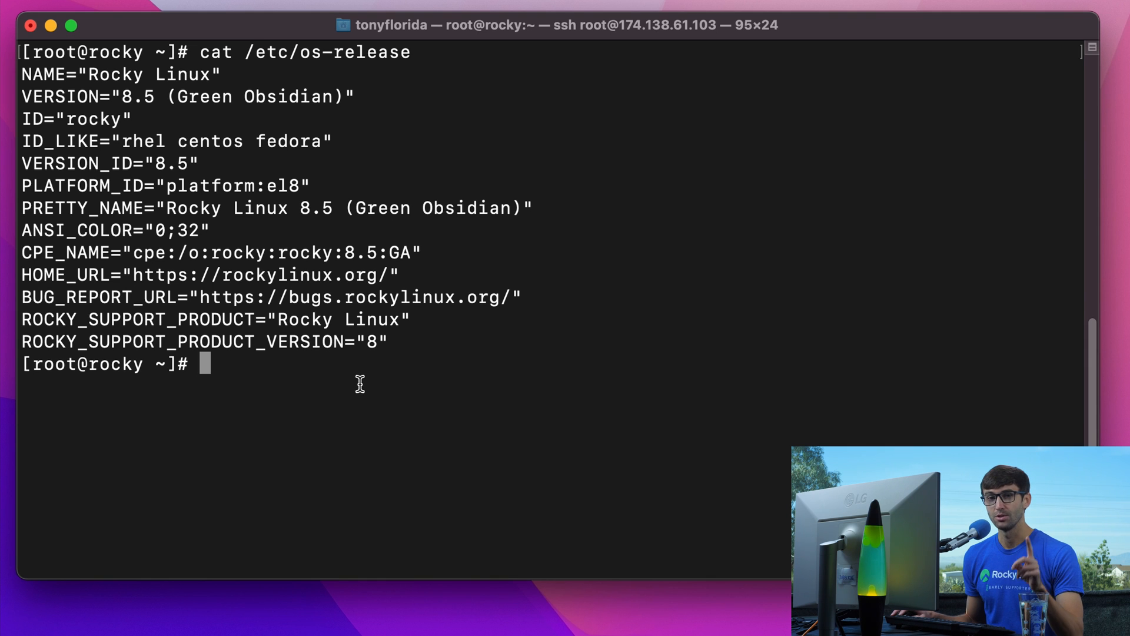
mouse_move(129, 203)
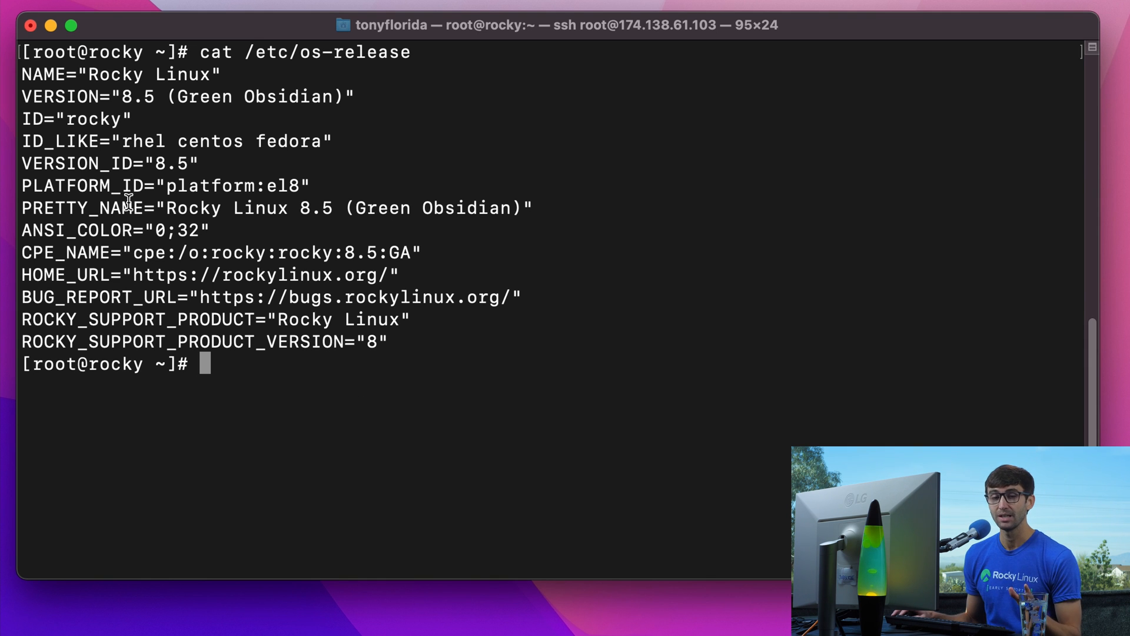
mouse_move(84, 274)
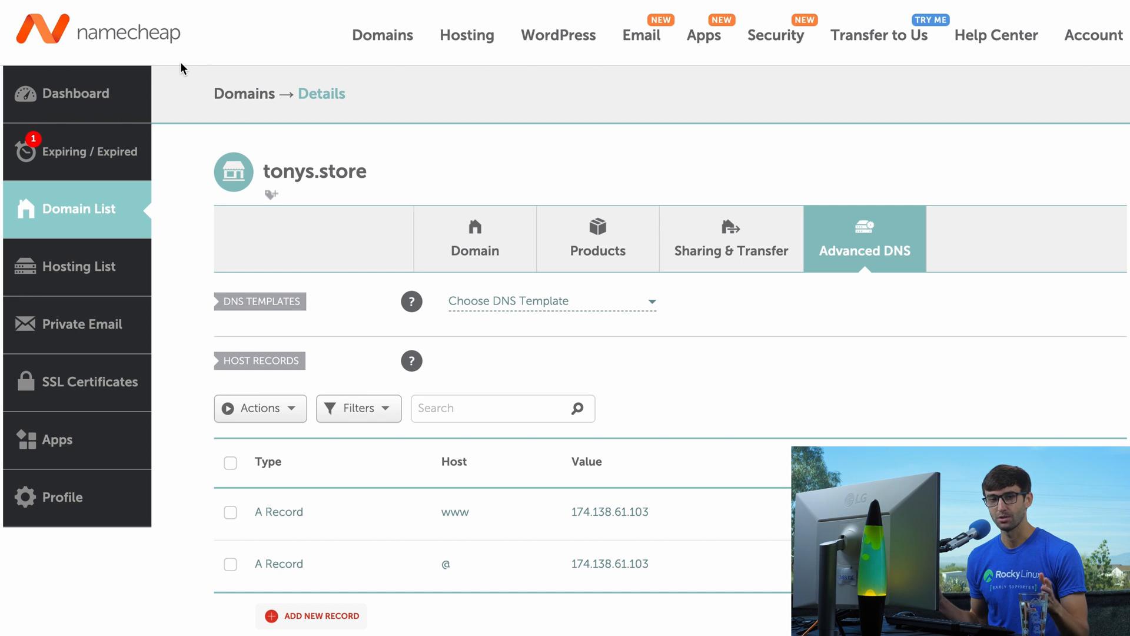
mouse_move(186, 74)
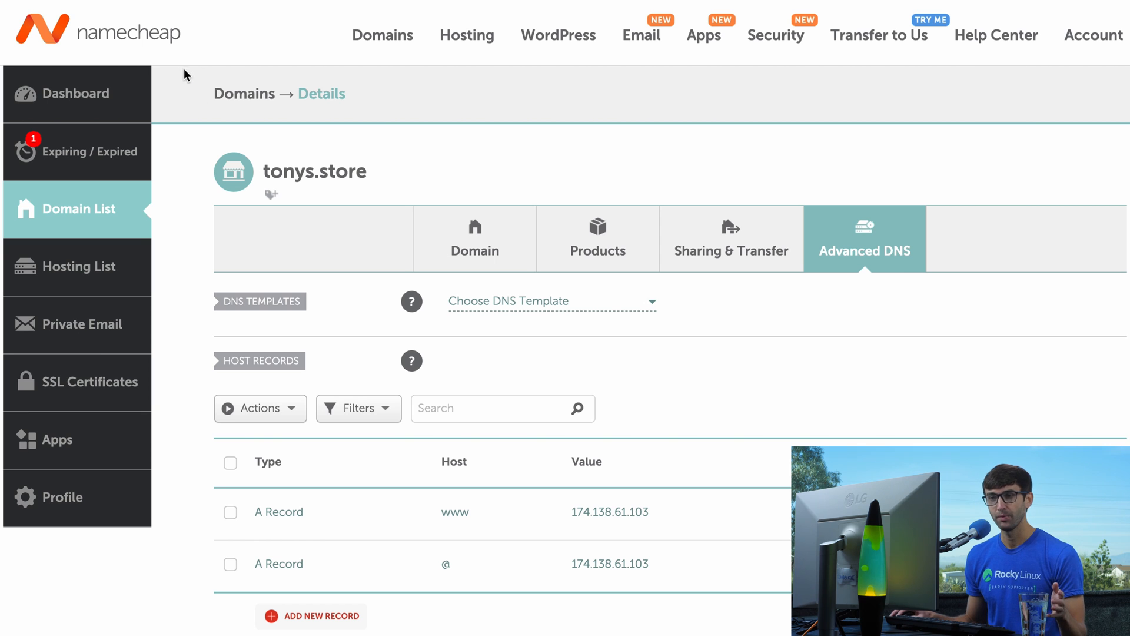
mouse_move(261, 140)
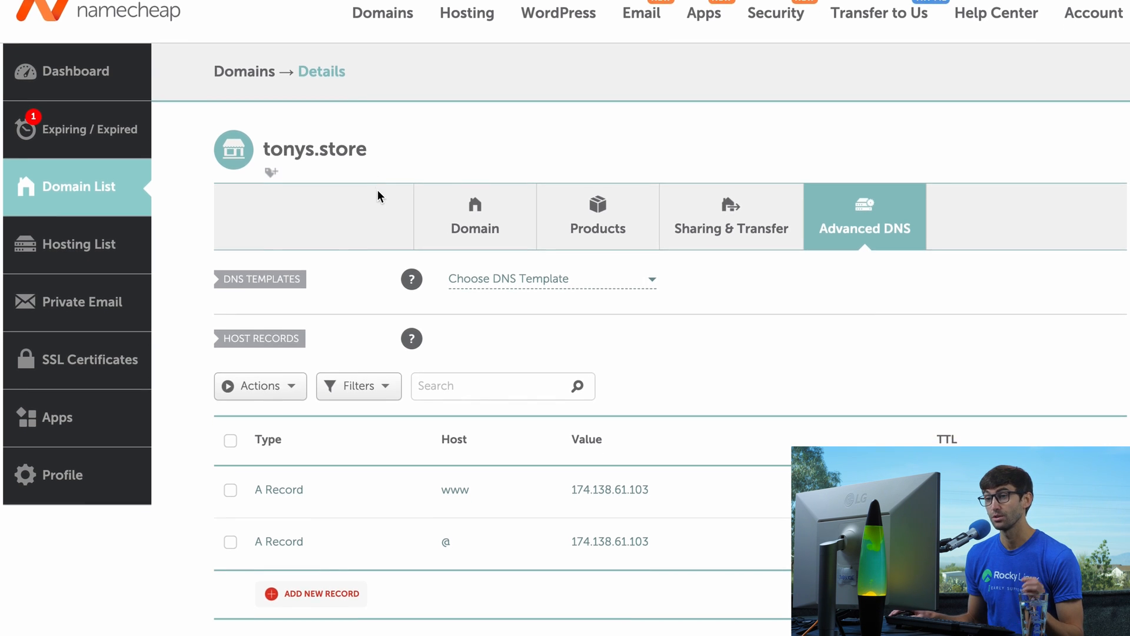
Scroll down to the www and @ A records pointing to 174.138.61.103.
scroll(down, 3)
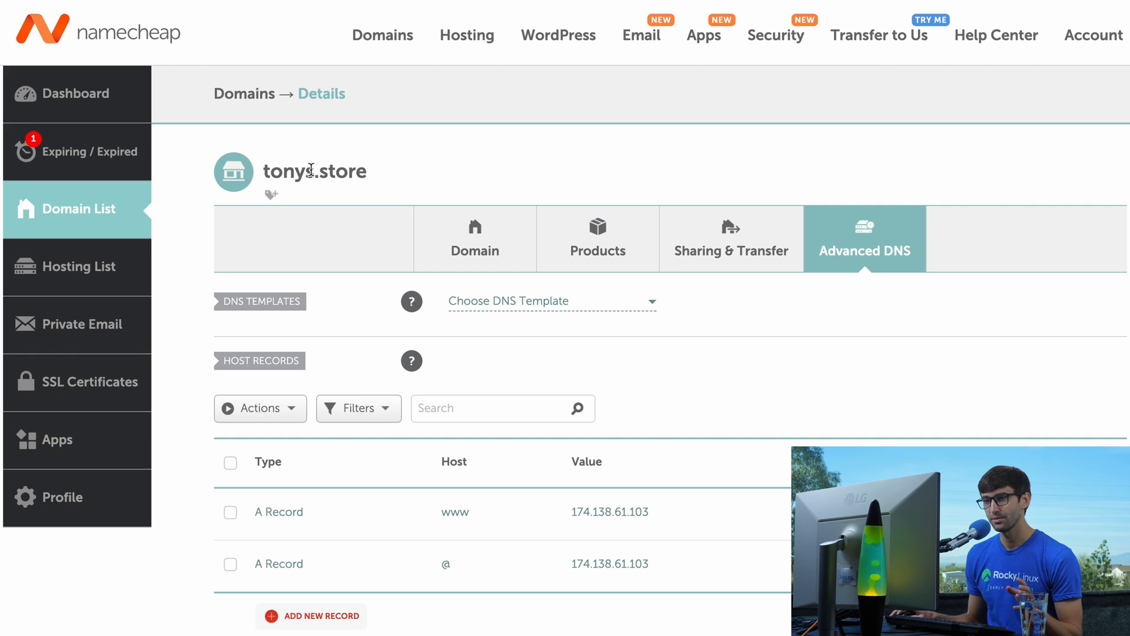
scroll(down, 3)
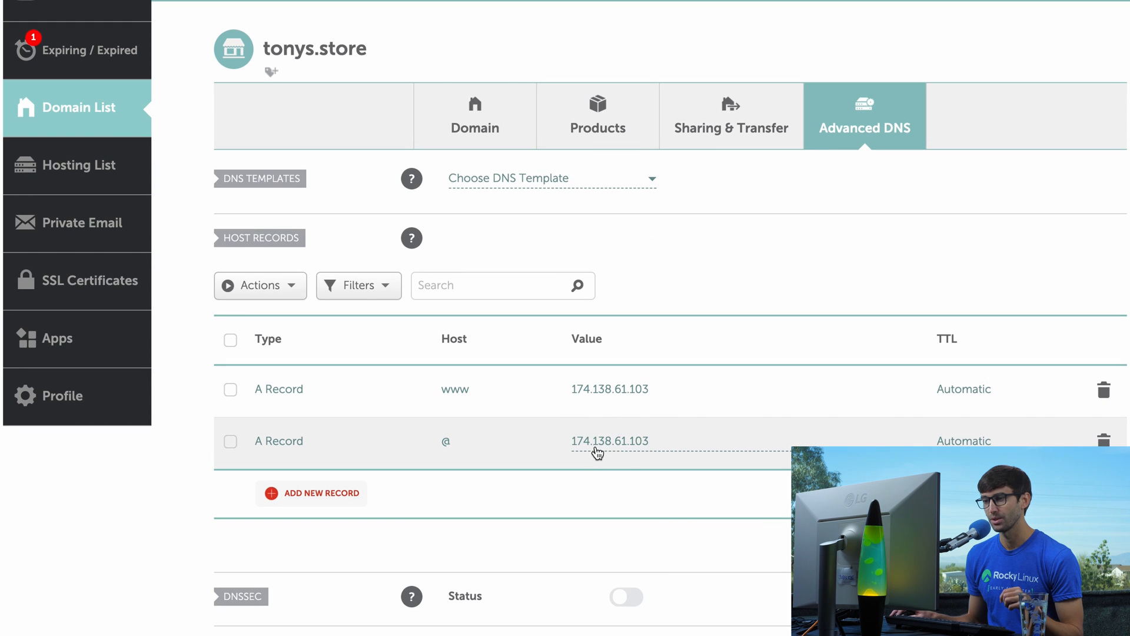
mouse_move(624, 458)
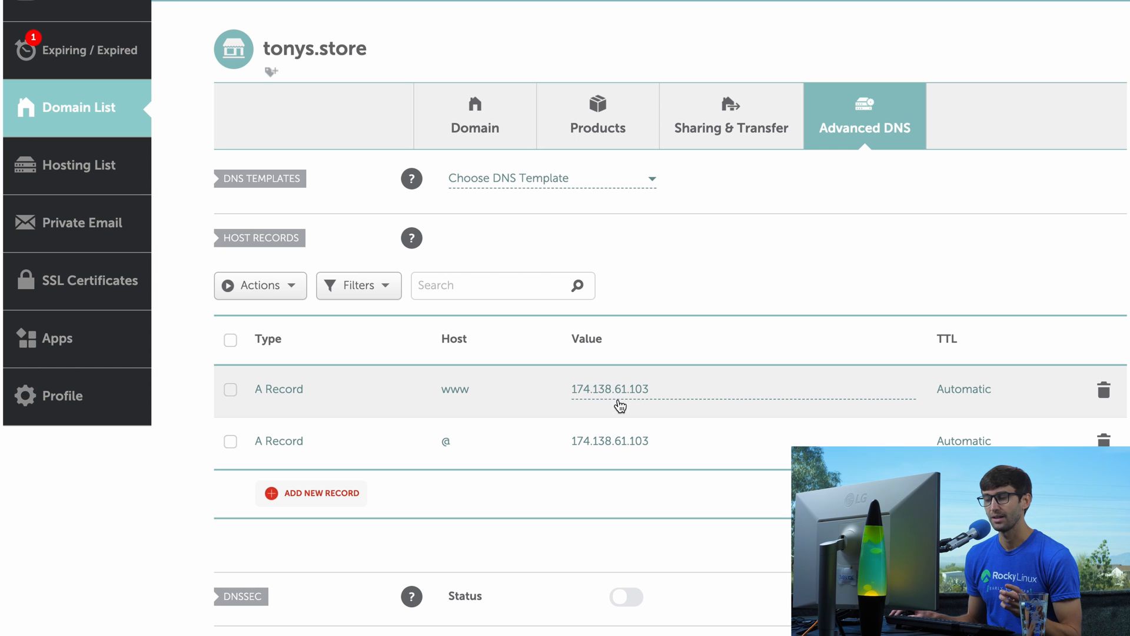
mouse_move(624, 410)
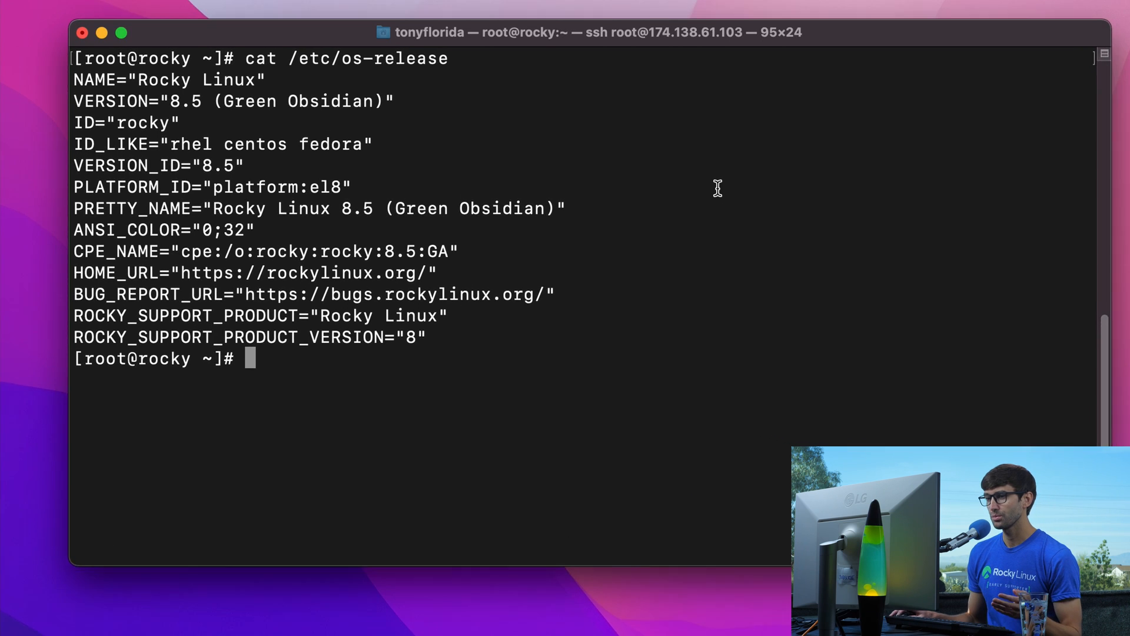
In /var/www, download latest.tar.gz from wordpress.org as wordpress.tar.gz with curl.
text(cd /)
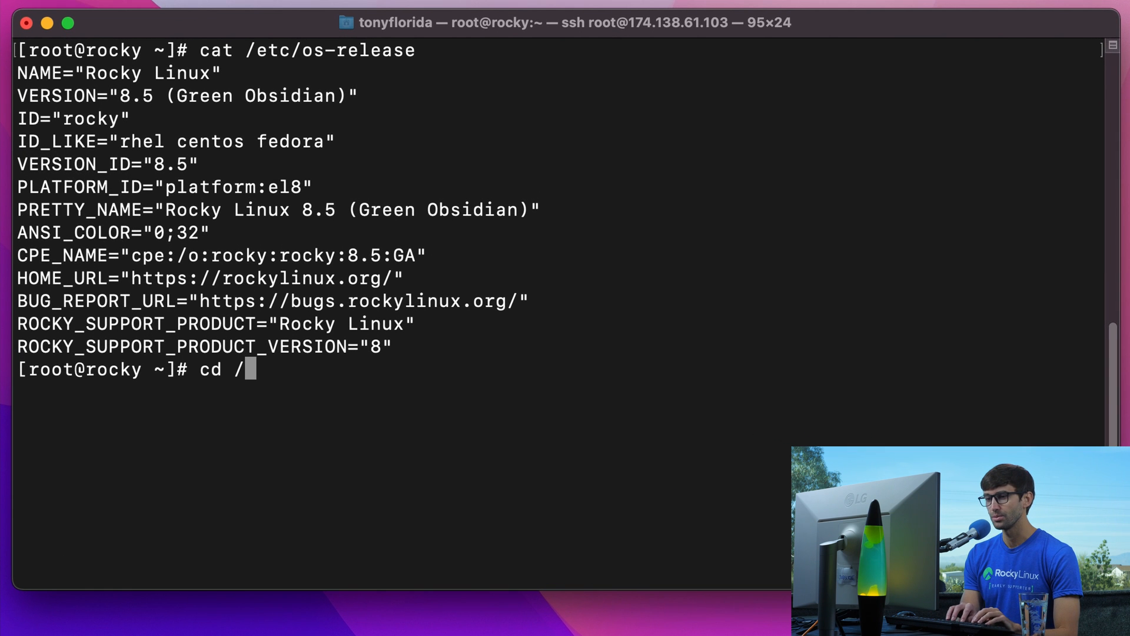
text(var/www/)
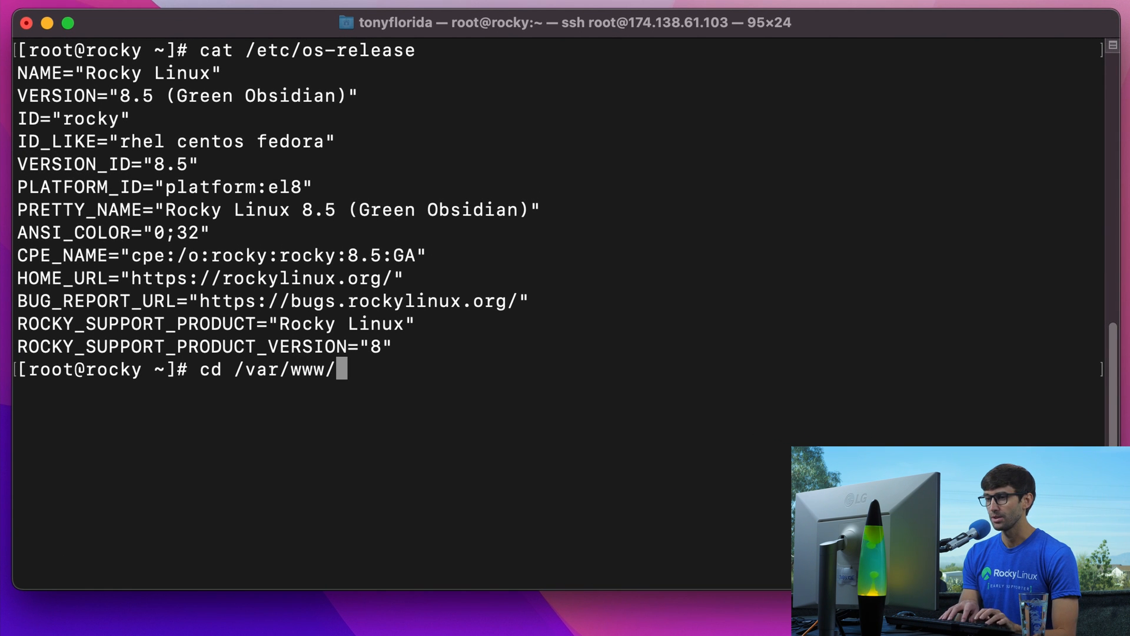
text(ls)
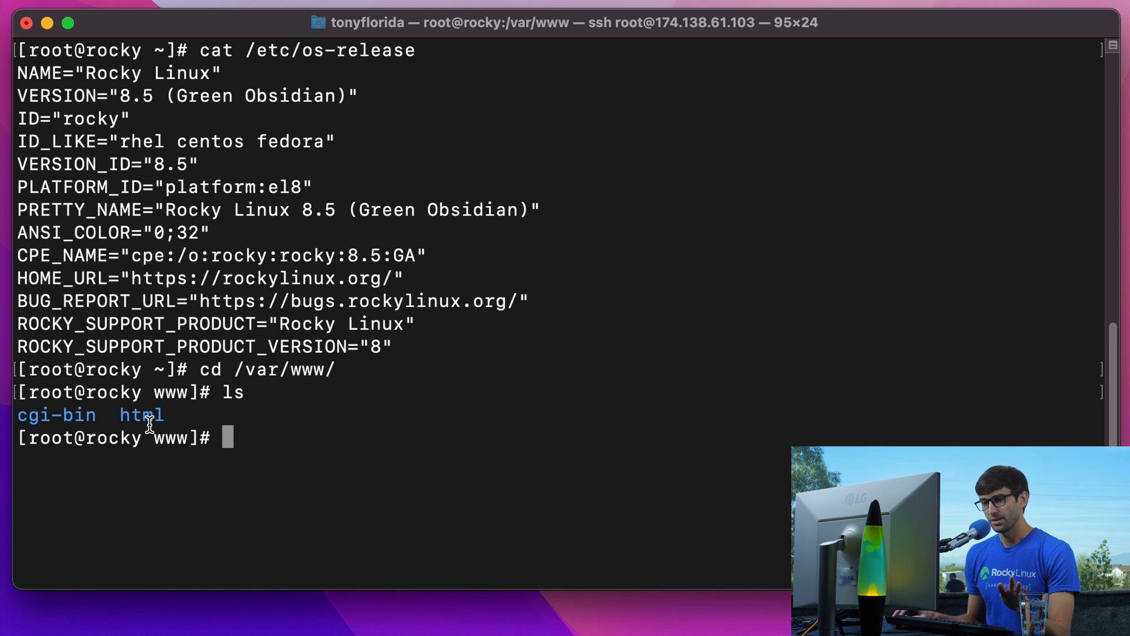
mouse_move(310, 445)
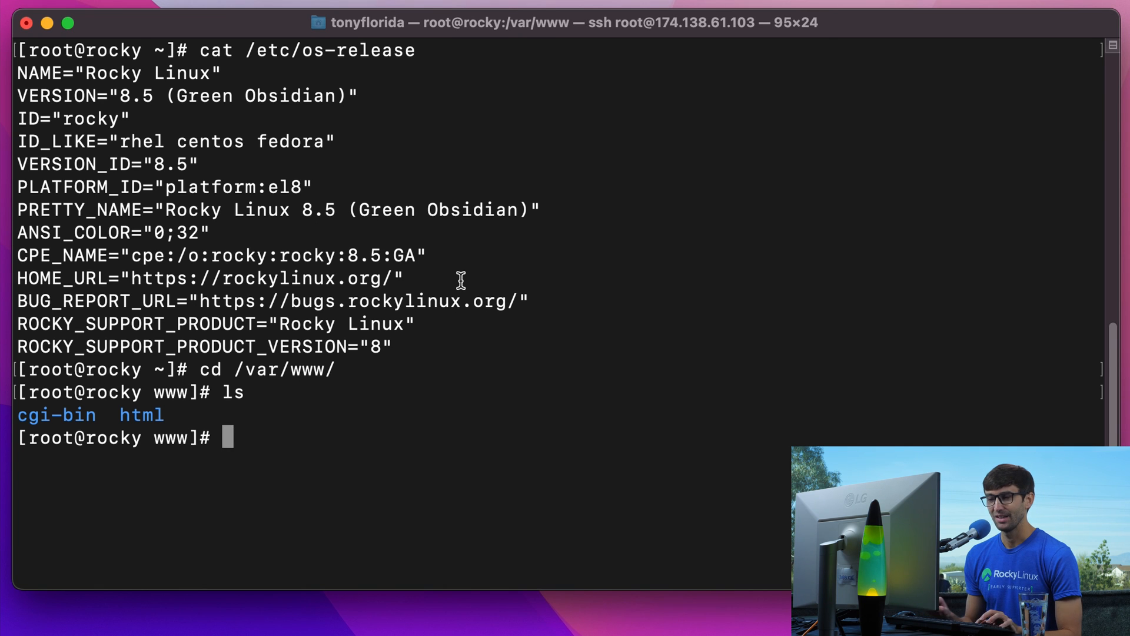
text(curl https://wordpress.org/latest.tar.gz --output wordpress.tar.gz)
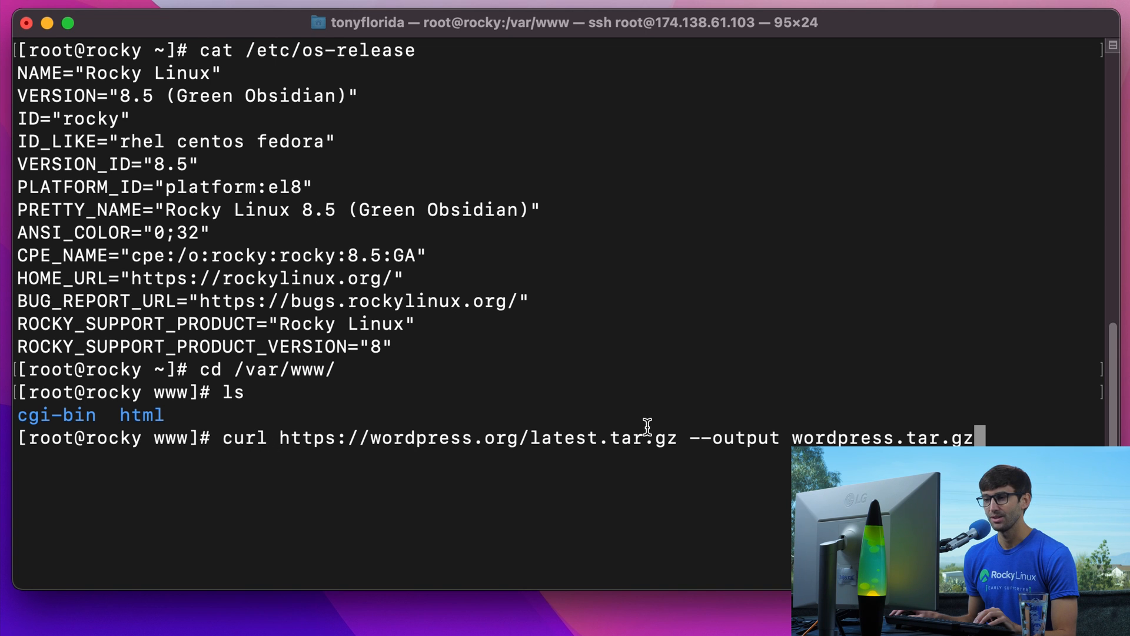
double_click(603, 437)
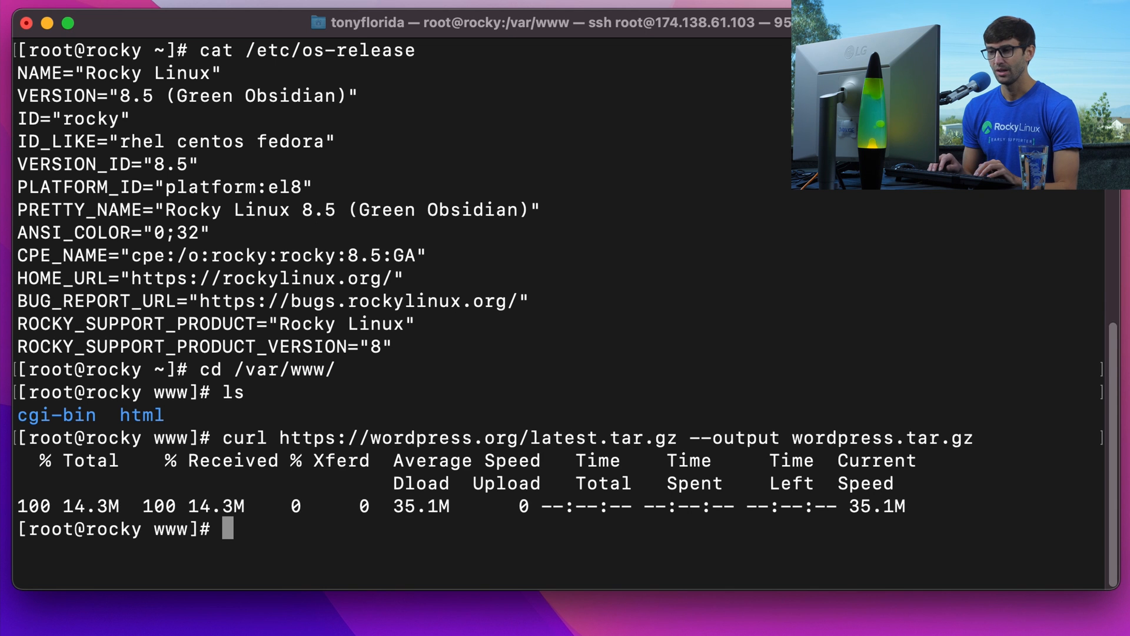
text(ls)
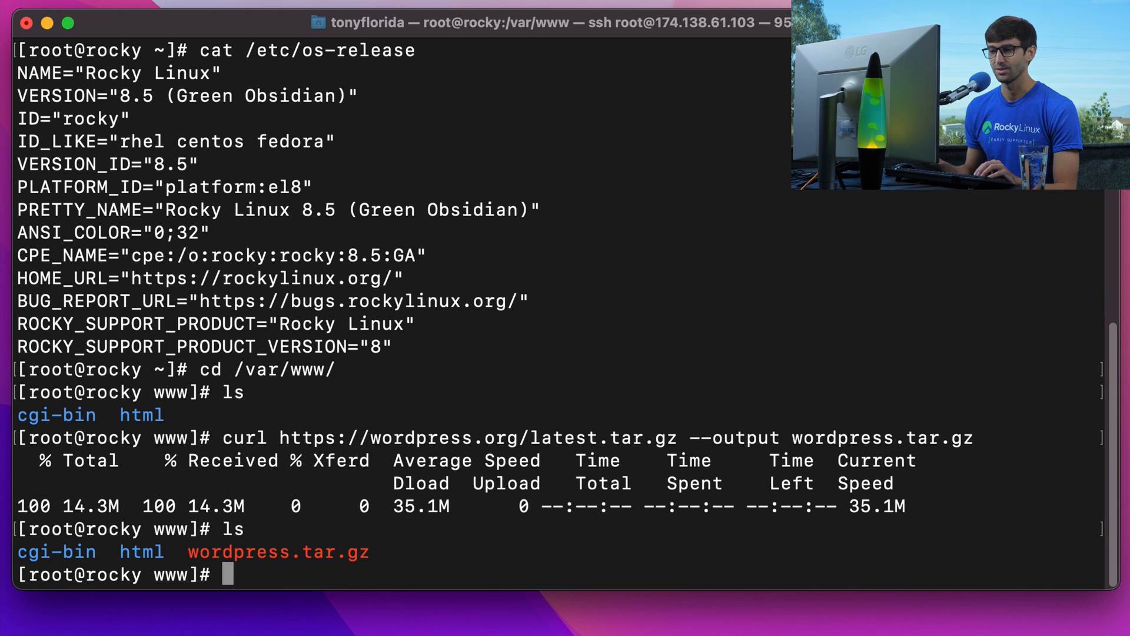
Extract wordpress.tar.gz with tar xf.
double_click(278, 552)
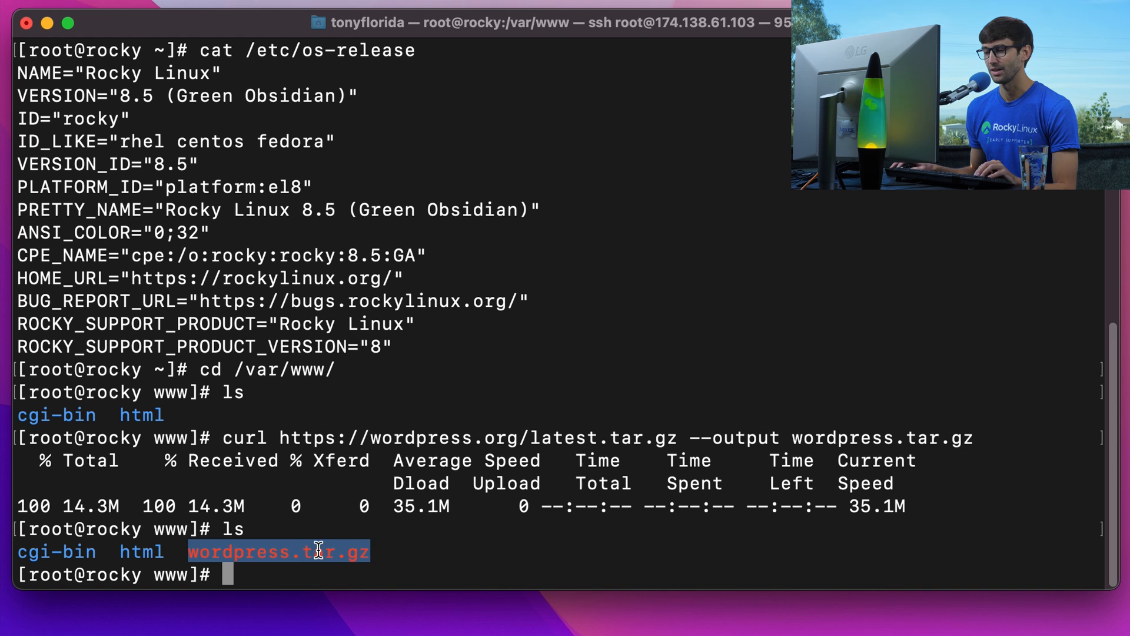
text(t)
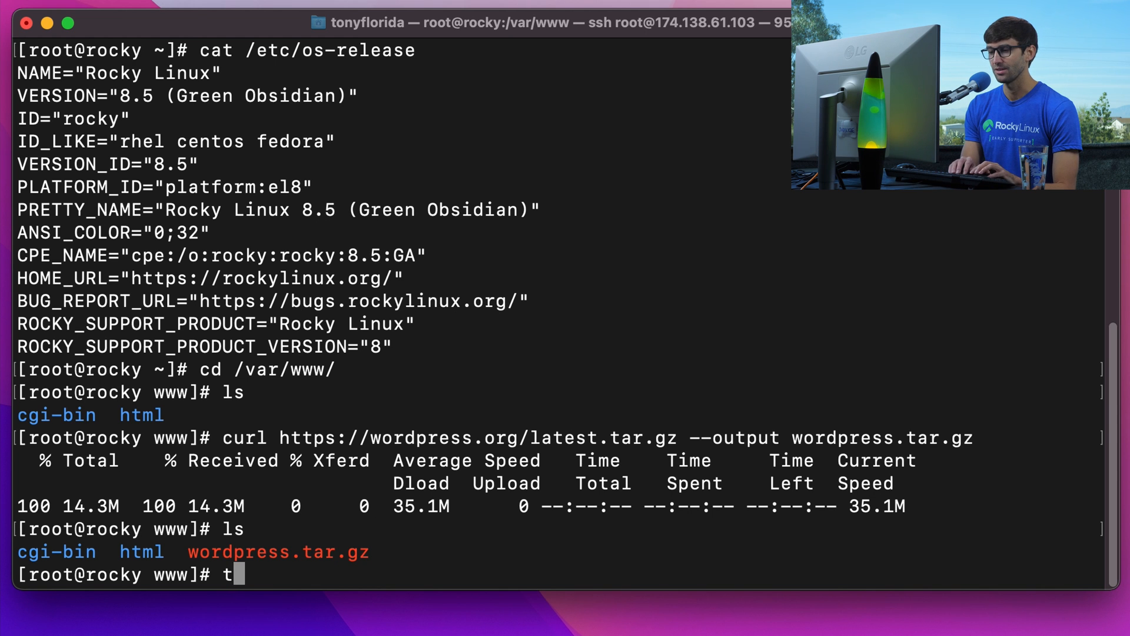
text(ar x)
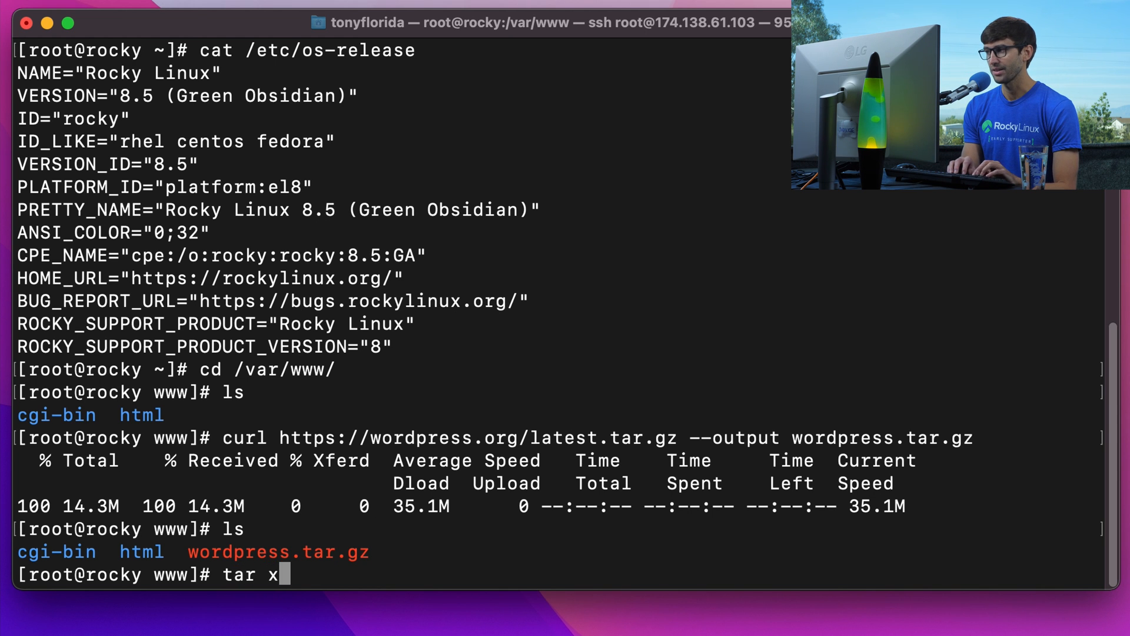
text(f wordpress.tar.gz)
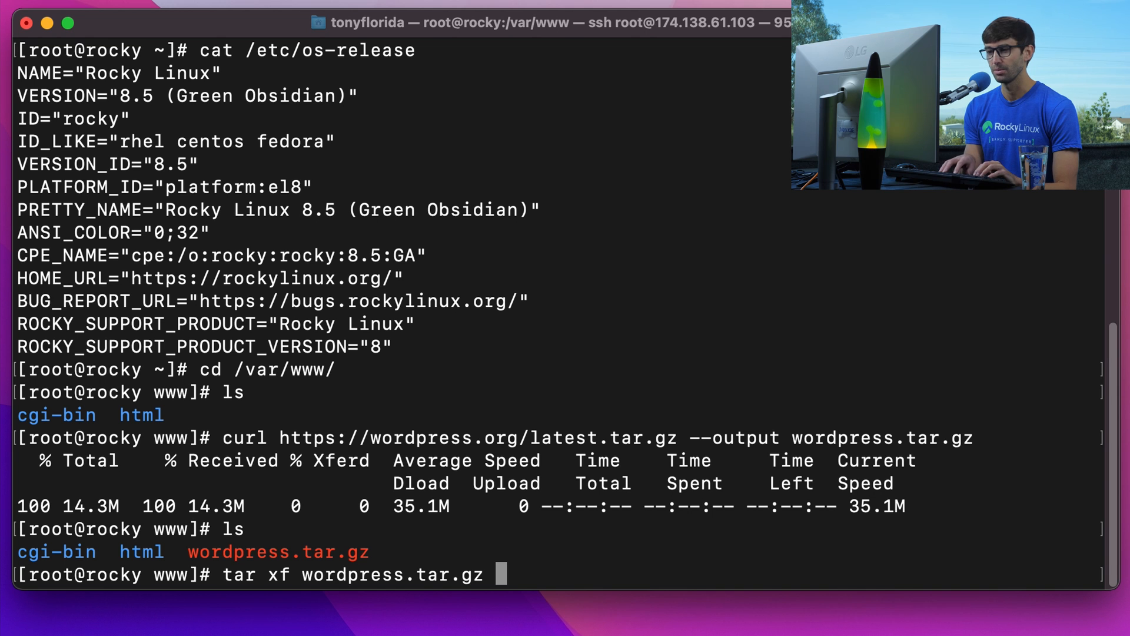
key(Return)
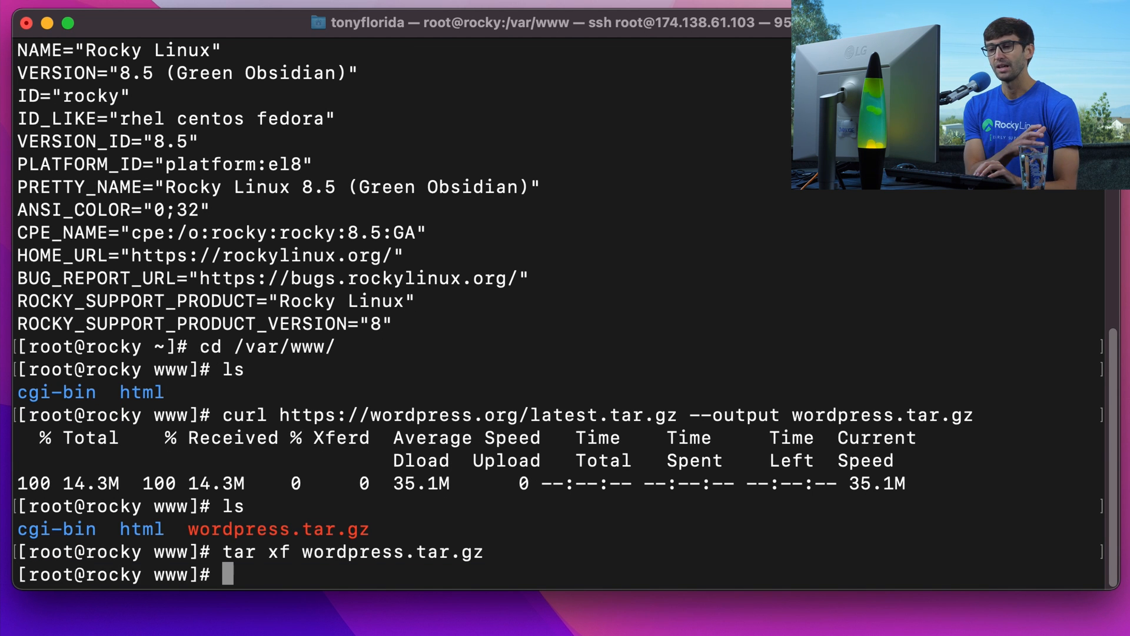
Remove wordpress.tar.gz, confirming with y, then list /var/www with ls -la.
text(ls)
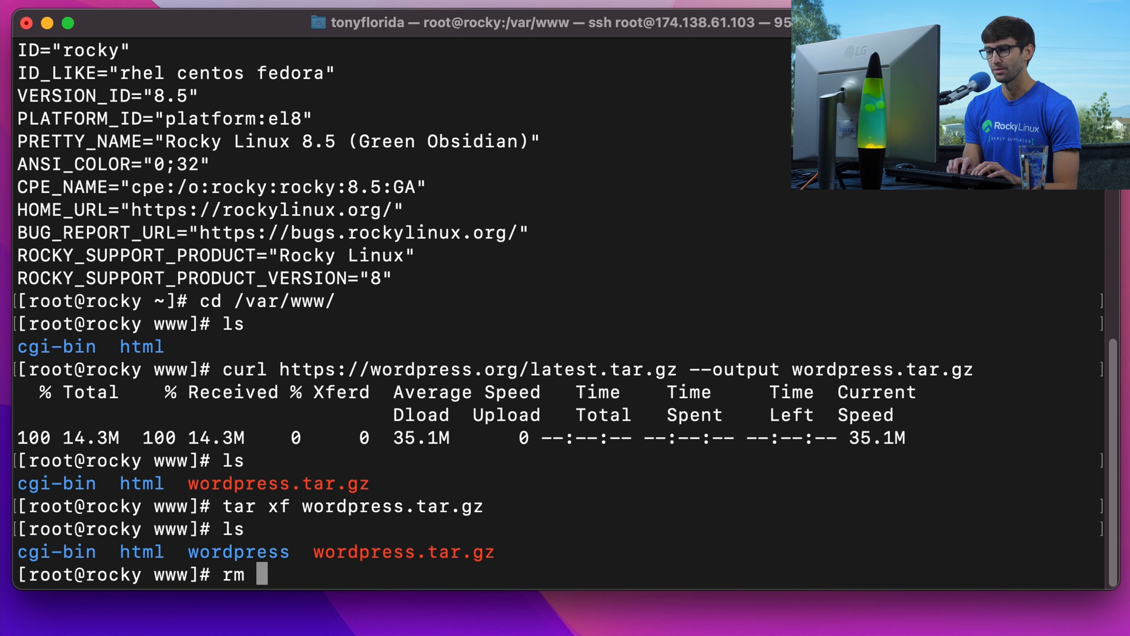
text(wordpress.tar.gz)
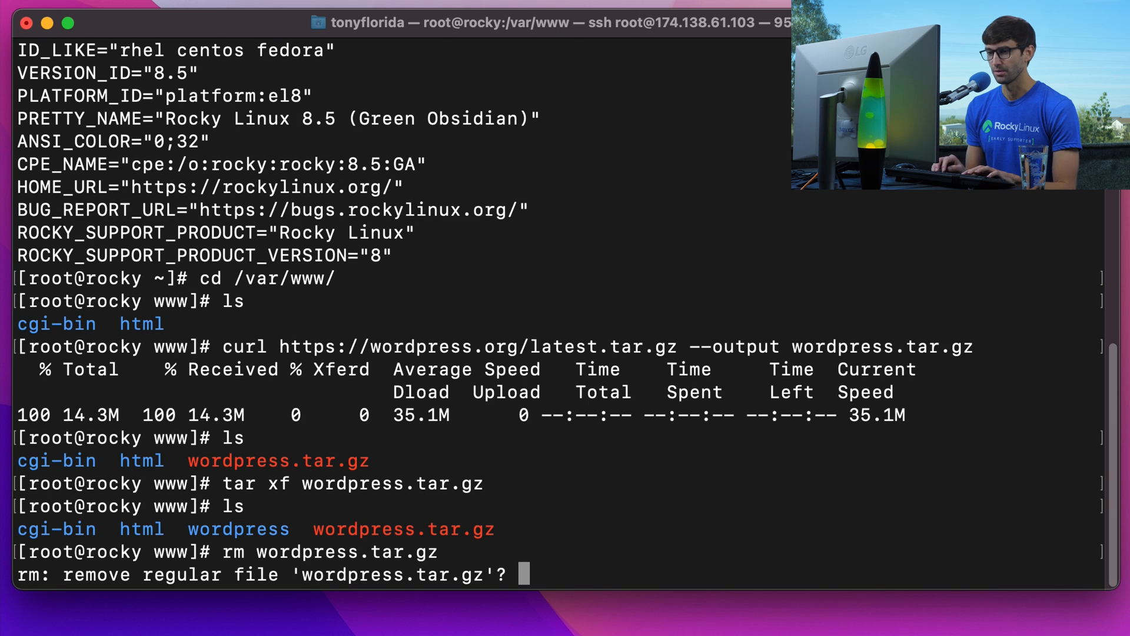
text(y)
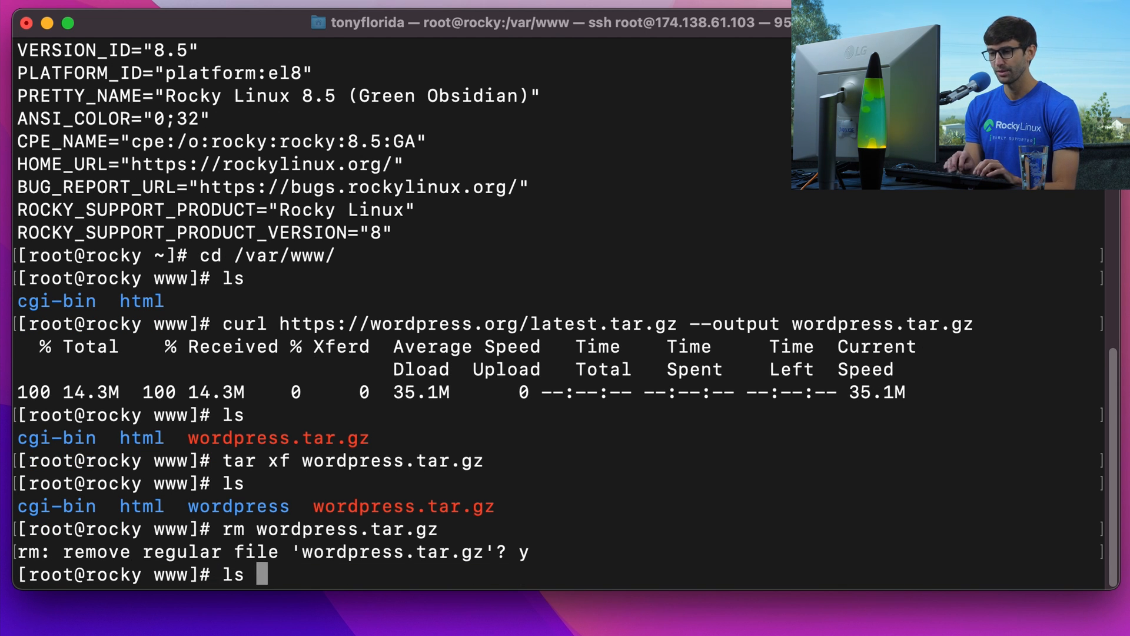
text(ls -la)
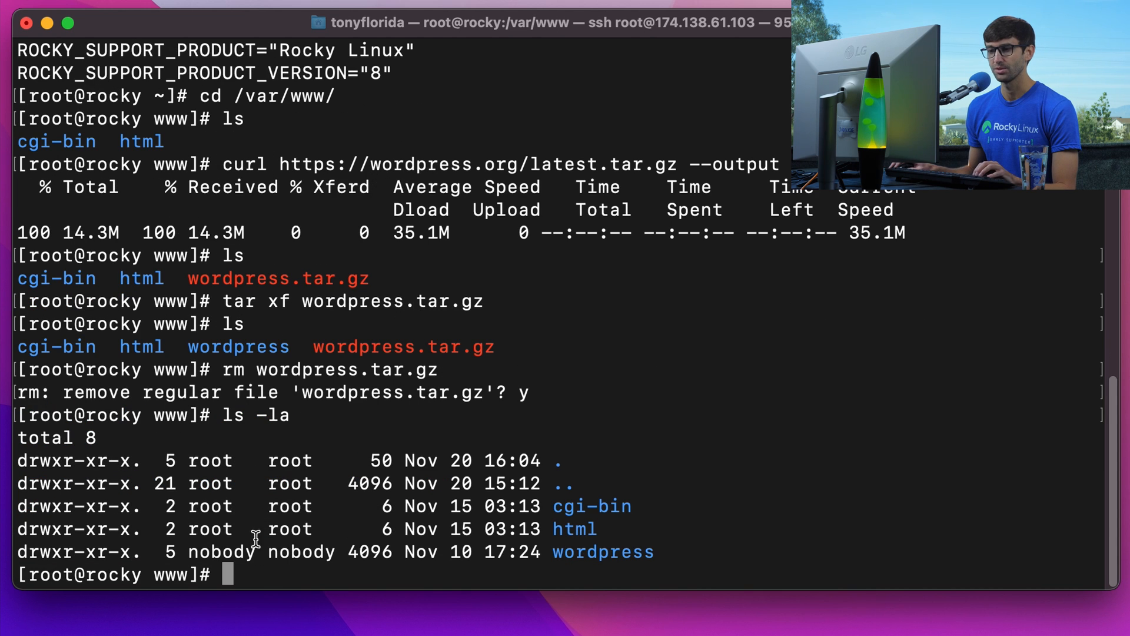
drag(189, 551, 333, 552)
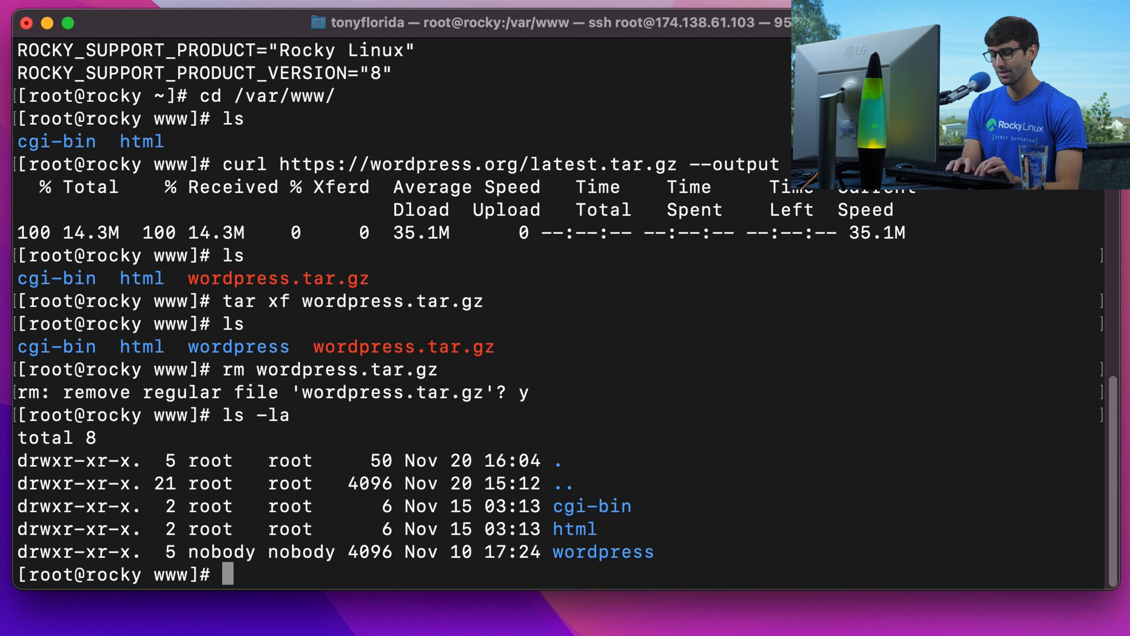
Run chown -R nginx:nginx on wordpress/ and check nginx is the listed owner.
text(chown -R n)
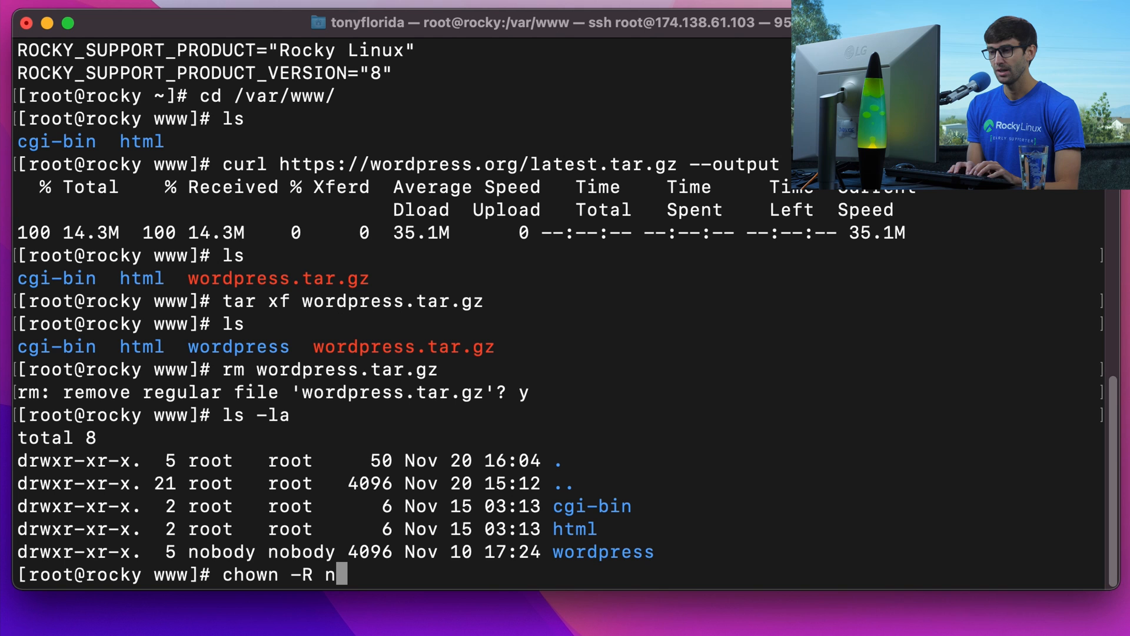
text(ginx)
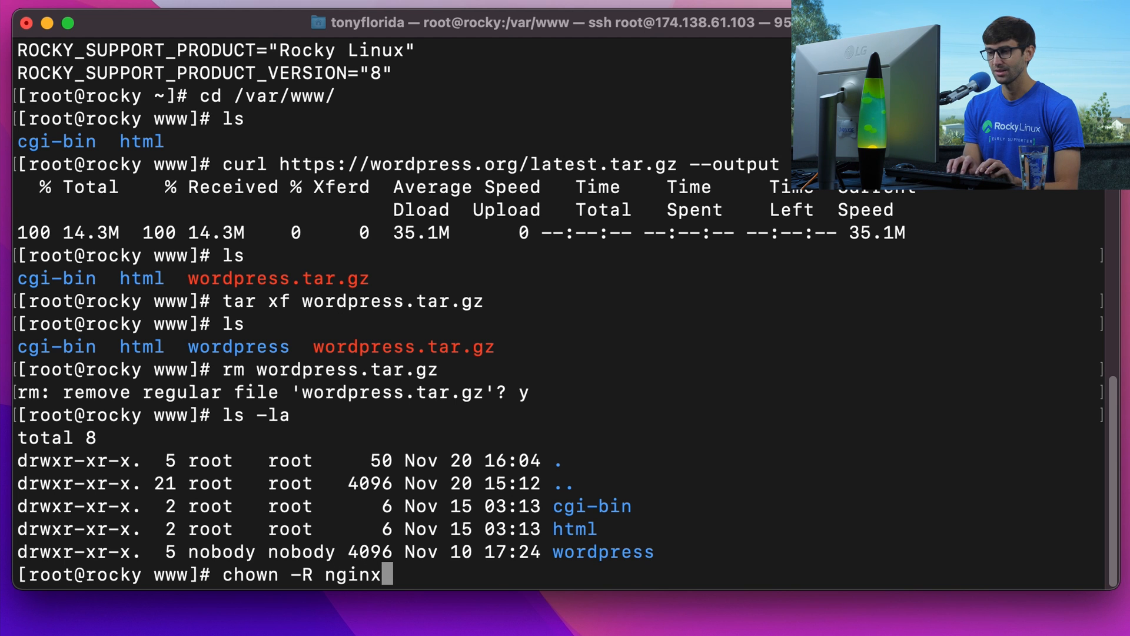
text(:nginx)
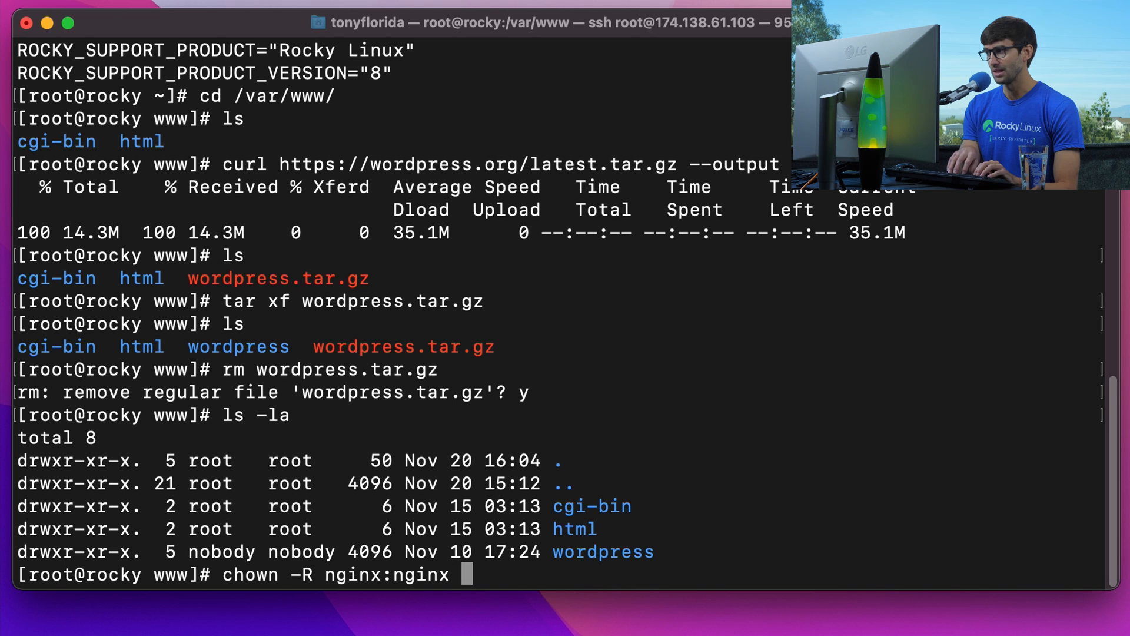
text(wordpress/)
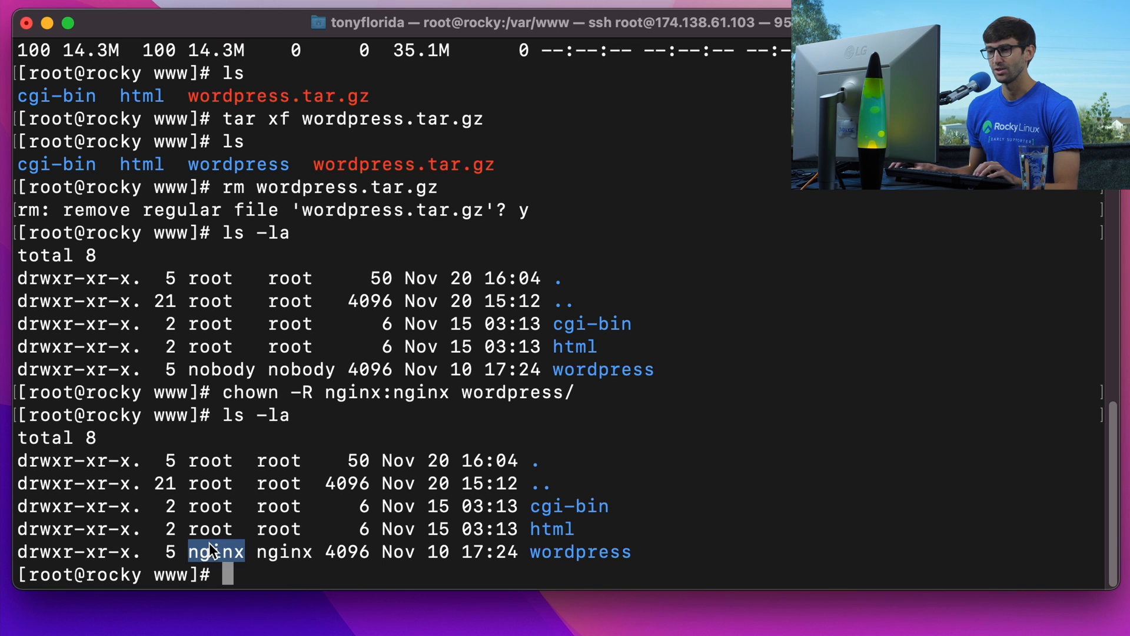
double_click(284, 551)
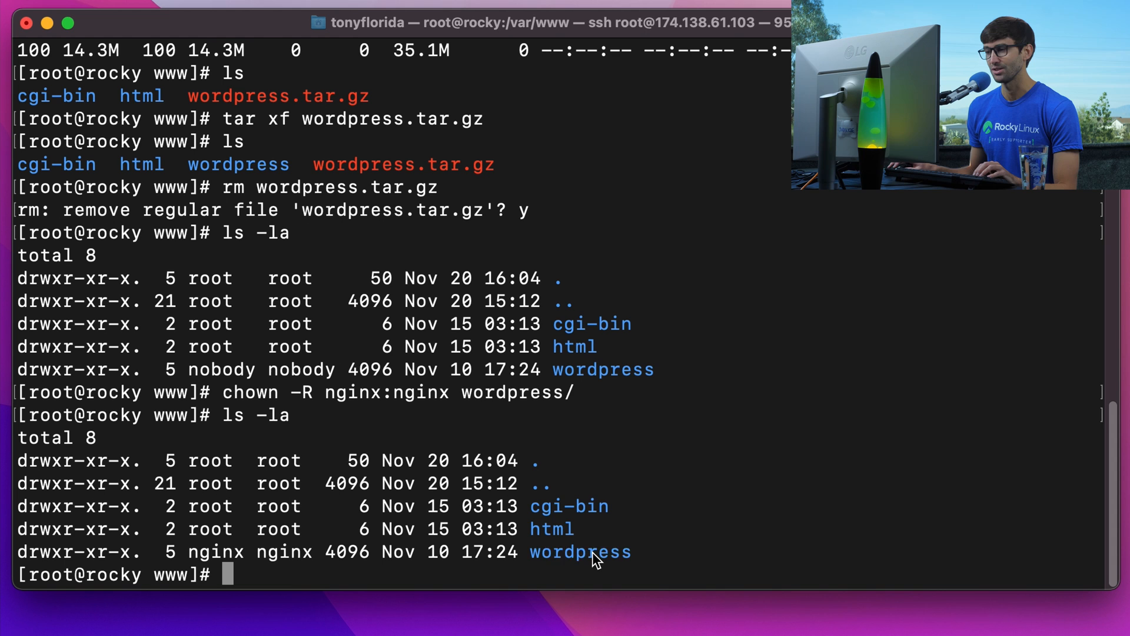
mouse_move(542, 561)
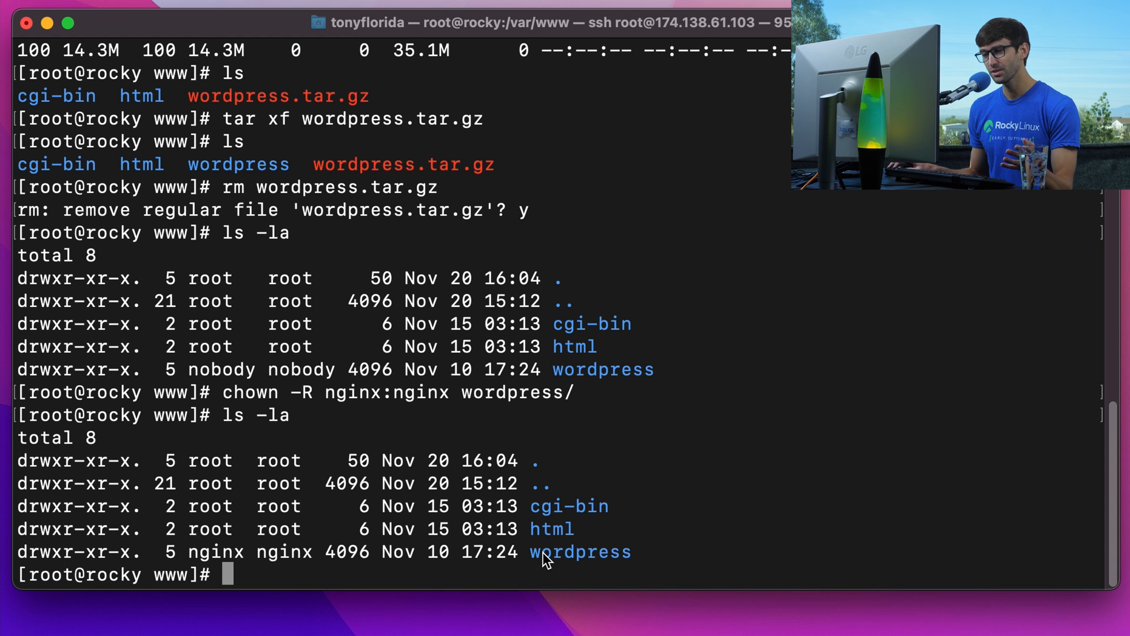
mouse_move(533, 563)
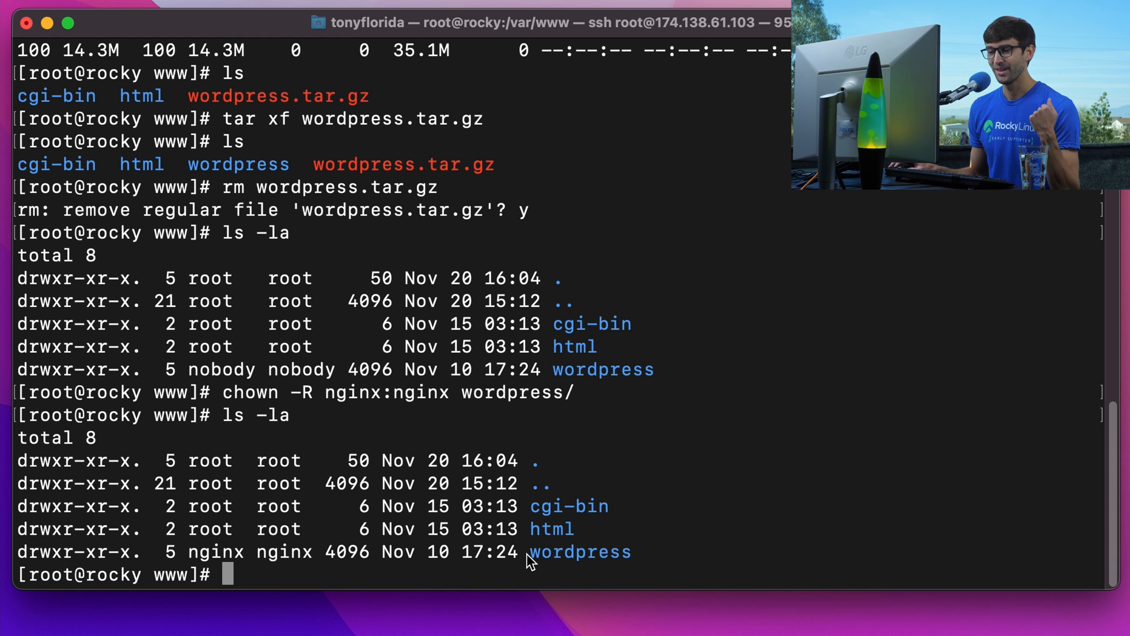
mouse_move(144, 555)
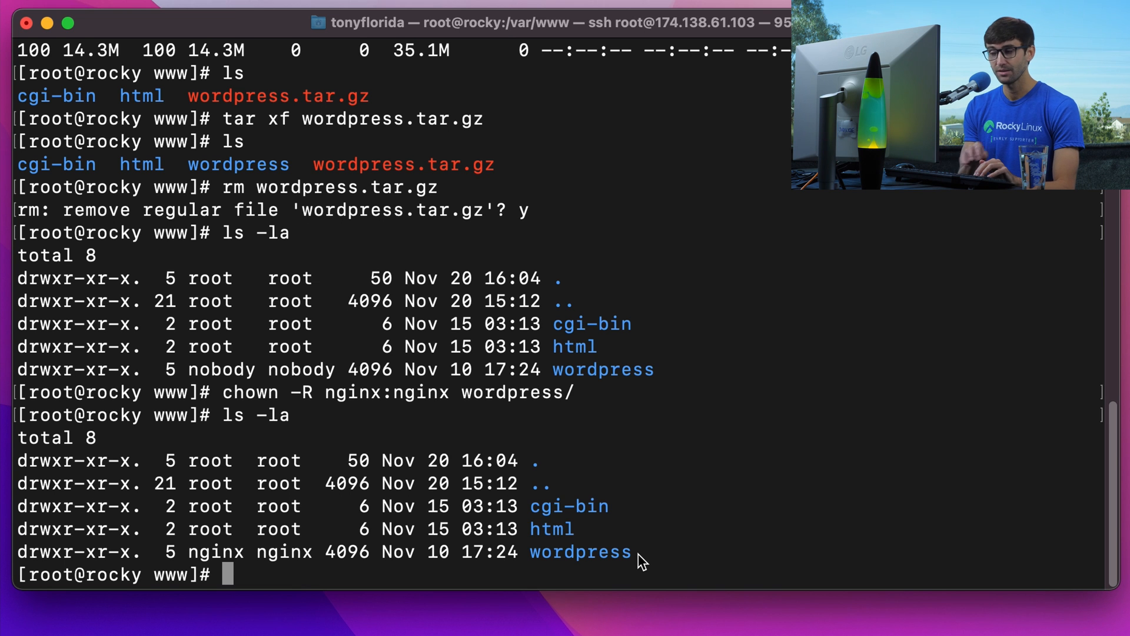
Use find with chmod to apply 755 to directories and 644 to files in /var/www/wordpress.
text(find)
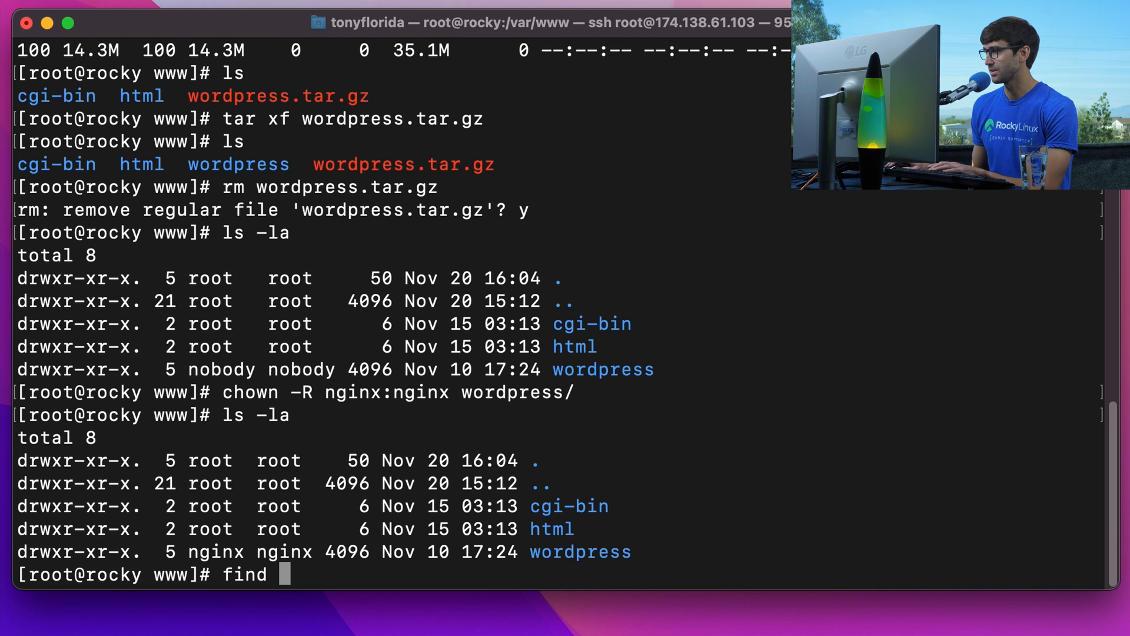
key(ctrl+c)
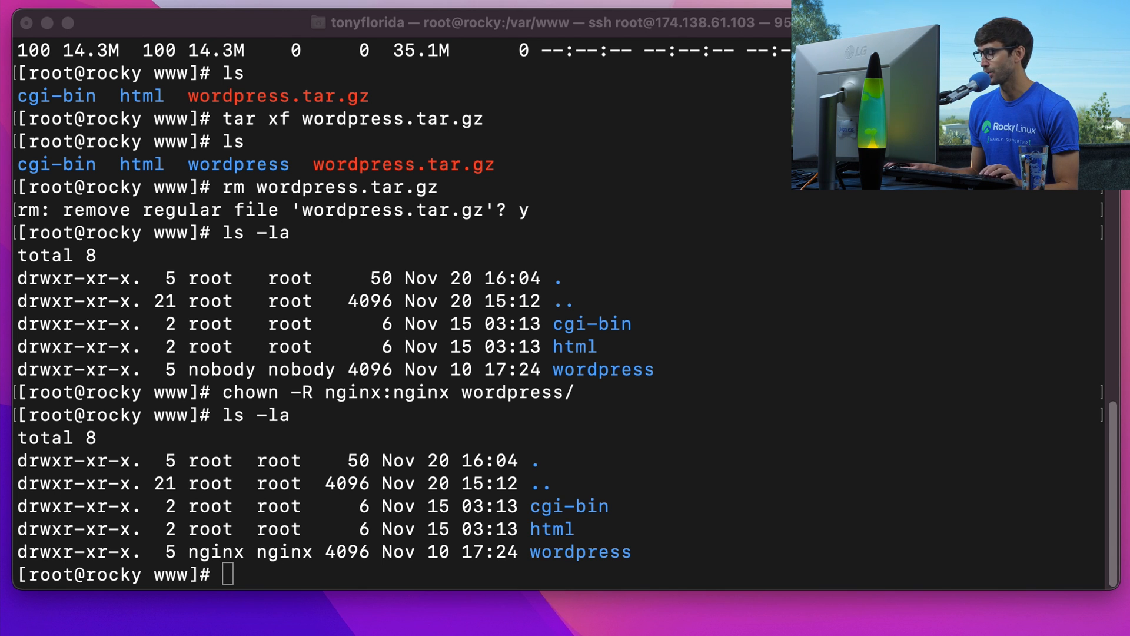
text(find /var/www/wordpress -type d -exec chmod 755 {} \;)
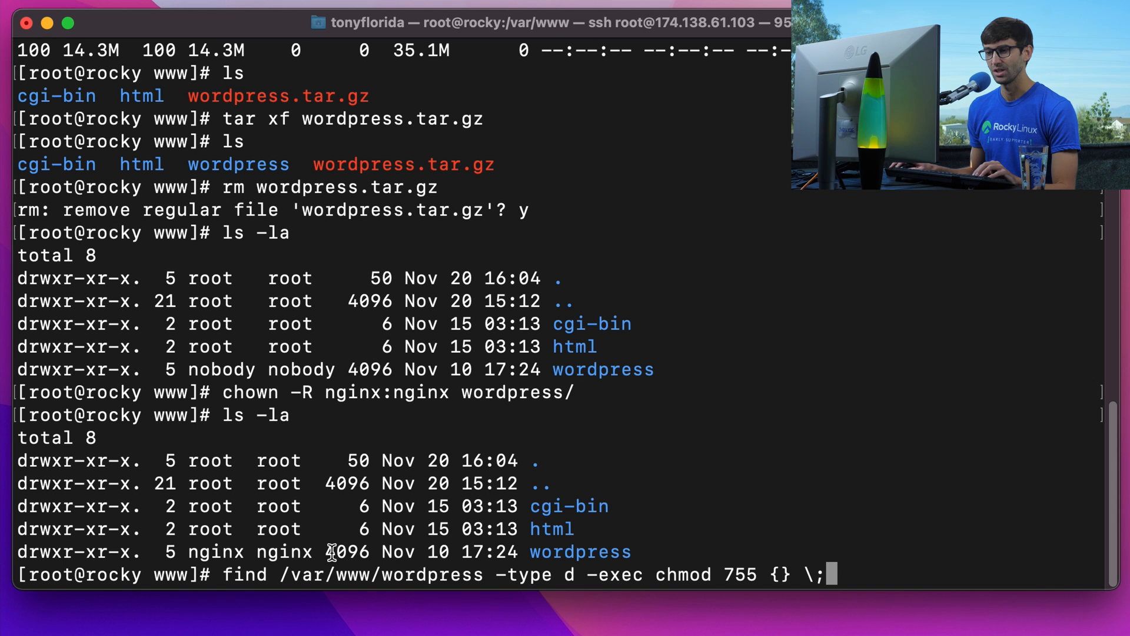
double_click(433, 575)
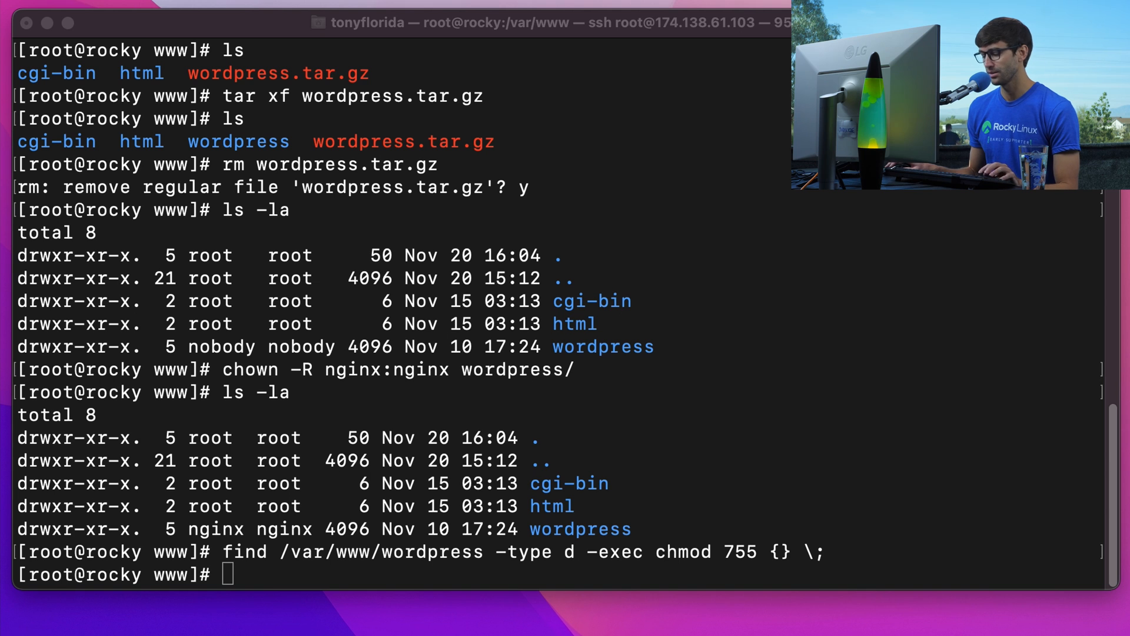
text(find /var/www/wordpress -type f -exec chmod 644 {} \;)
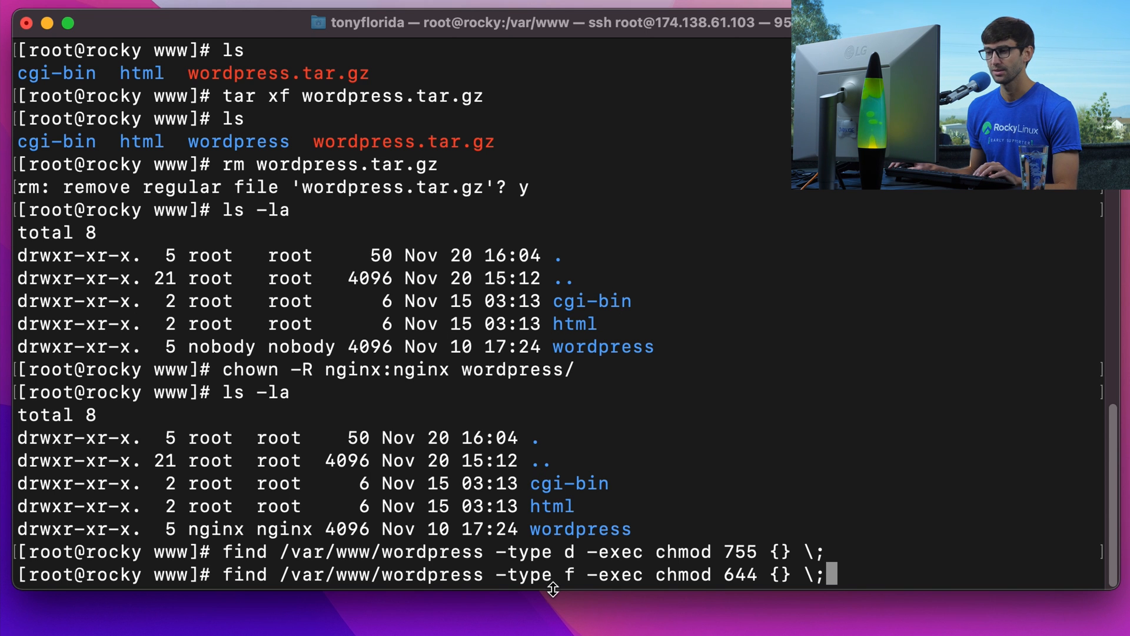
double_click(542, 575)
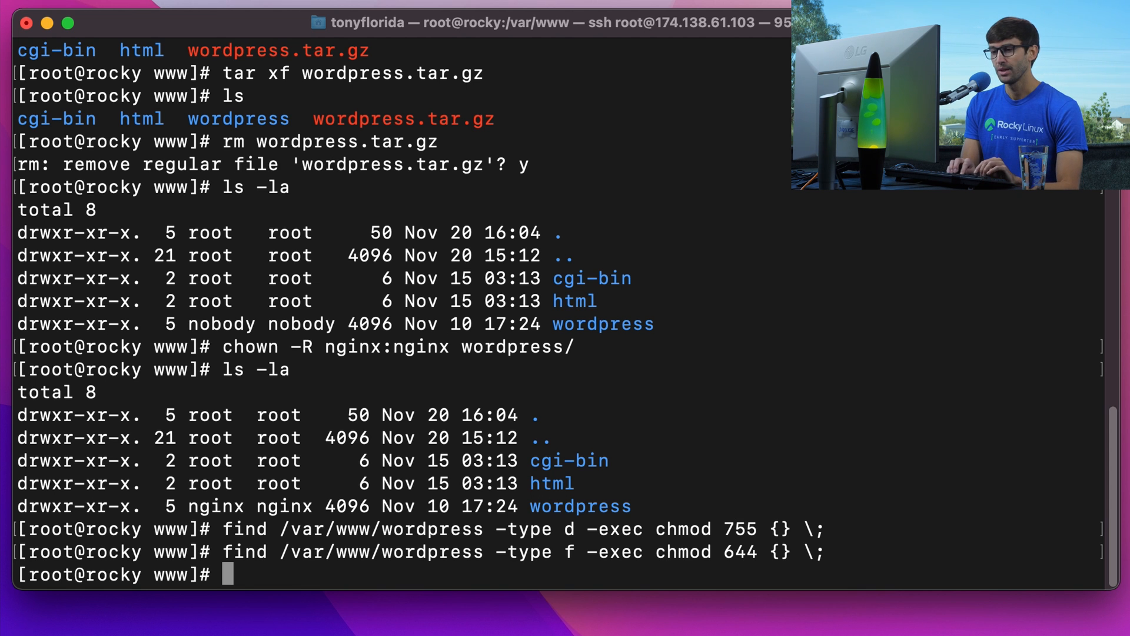
Go to /etc/nginx/conf.d and start a new wordpress config file in vi.
text(cd /e)
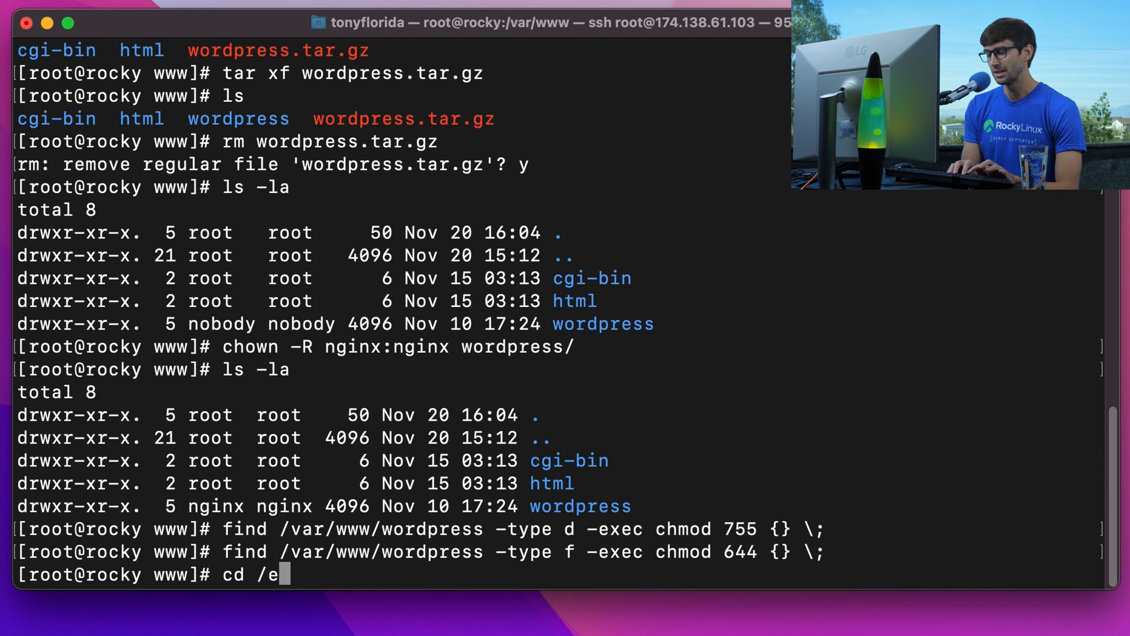
text(tc/nginx/)
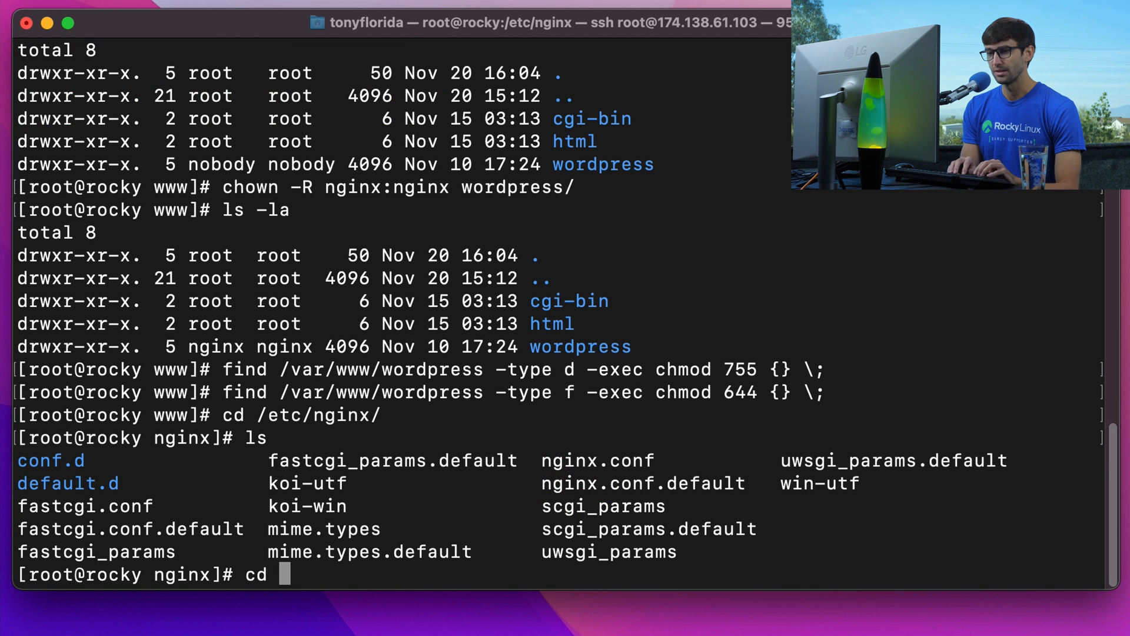
text(conf.d/)
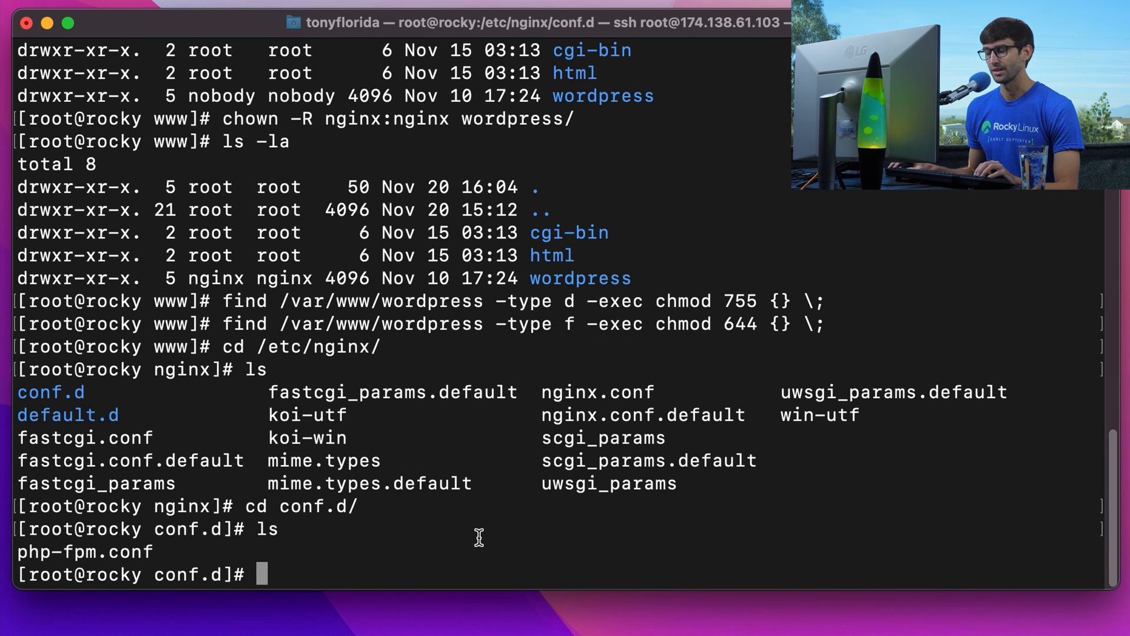
text(vim)
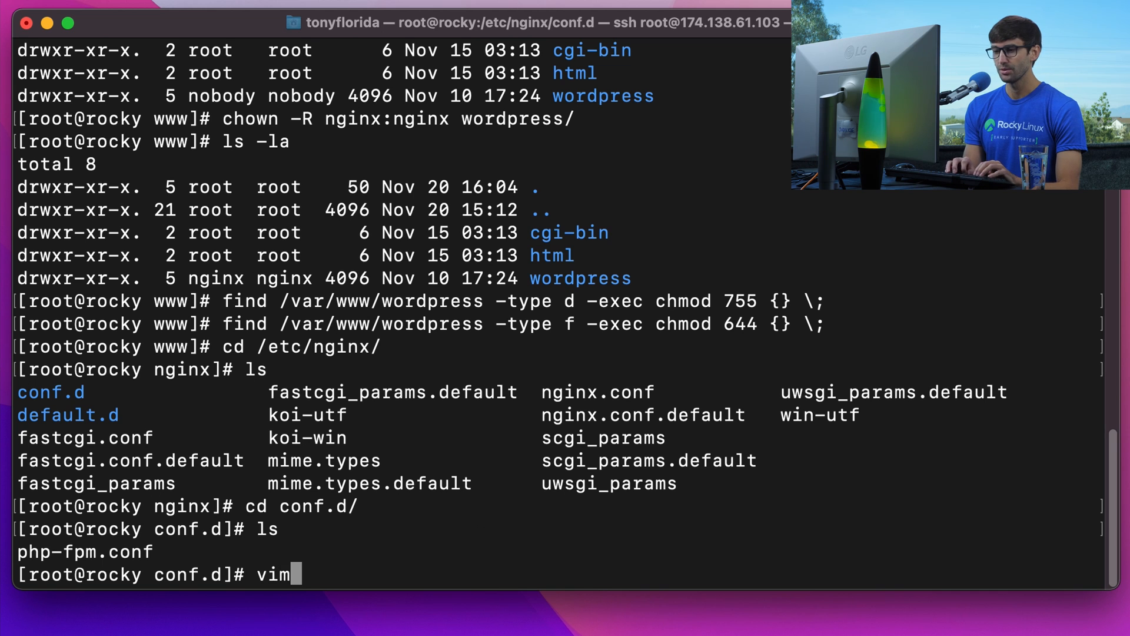
key(Backspace)
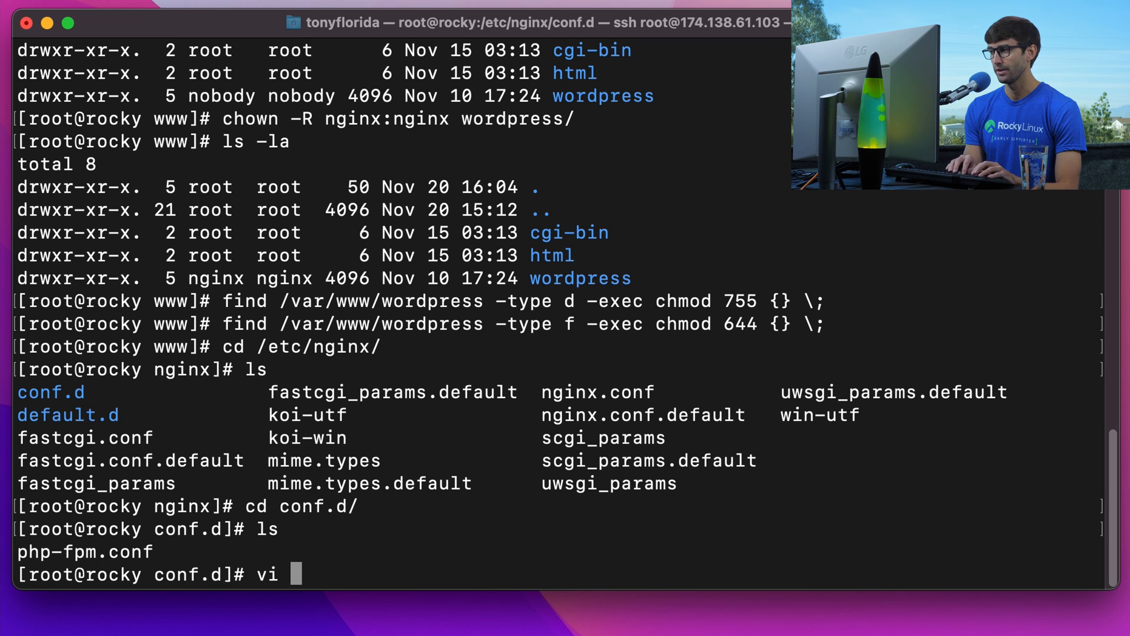
text(w)
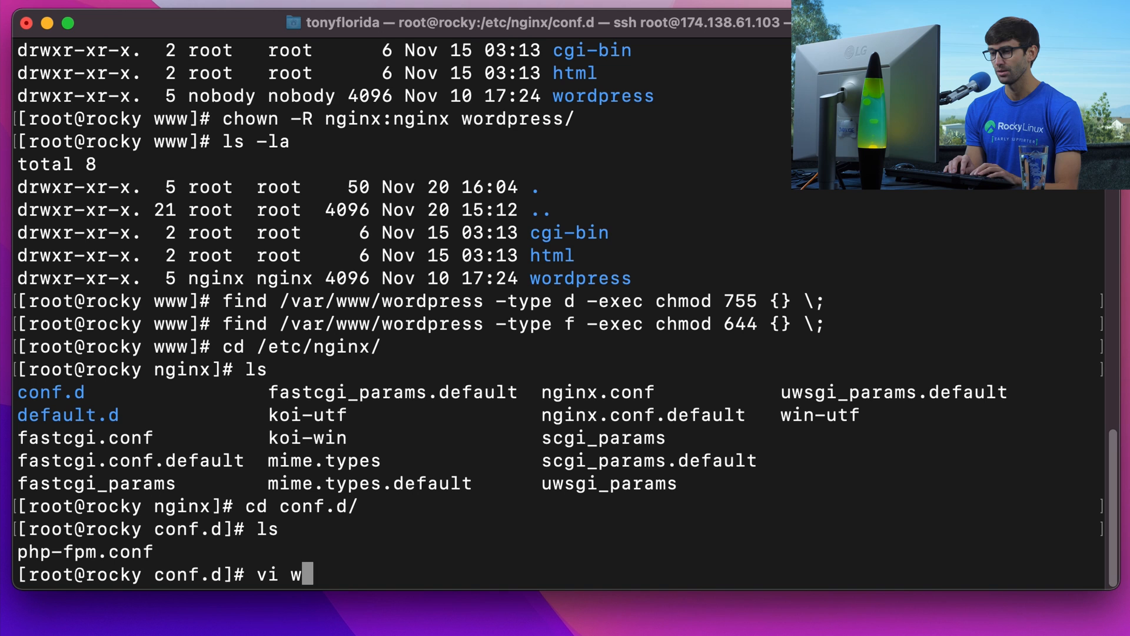
text(ordpress)
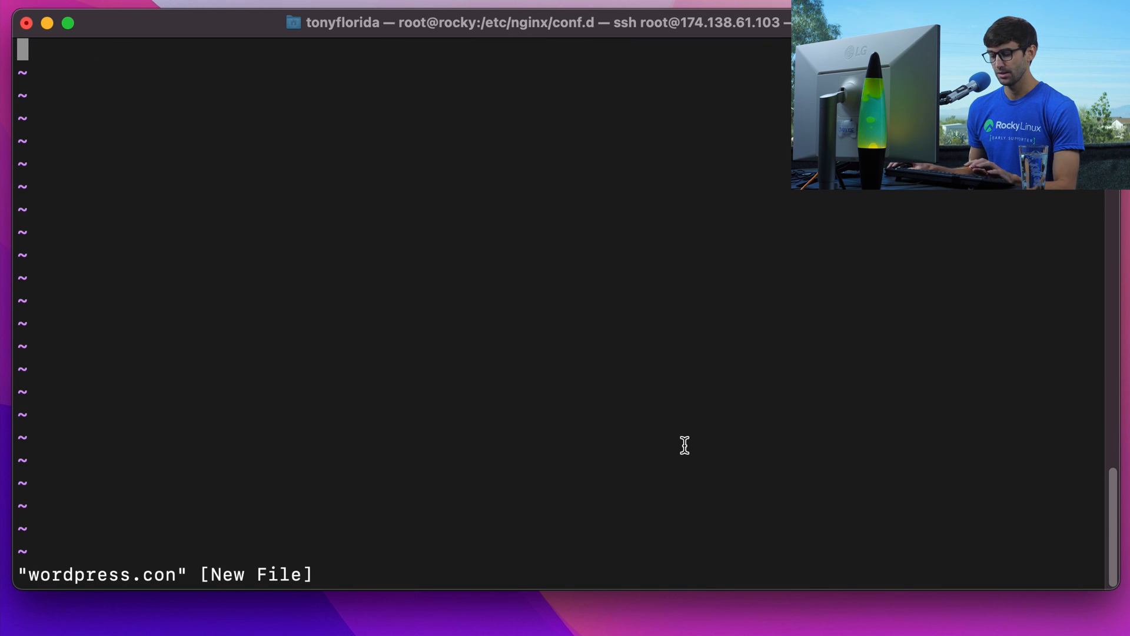
Write the tonys.store server block in vi, with listen 80 and index.php.
key(i)
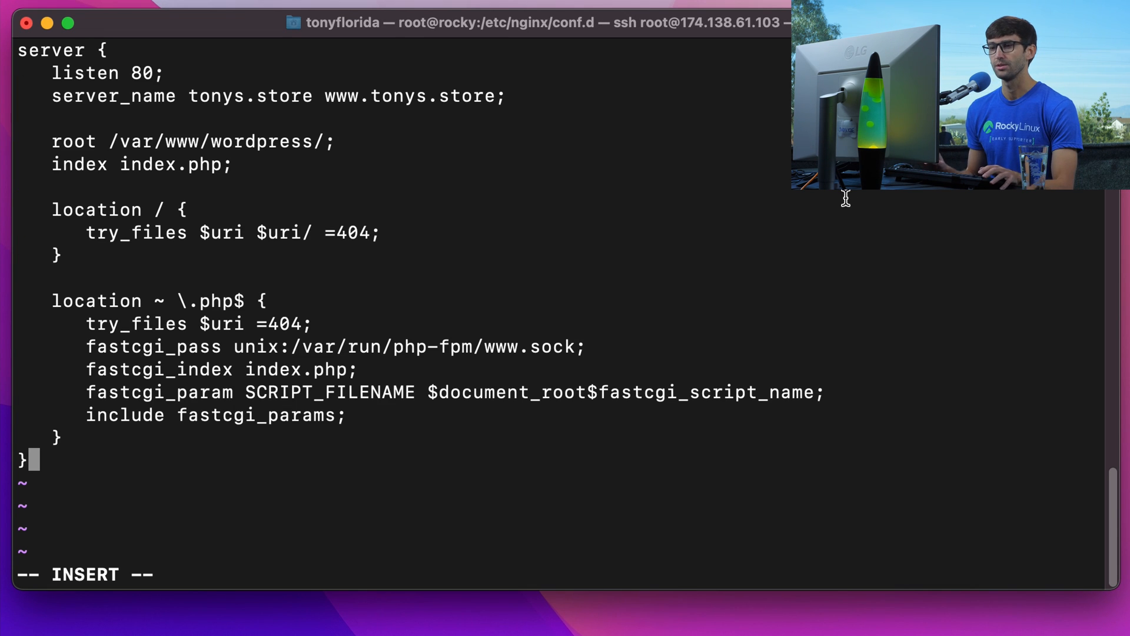
key(Escape)
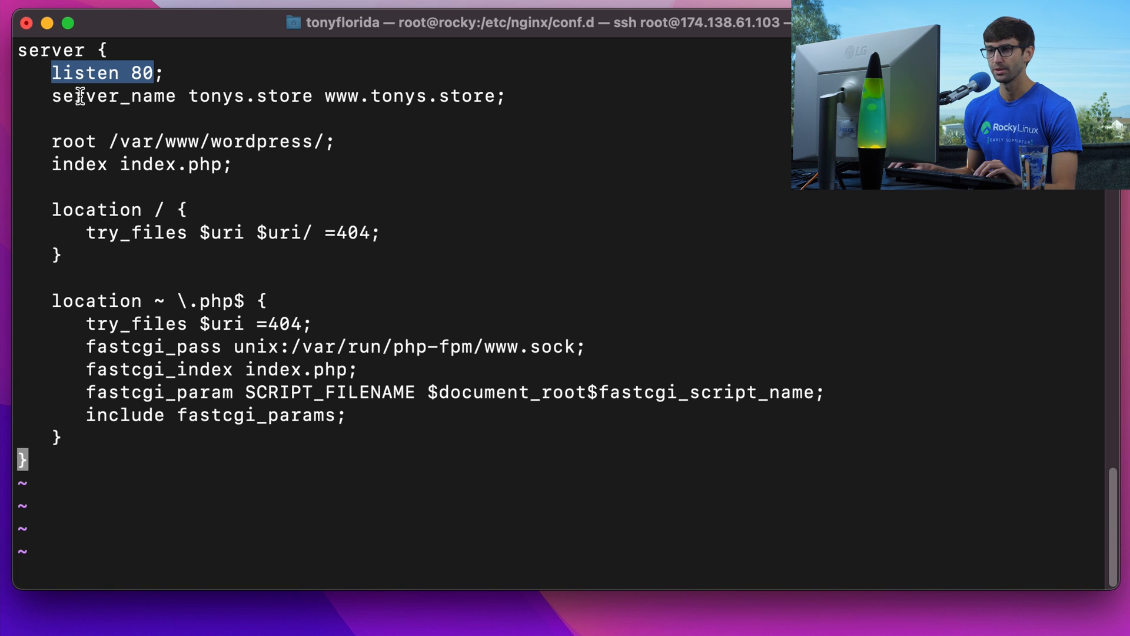
double_click(250, 96)
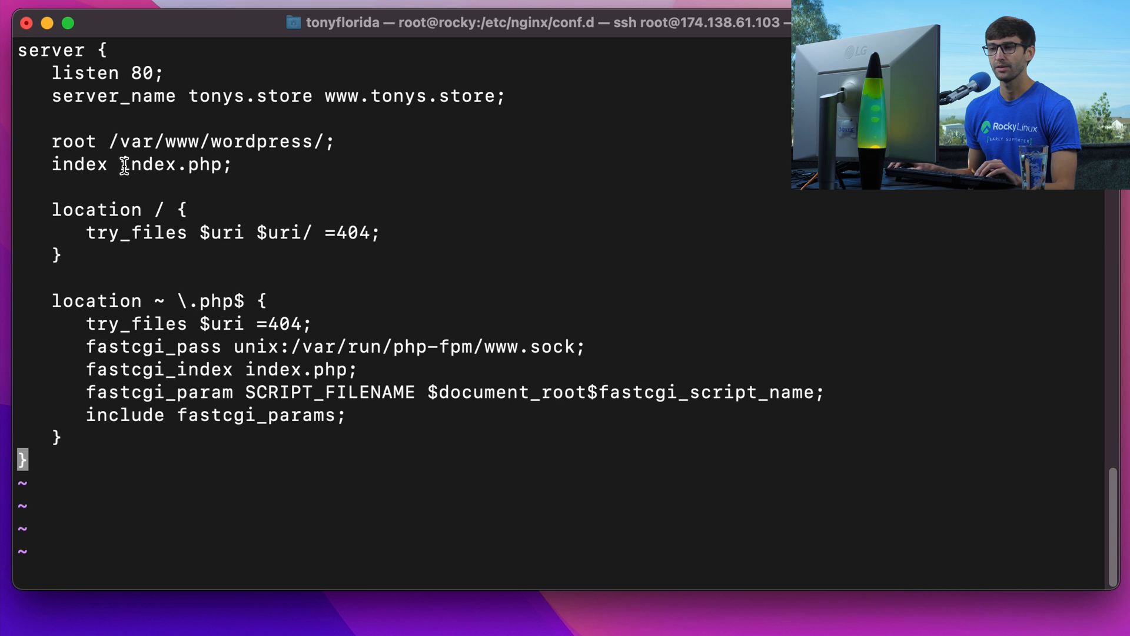
double_click(170, 164)
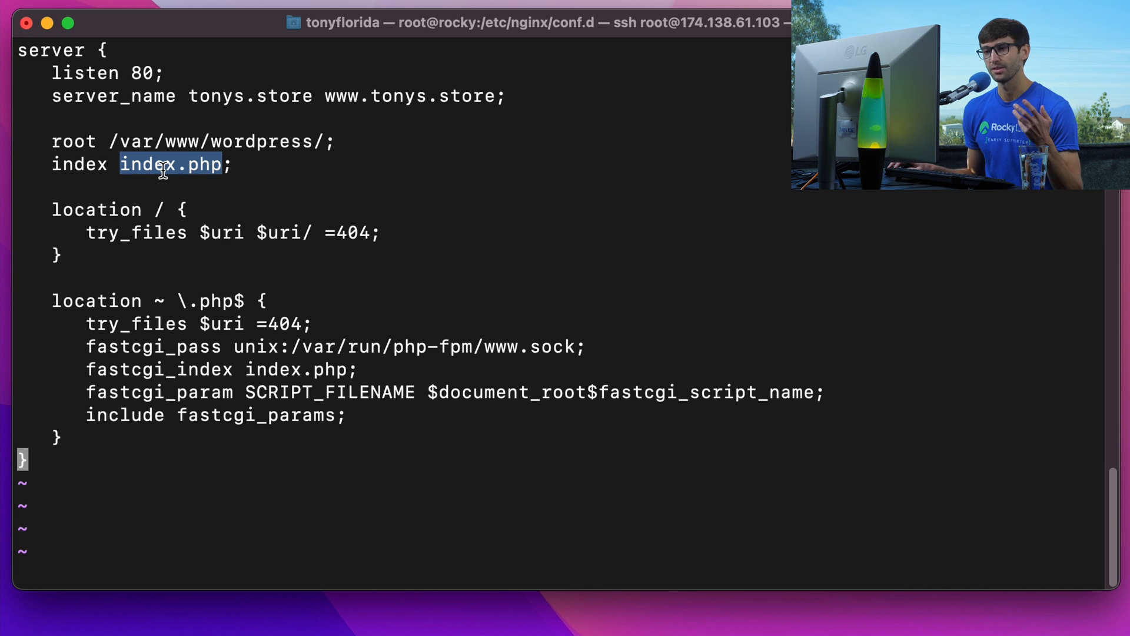
mouse_move(168, 232)
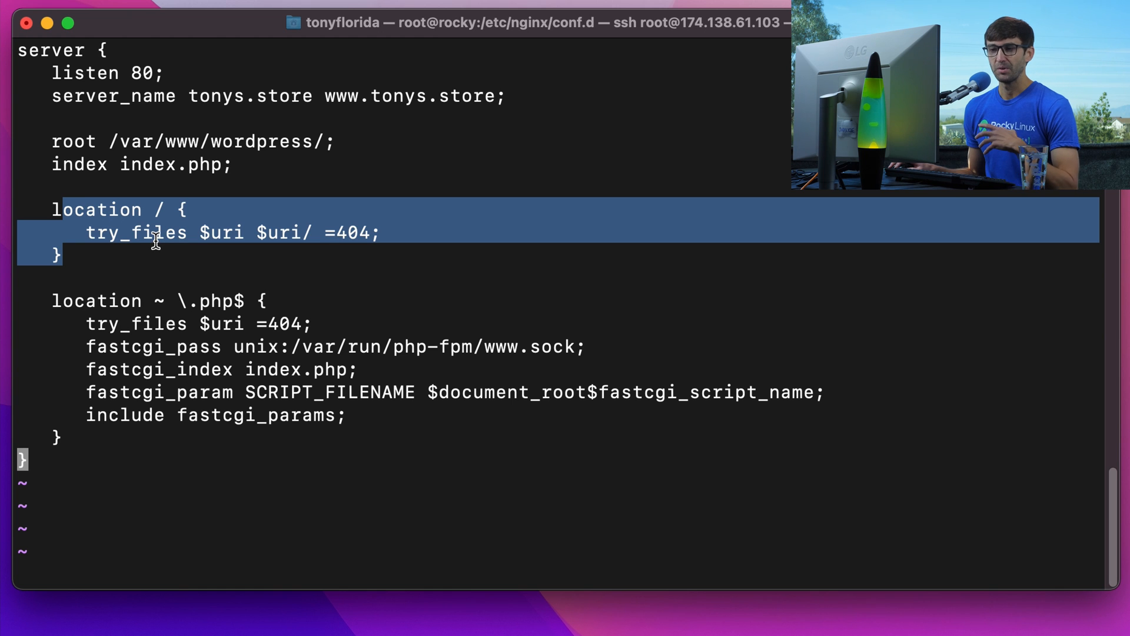
mouse_move(92, 417)
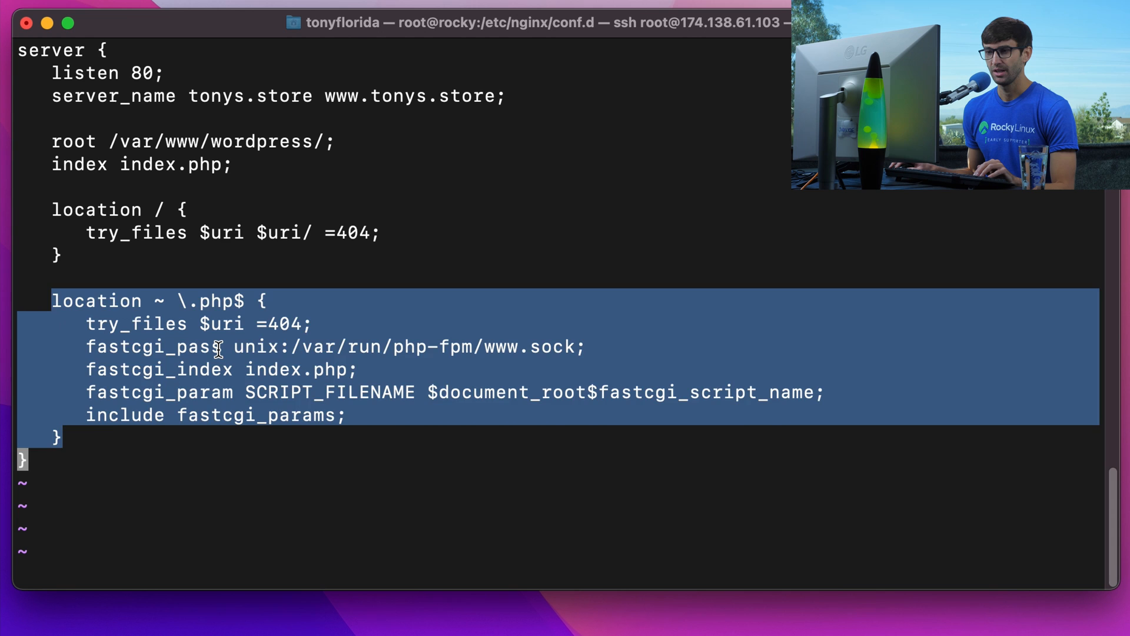
Copy the PHP-FPM socket path from the fastcgi_pass line.
click(288, 346)
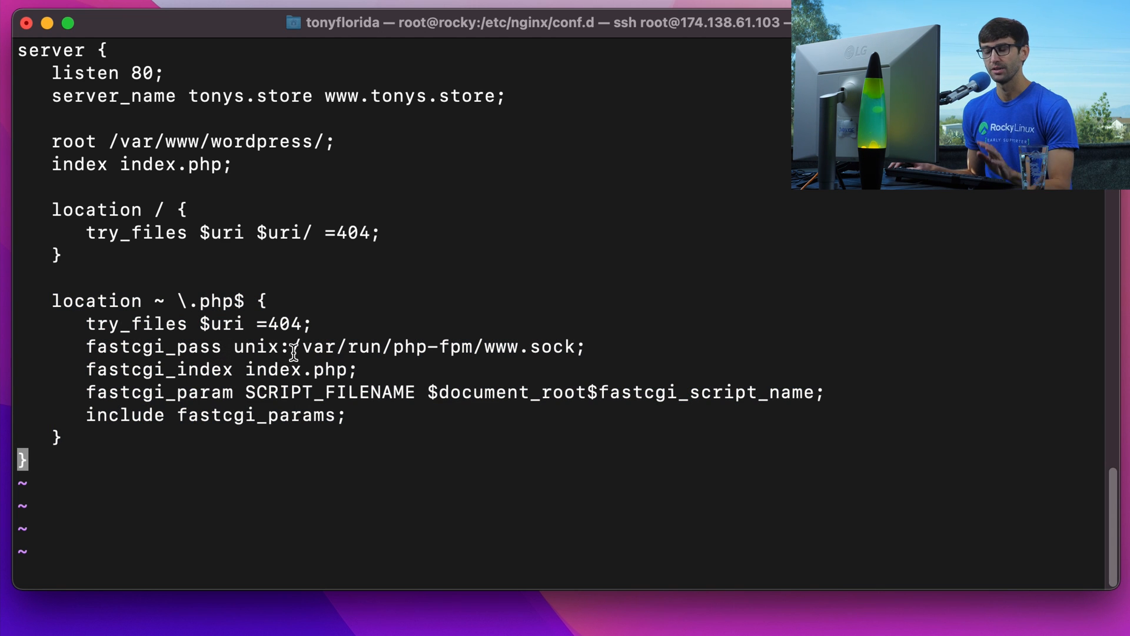
double_click(319, 346)
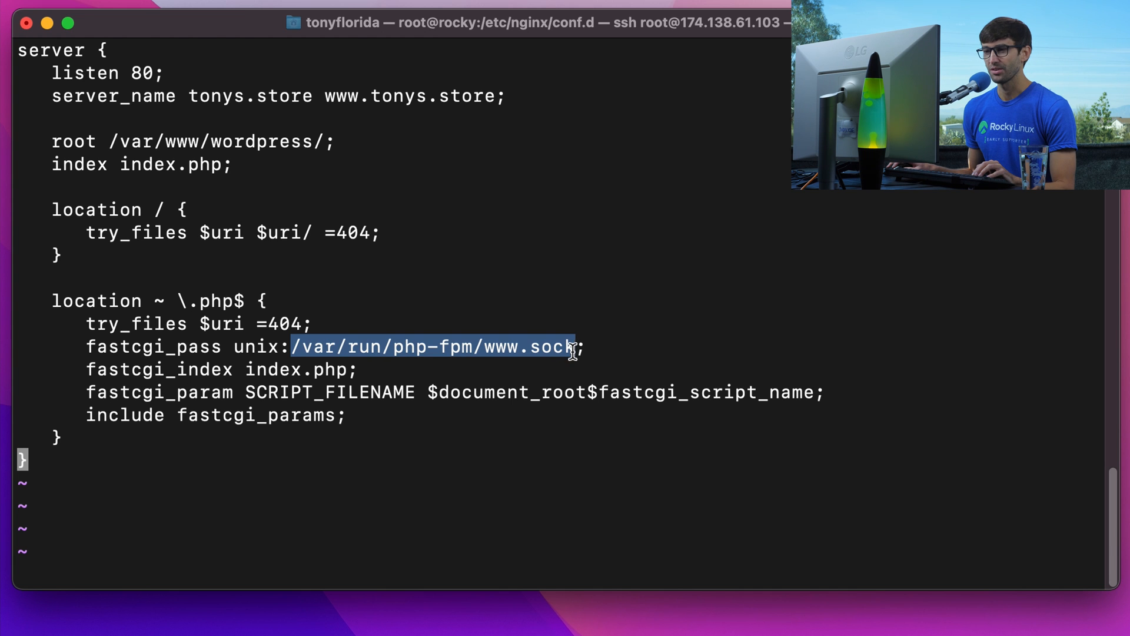
right_click(432, 346)
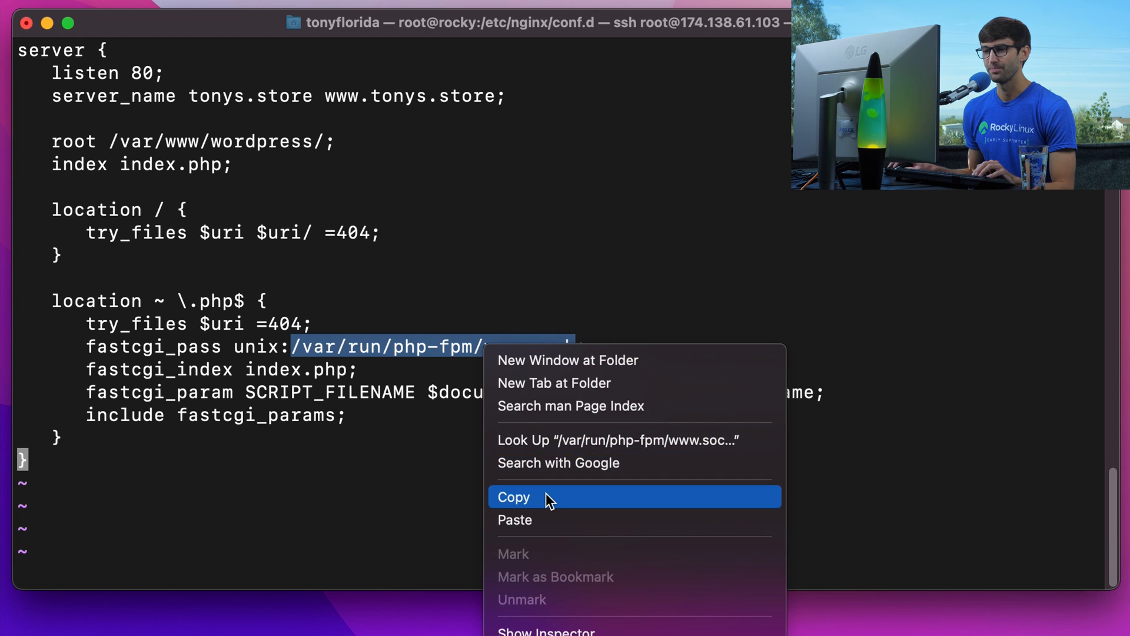
click(513, 497)
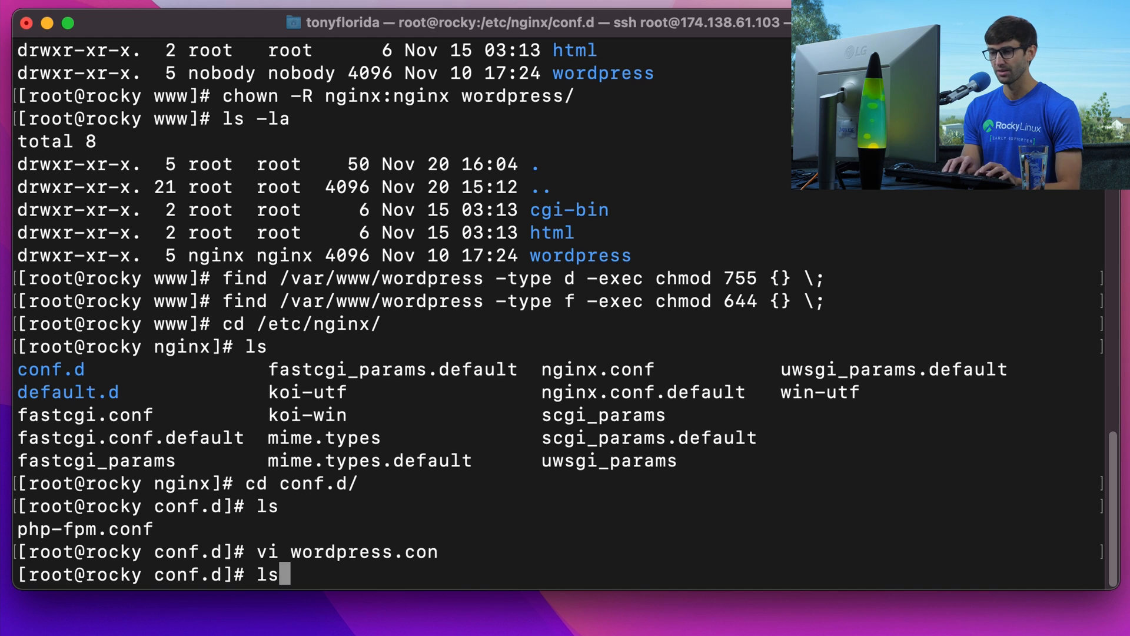
text(/var/run/php-fpm/www.sock)
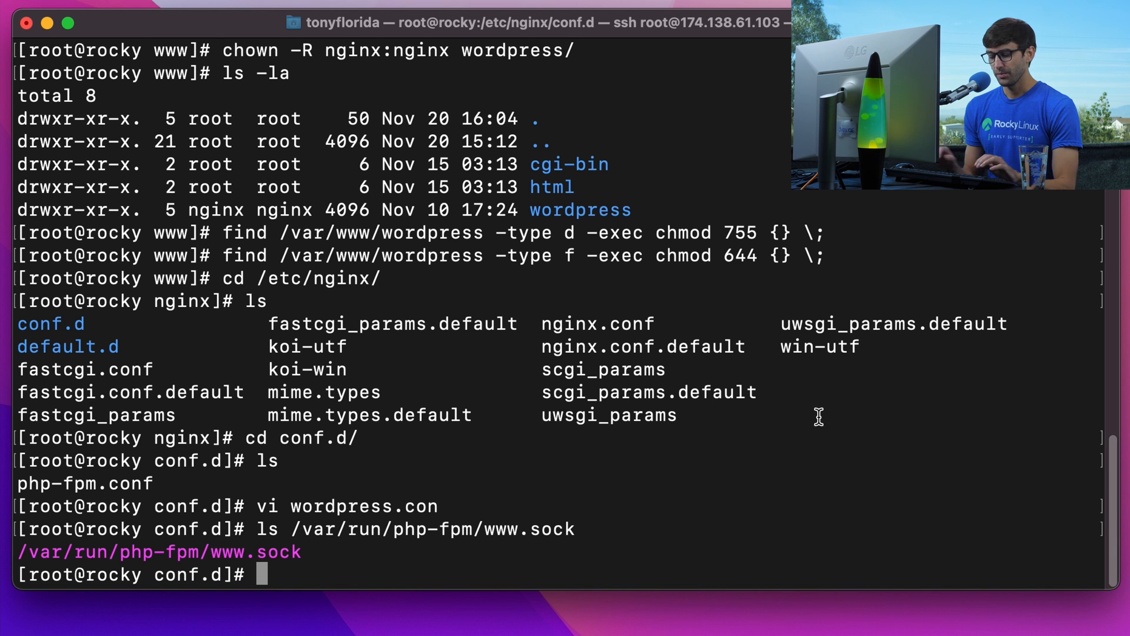
text(nginx -t)
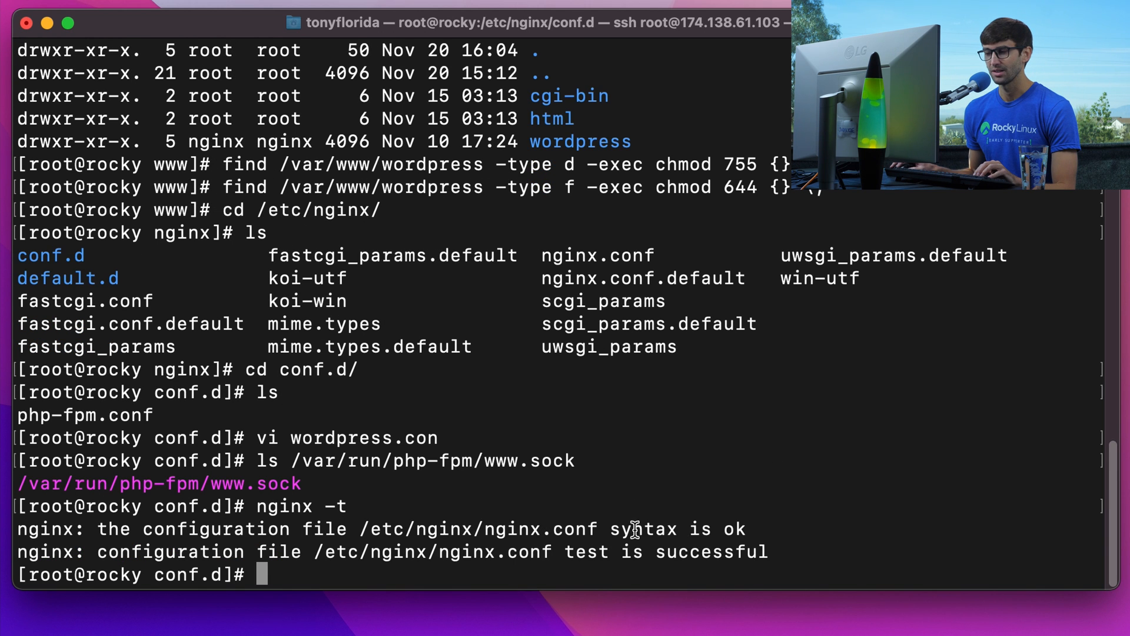
mouse_move(591, 552)
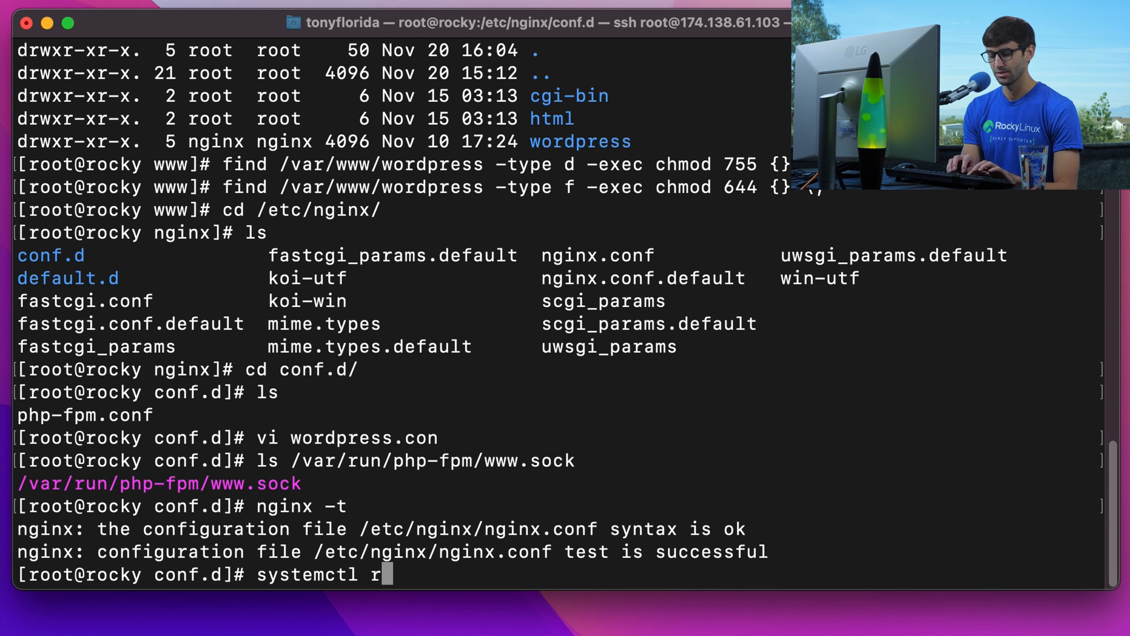
text(estart nginx)
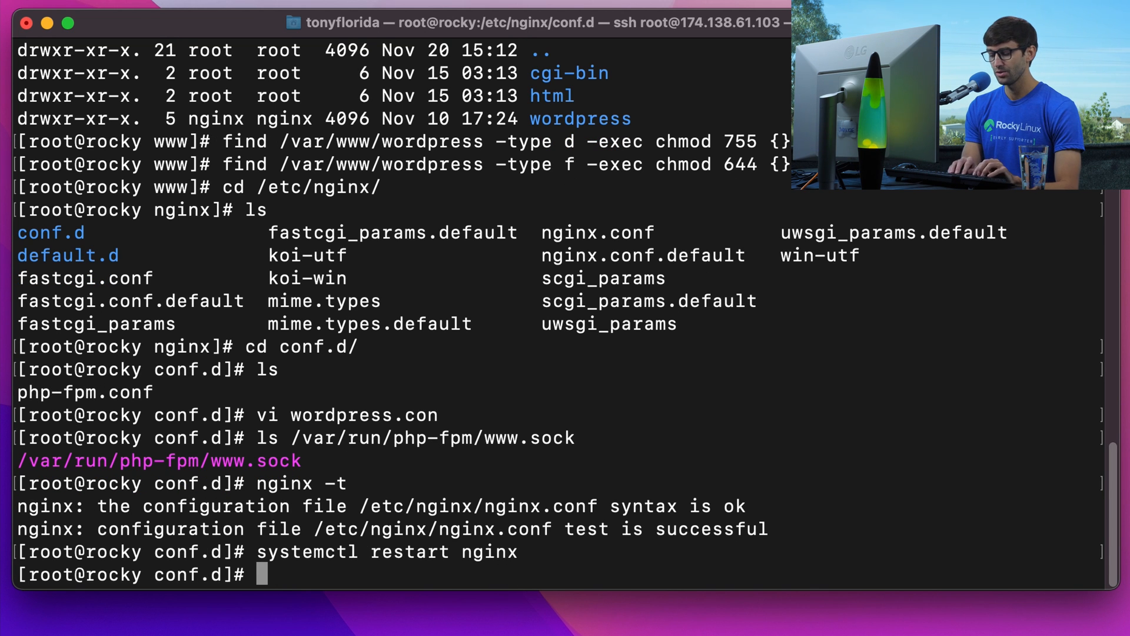
Confirm nginx is active (running), then start the MariaDB monitor with mysql.
text(systemctl status n)
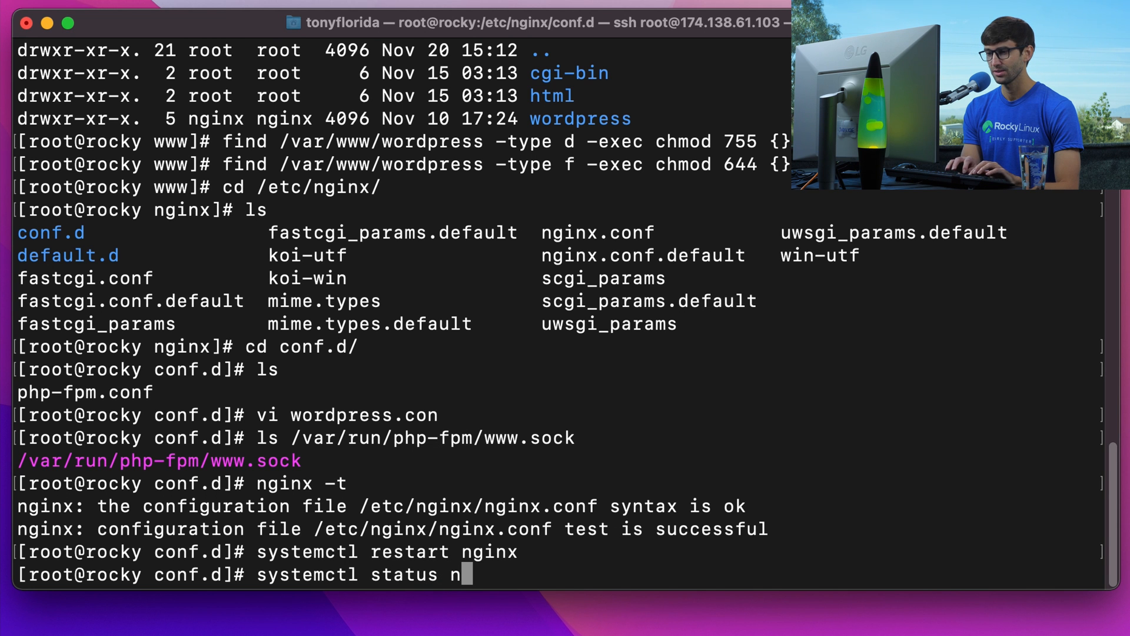
key(Return)
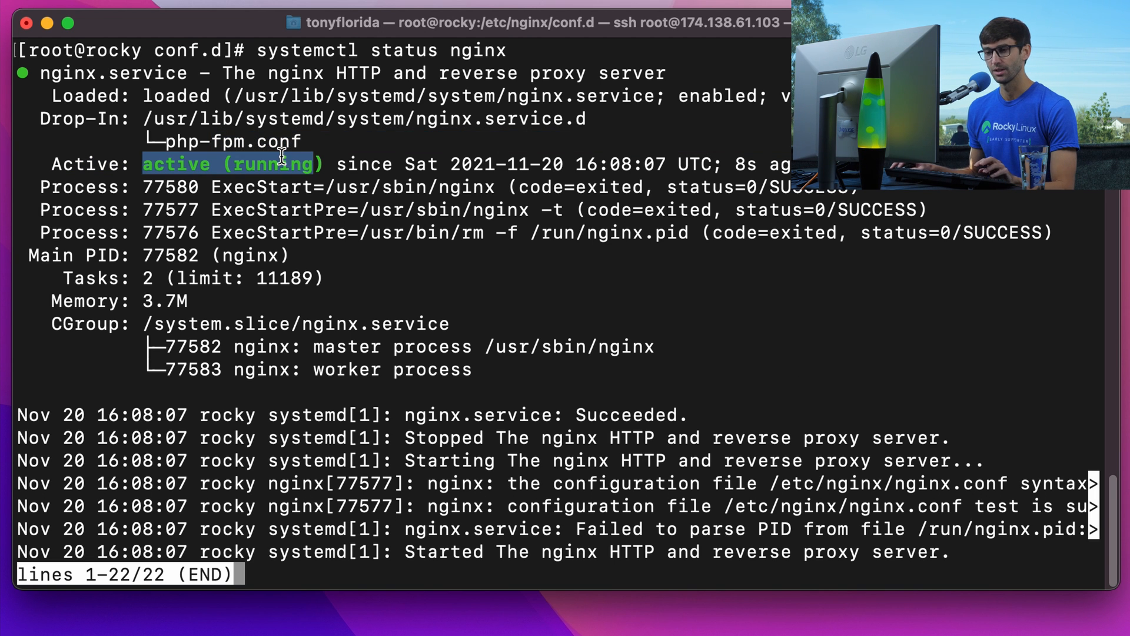
key(q)
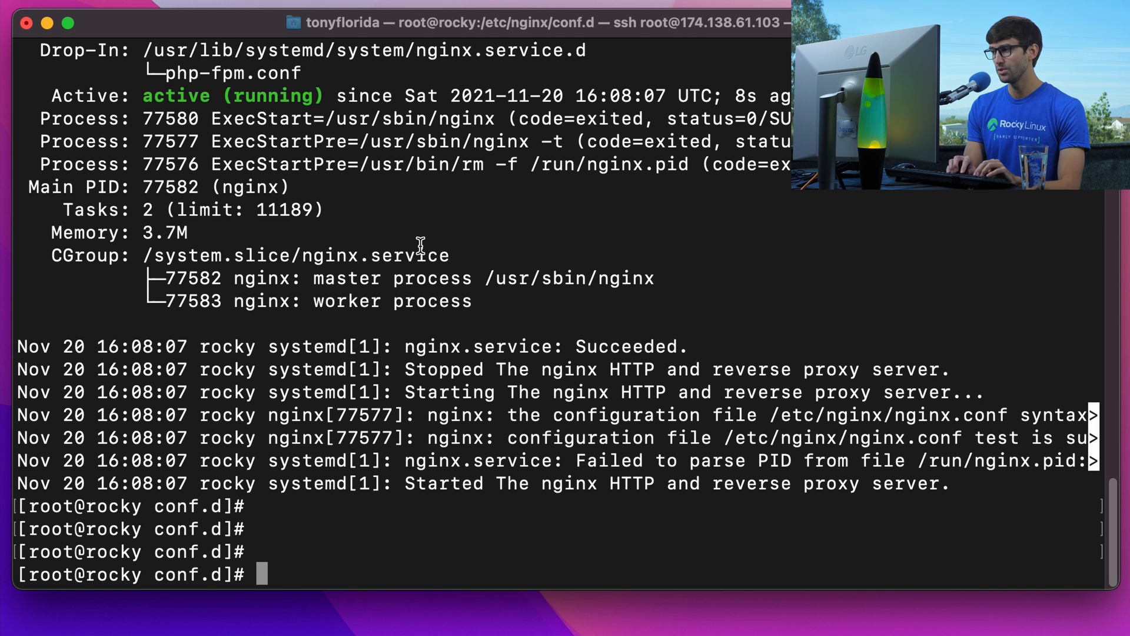
text(mysql)
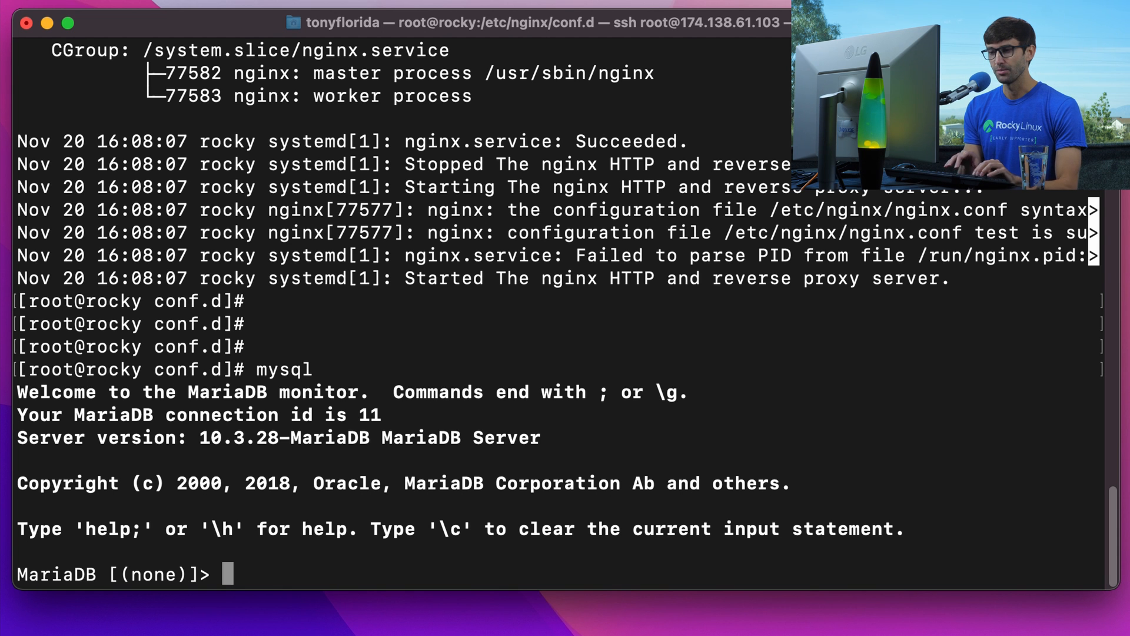
Log into MariaDB as root and create the db_name database.
text(exit)
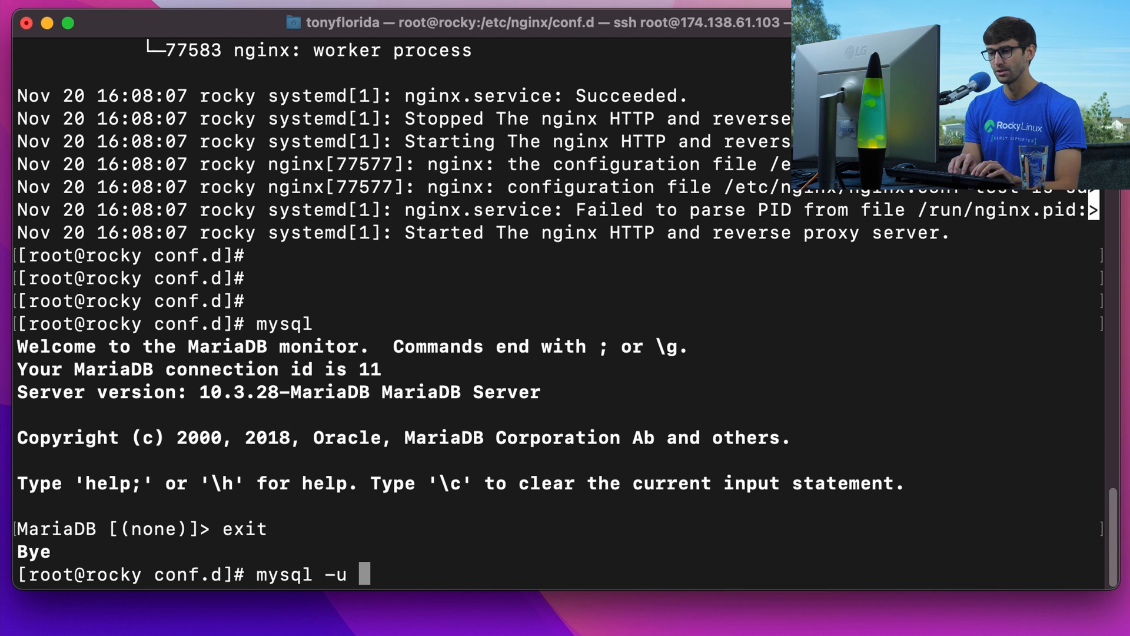
text(root)
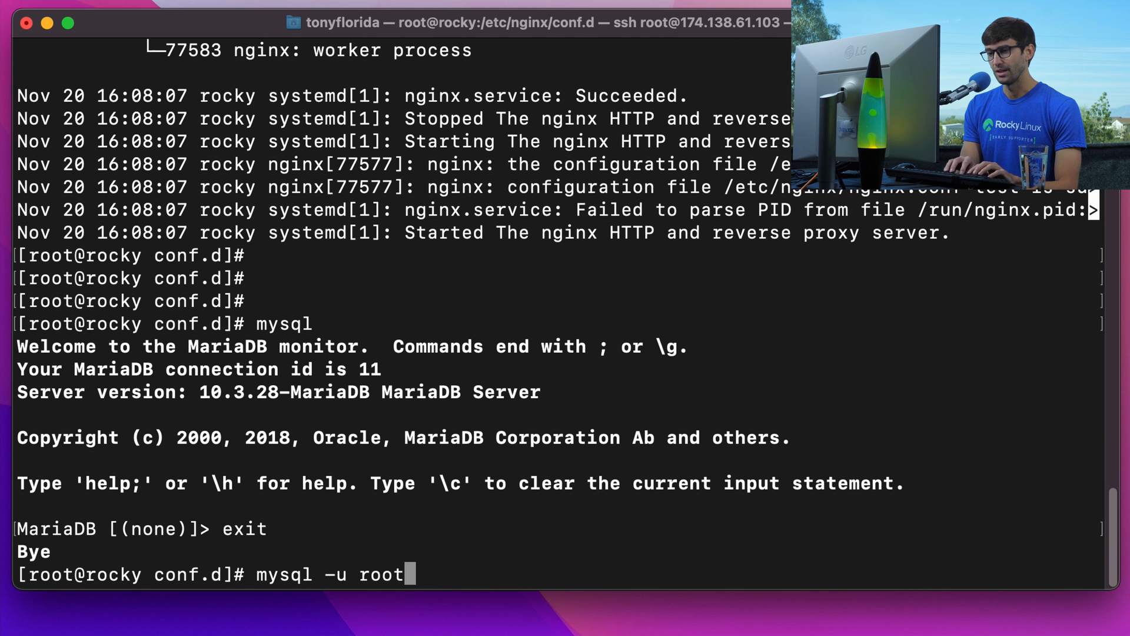
text(-)
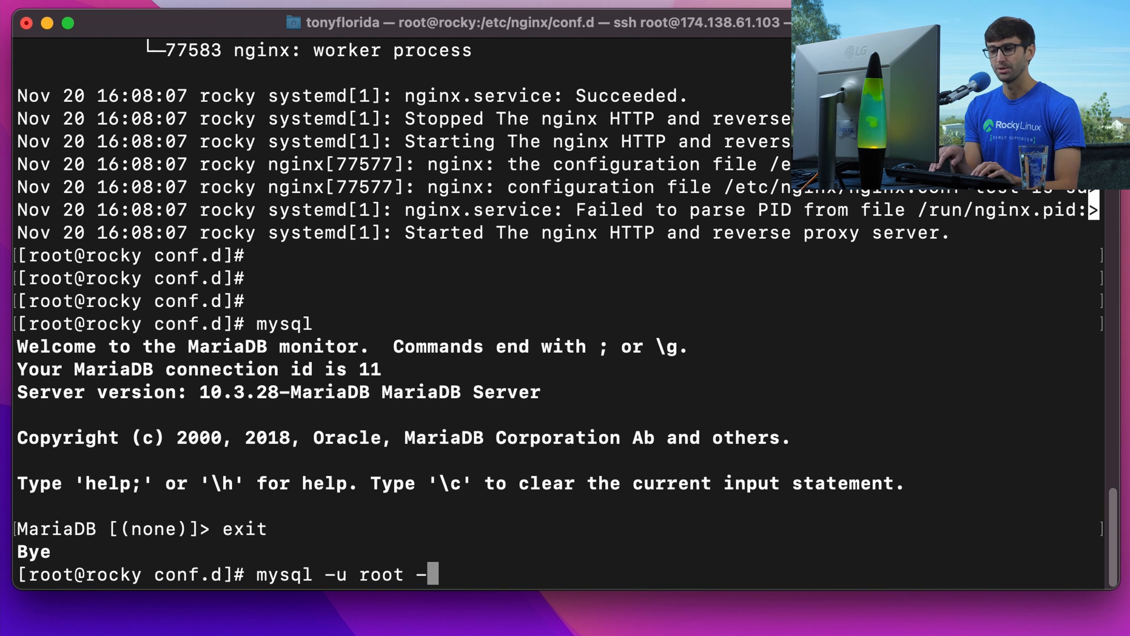
key(BackSpace)
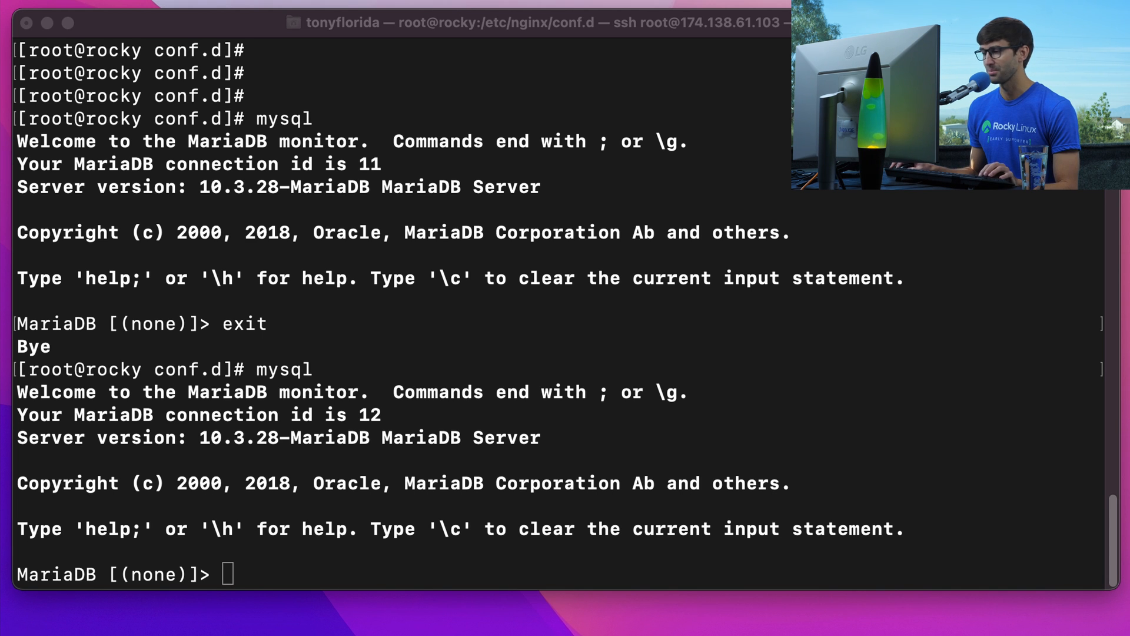
text(create database db_name;)
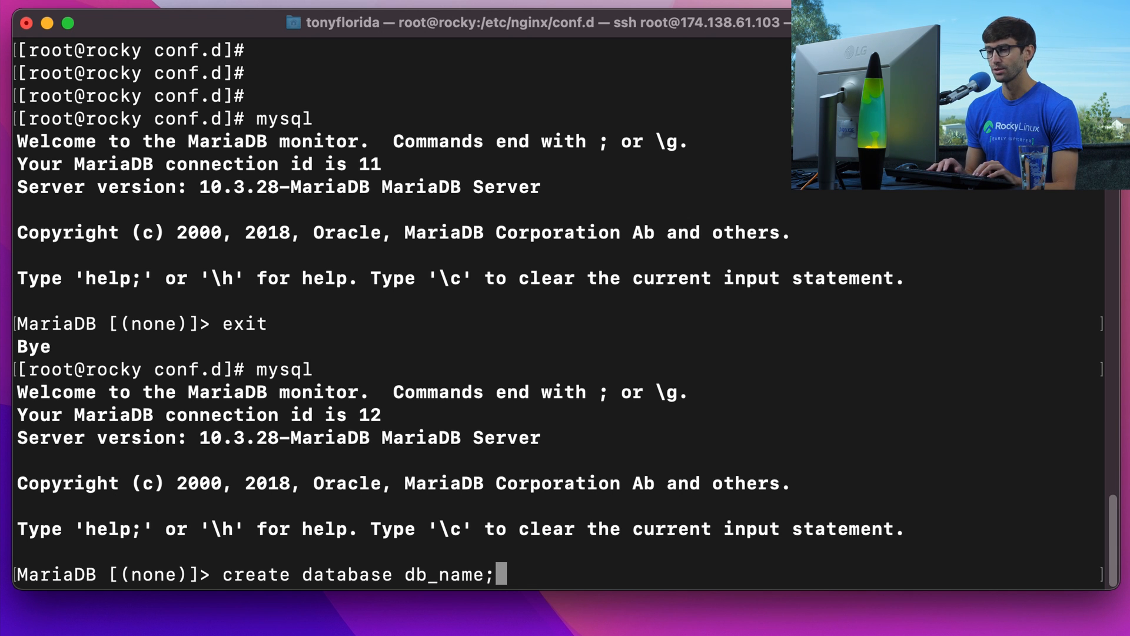
key(enter)
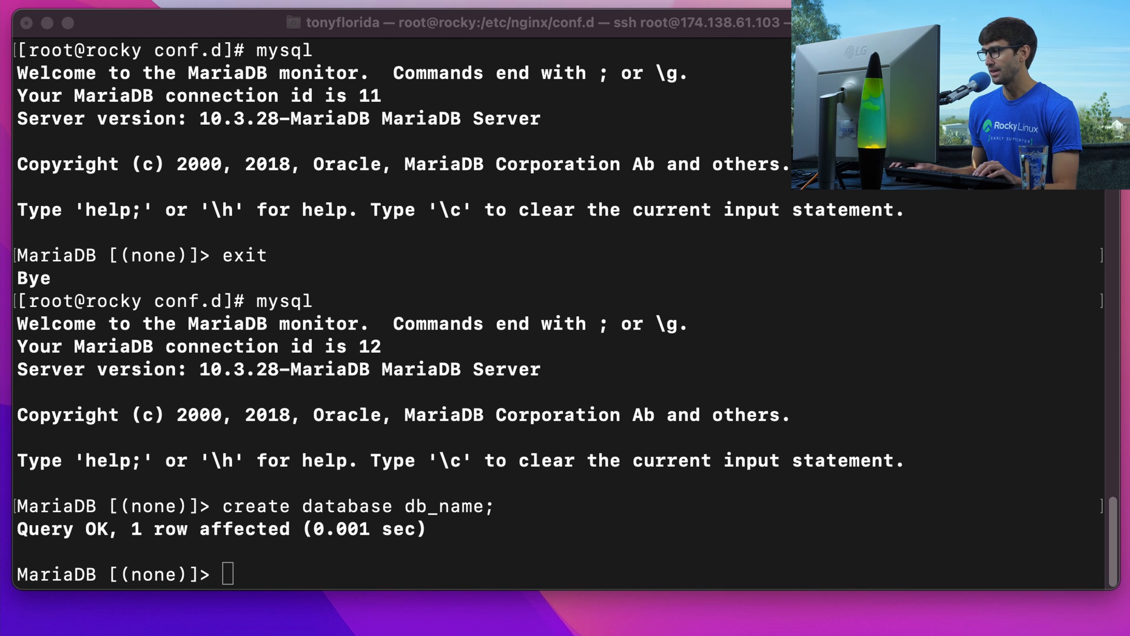
text(create user 'db_user'@'localhost' identified by 'db_password';)
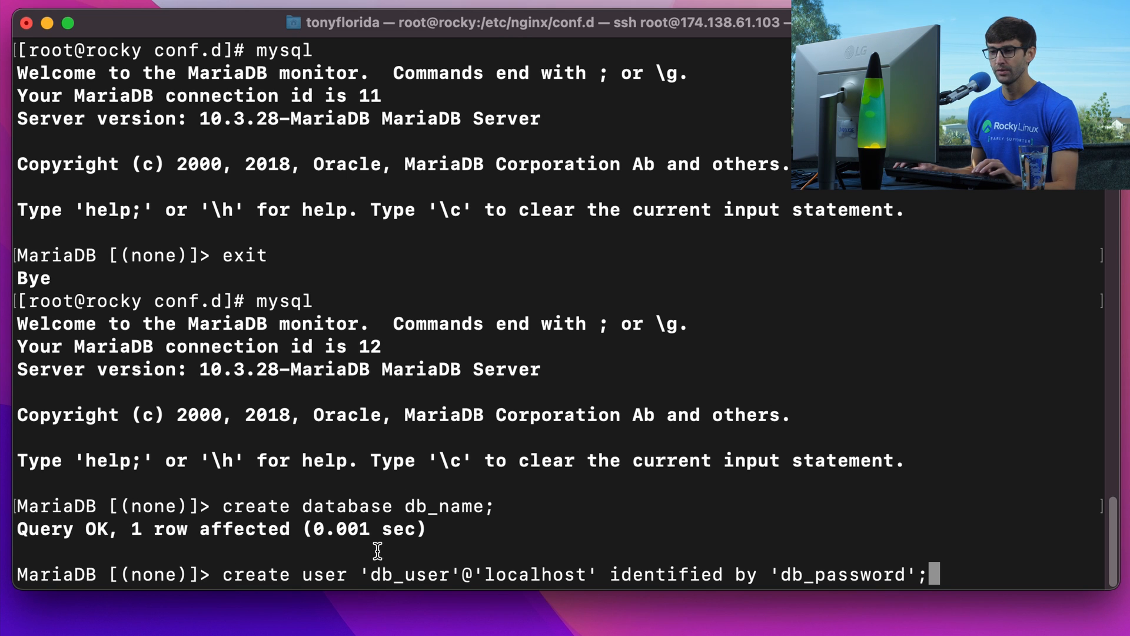
double_click(409, 575)
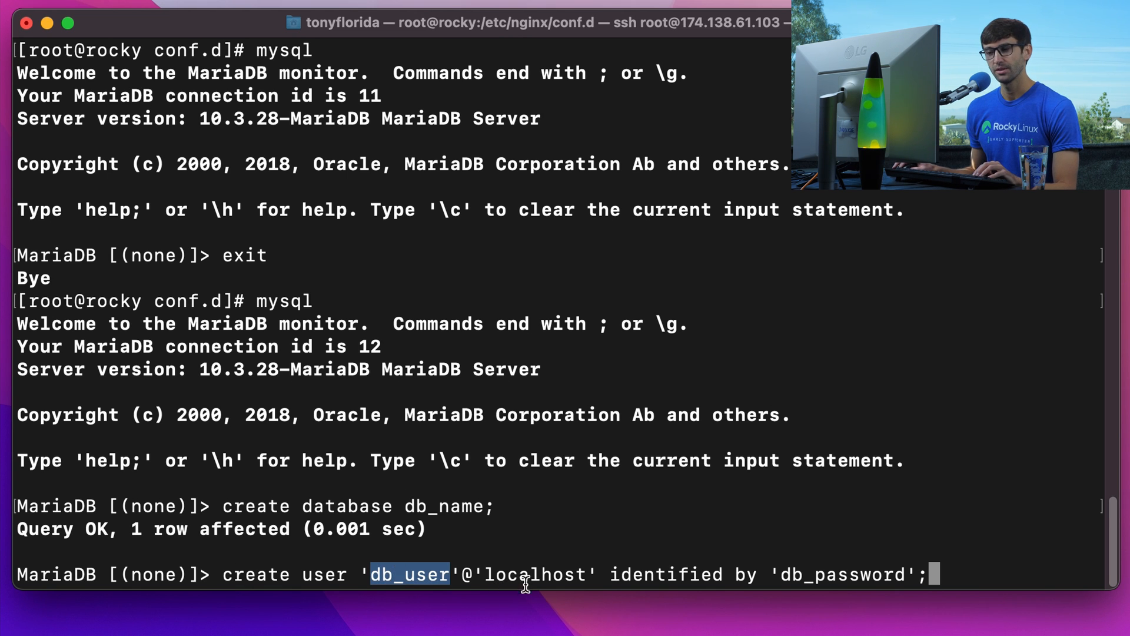
double_click(535, 575)
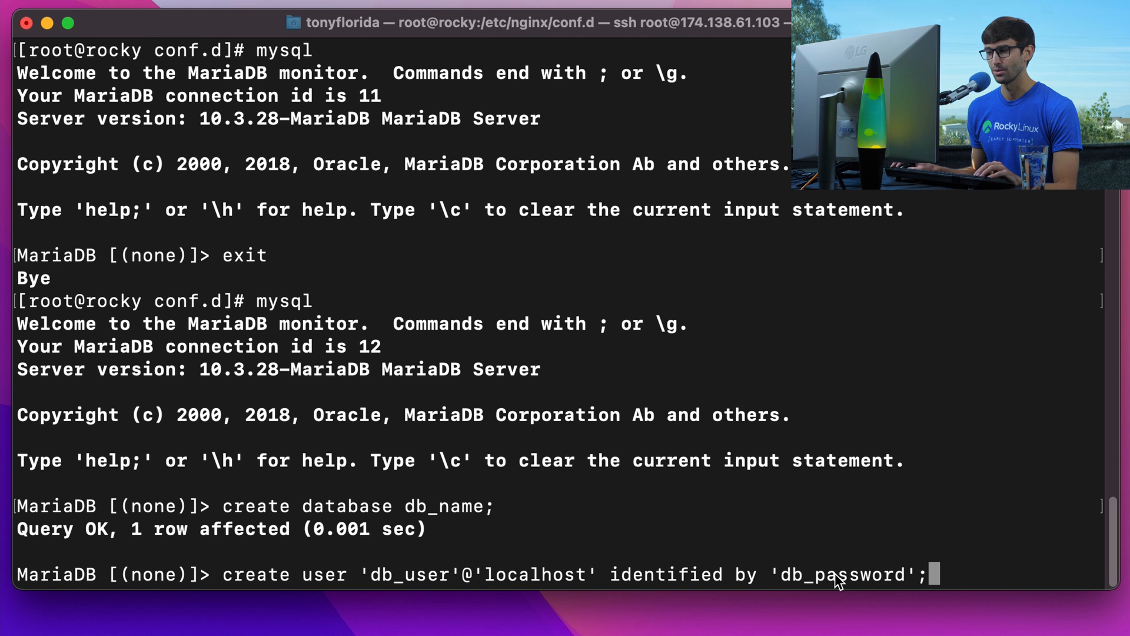
double_click(842, 574)
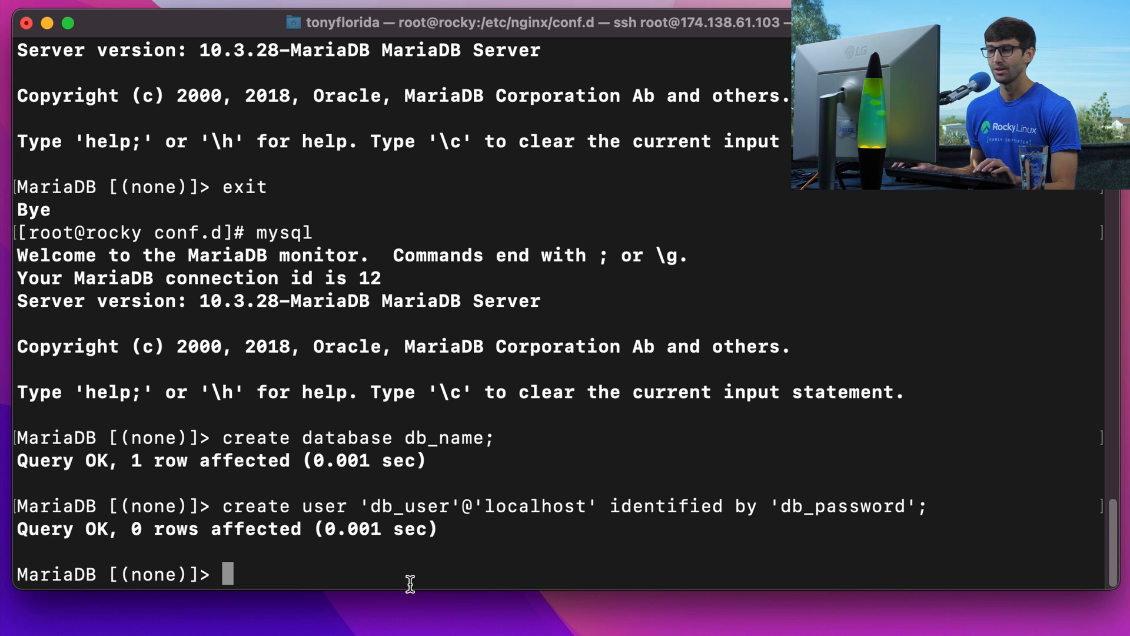
Grant db_user all privileges on db_name.*, flush privileges, and exit.
text(grant all privileges on db_name.* TO 'db_user'@'localhost';)
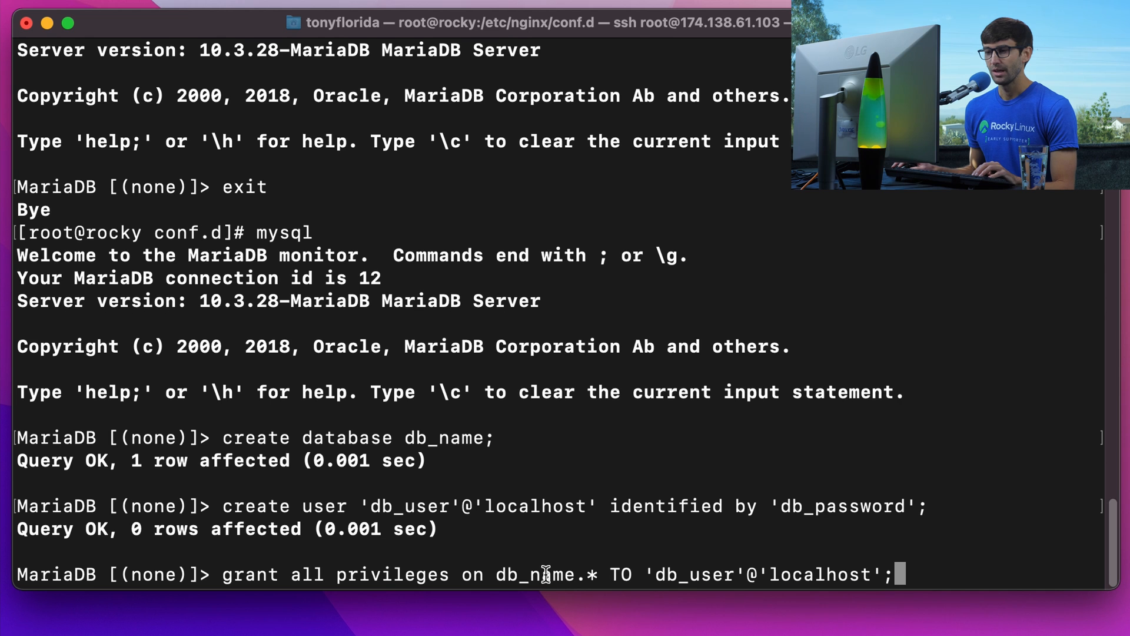
double_click(533, 575)
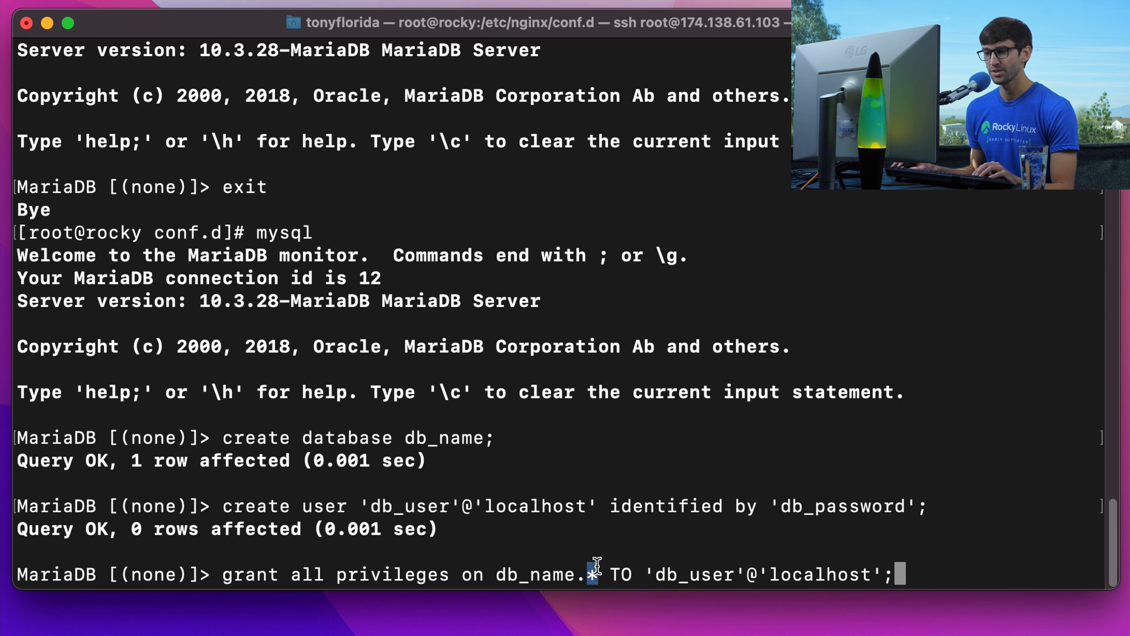
double_click(694, 575)
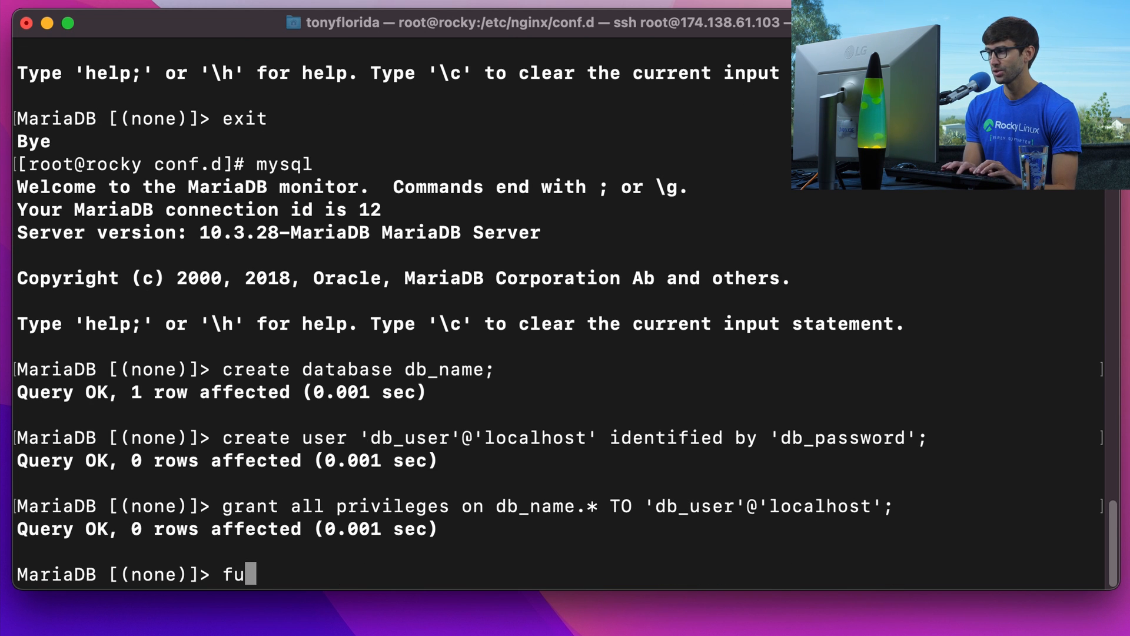
text(lush privileges;)
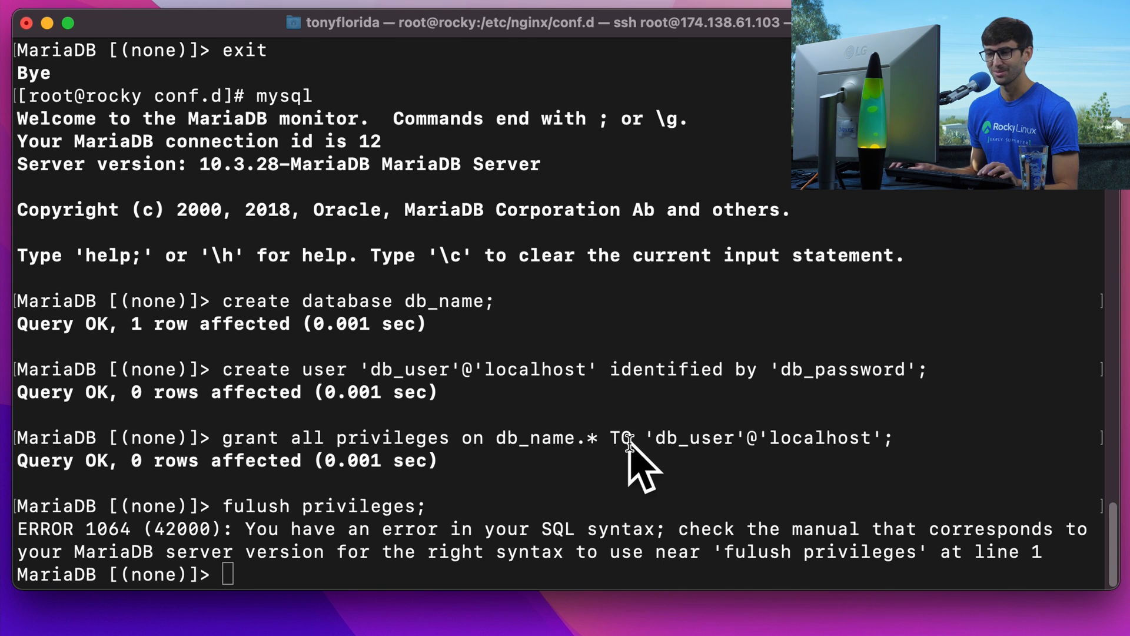
text(flush privileges;)
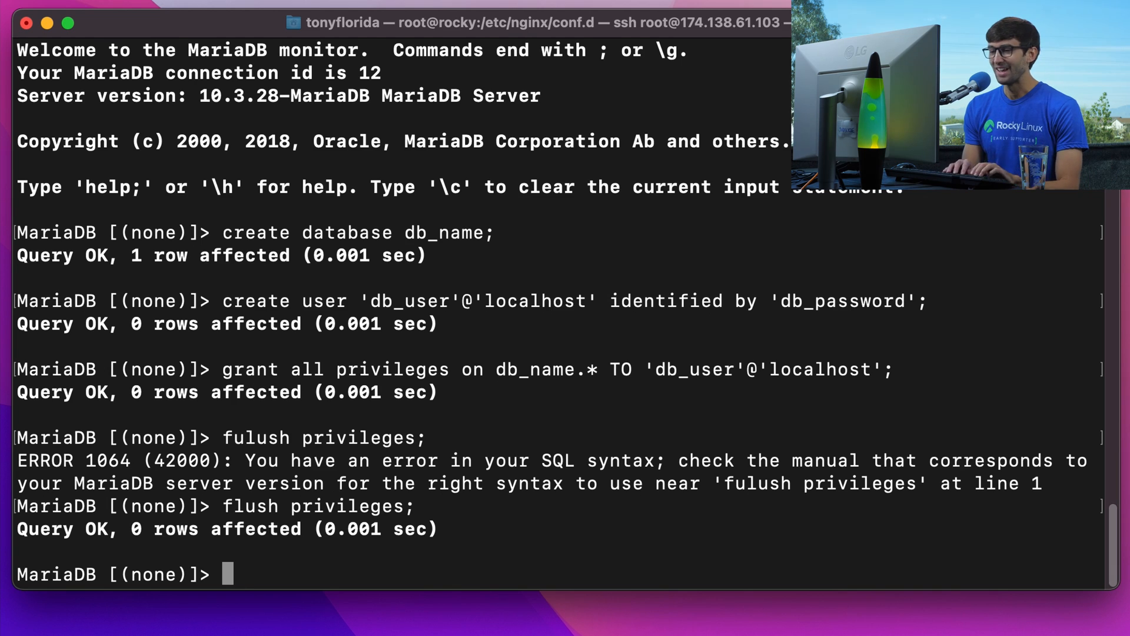
text(exit)
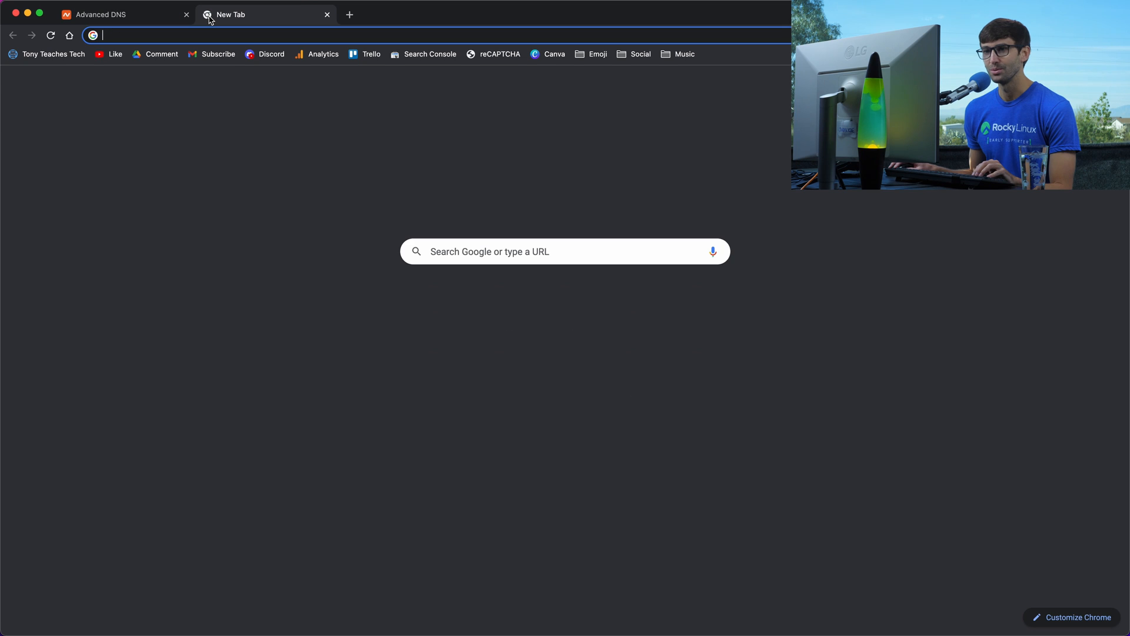
Browse to the tonys.store setup page, which reports the missing PHP MySQL extension.
text(stony)
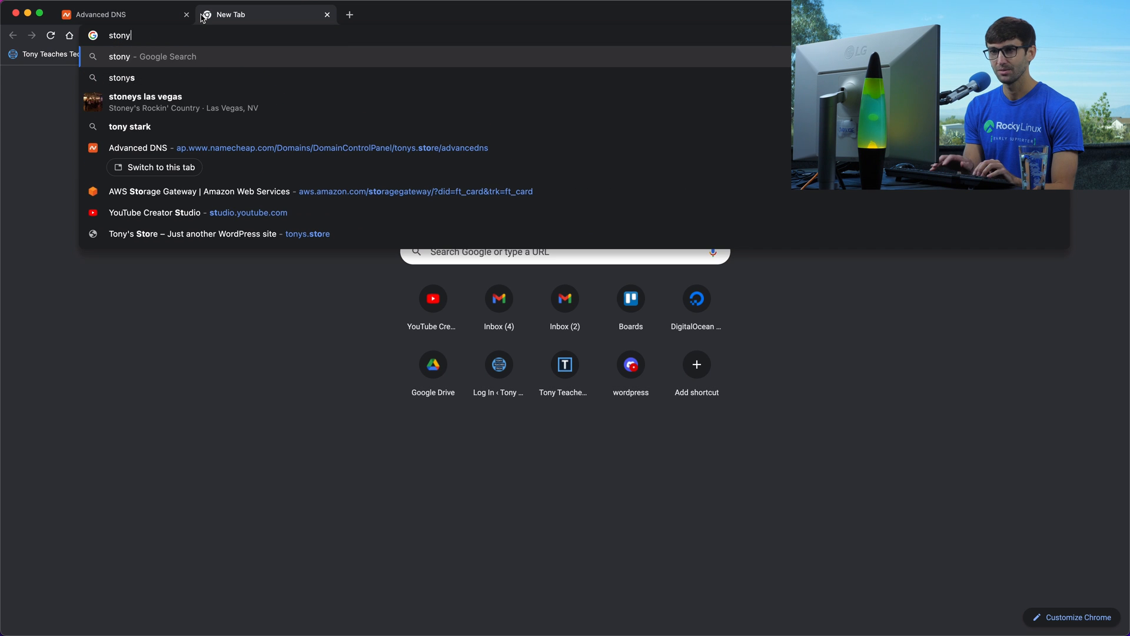
text(tonys.surf)
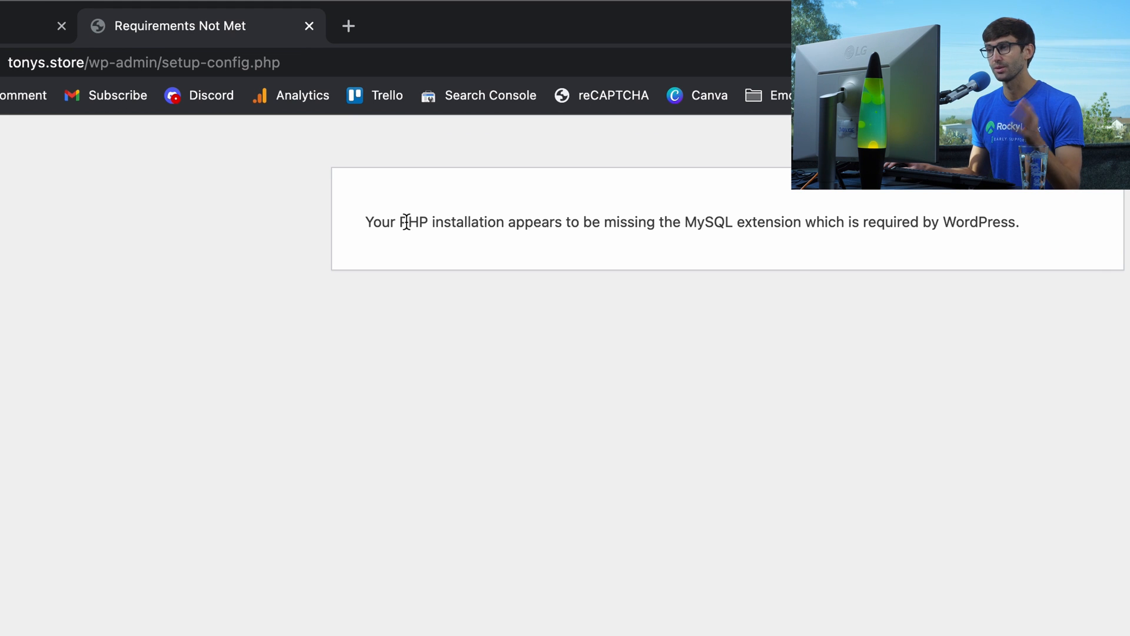
mouse_move(405, 221)
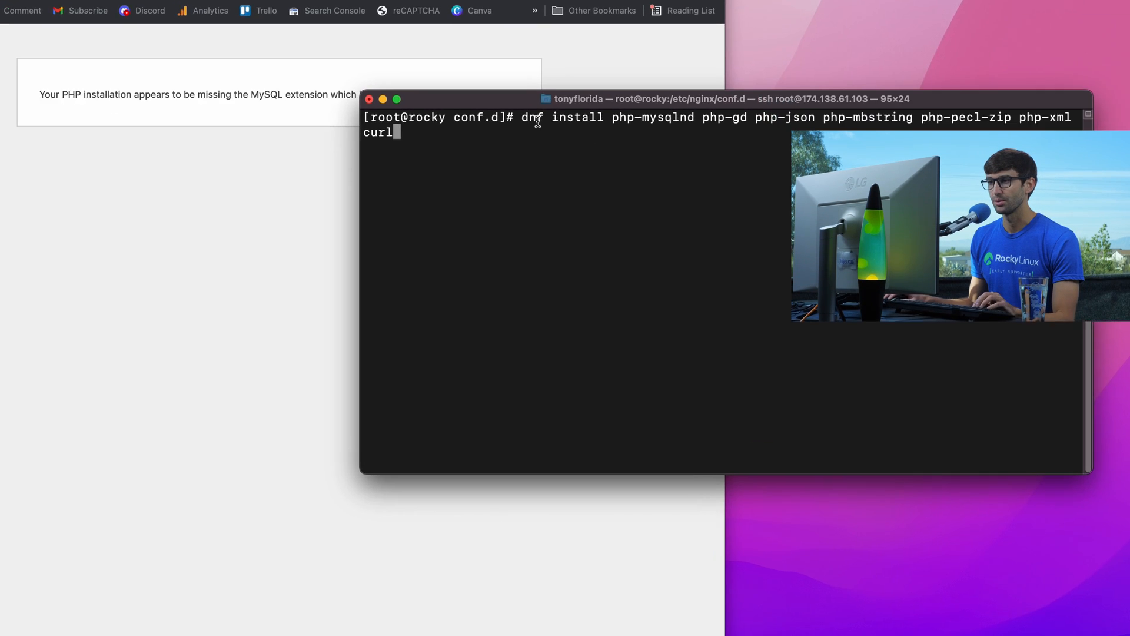
Install php-mysqlnd, php-gd, php-json, php-mbstring, php-pecl-zip, php-xml and curl with dnf.
drag(721, 98, 499, 24)
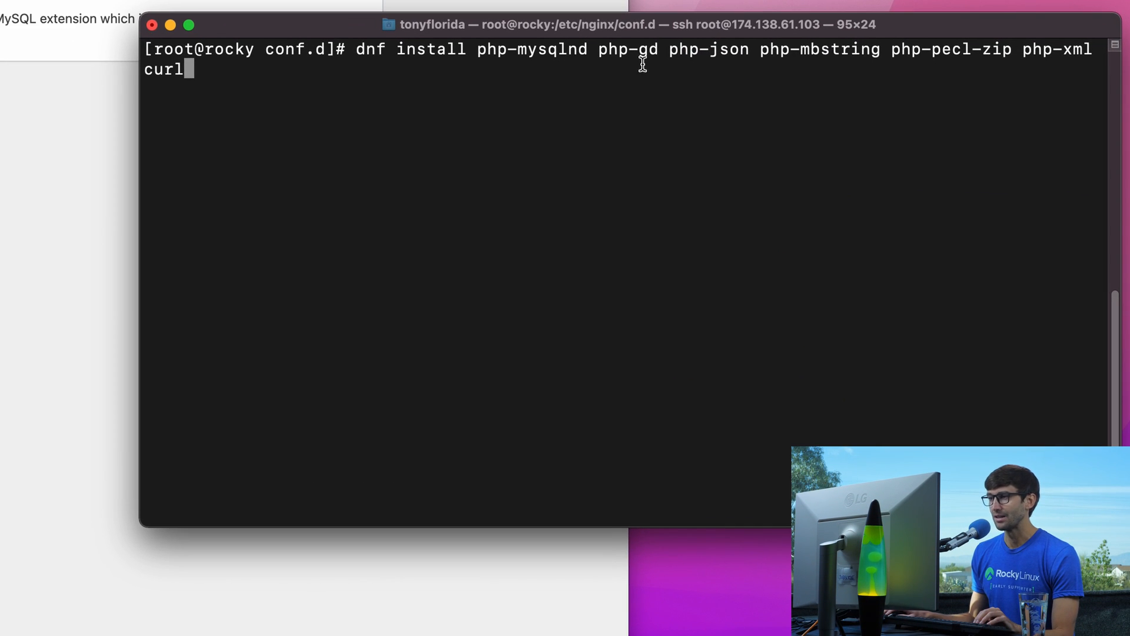
mouse_move(1056, 43)
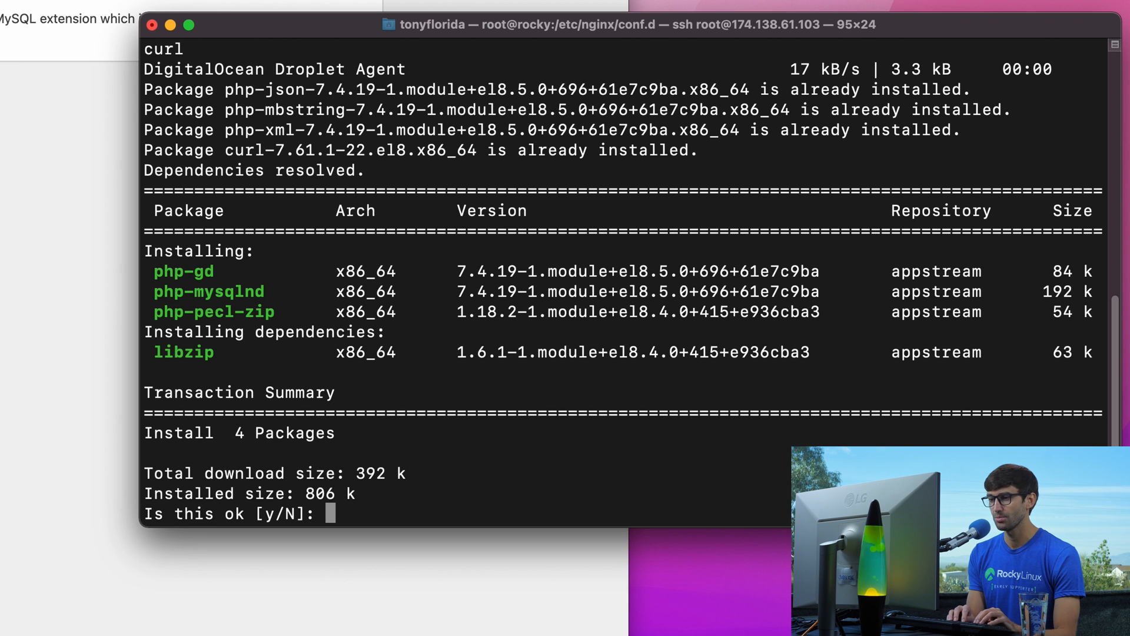
text(y)
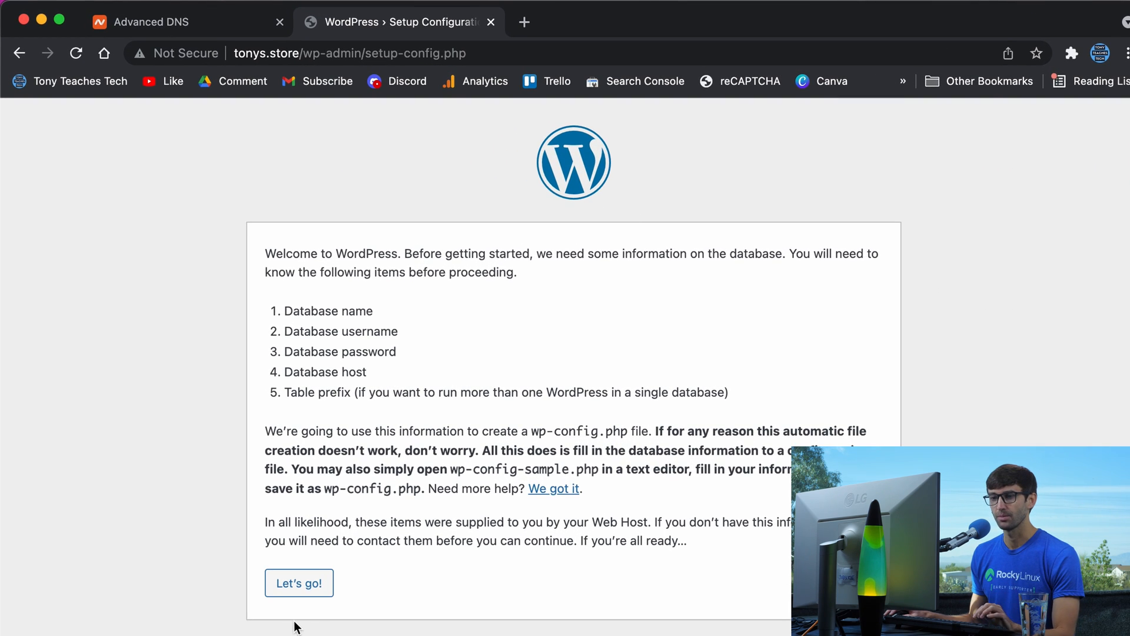
Fill the database form with db_name, db_user and db_password and submit it.
click(299, 583)
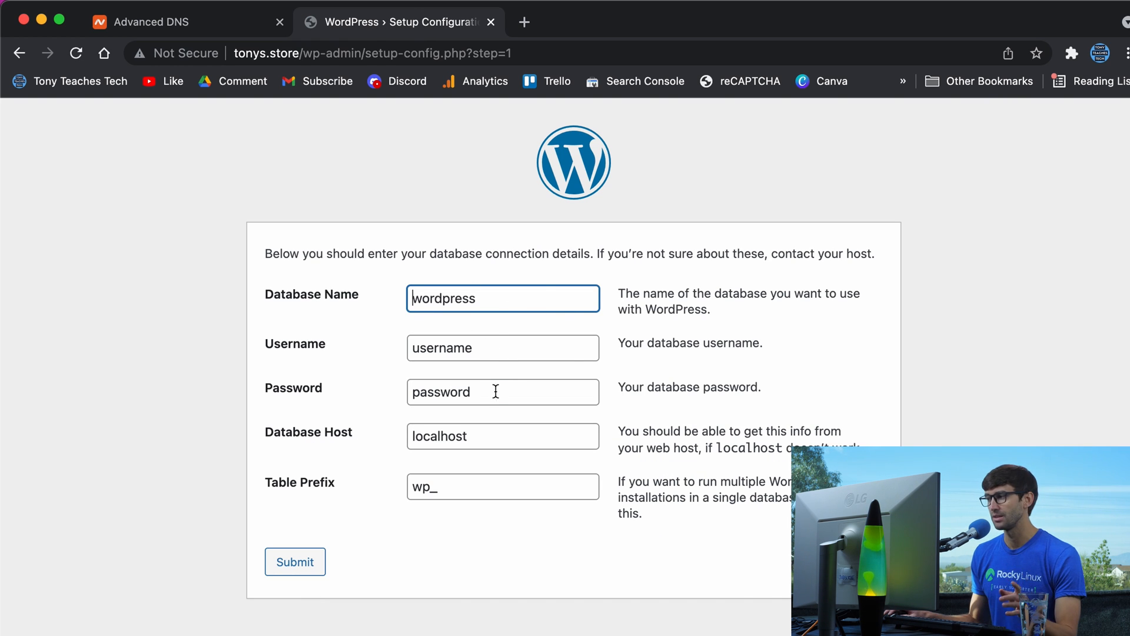
double_click(443, 298)
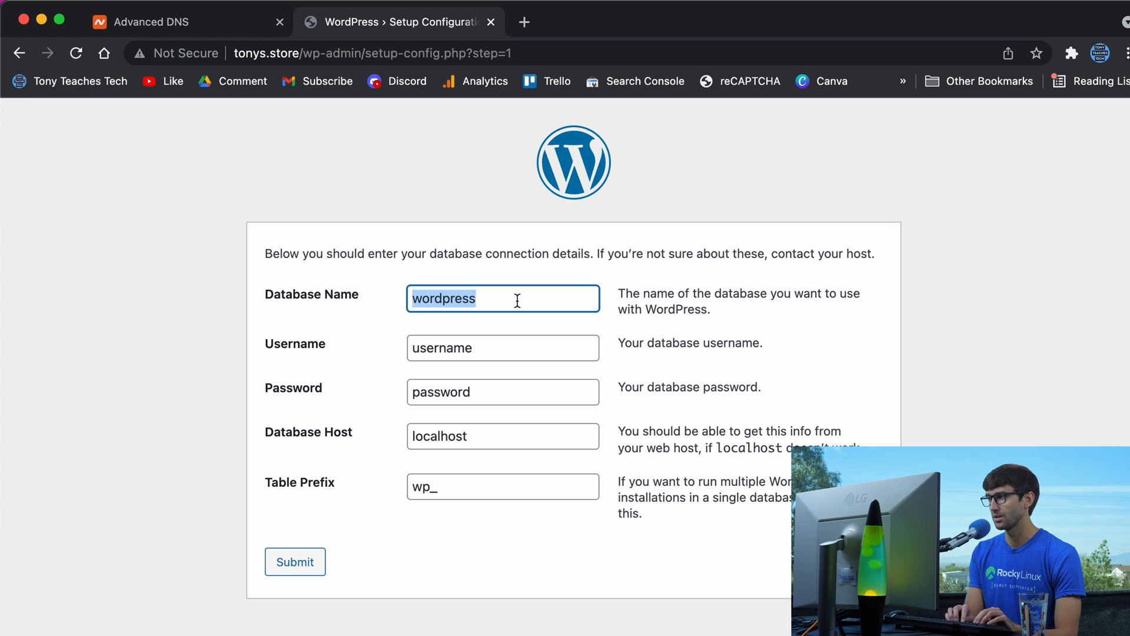
text(db_)
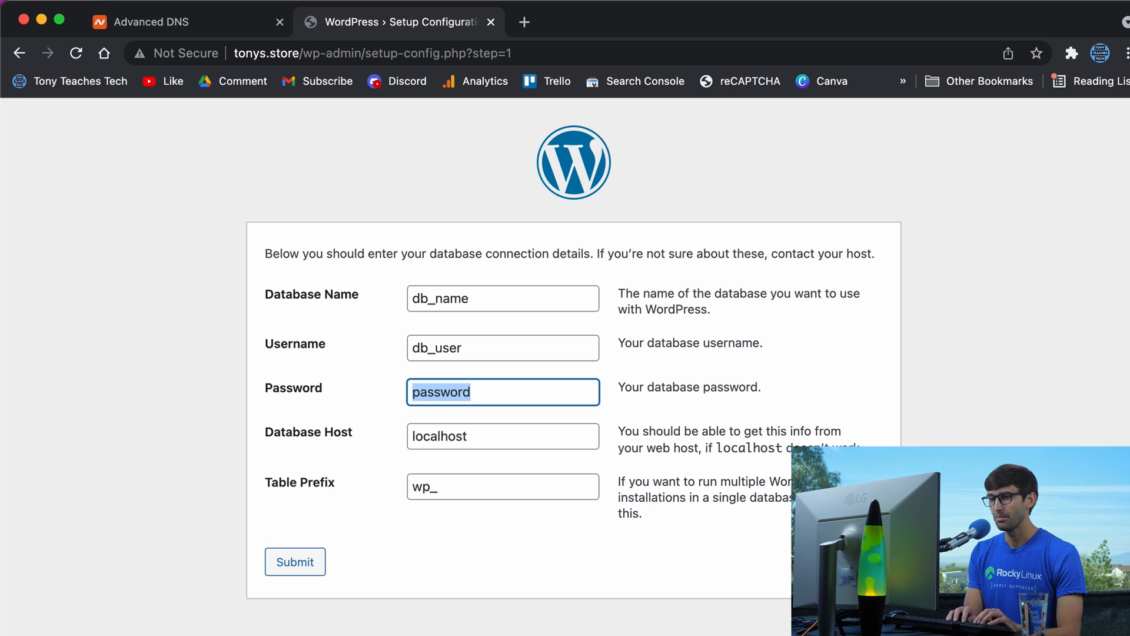
text(db_pas)
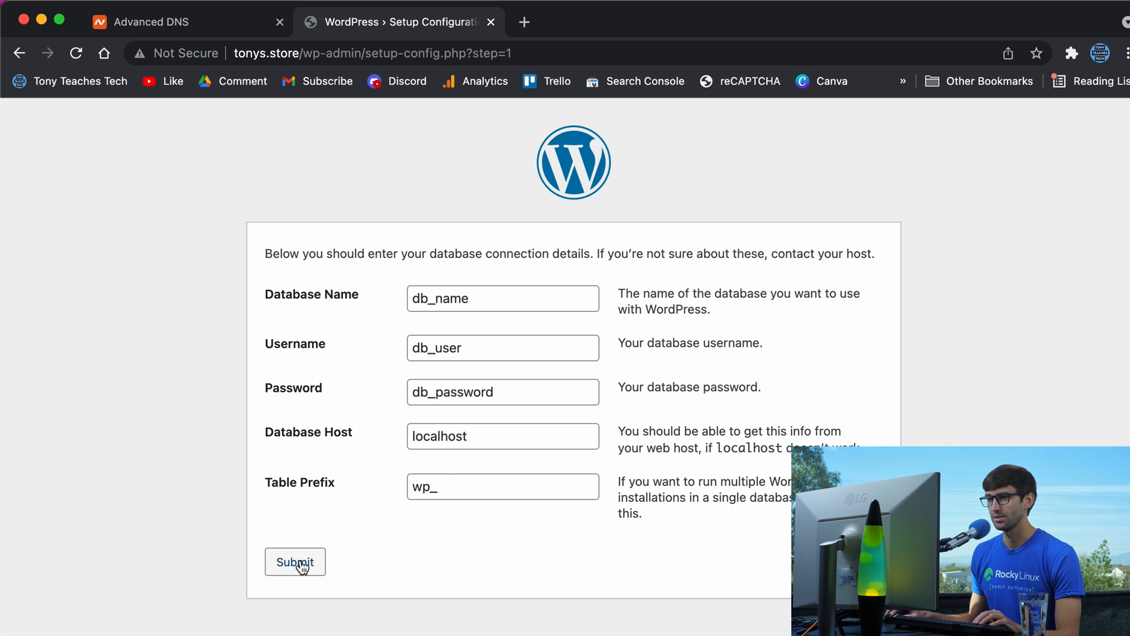
click(295, 562)
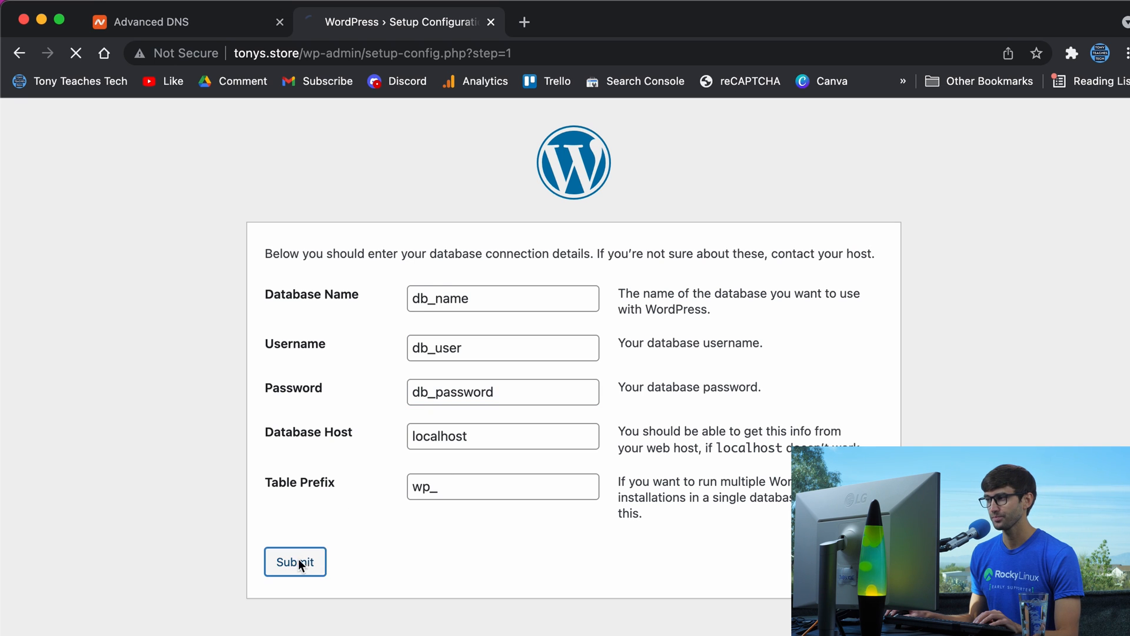
click(294, 561)
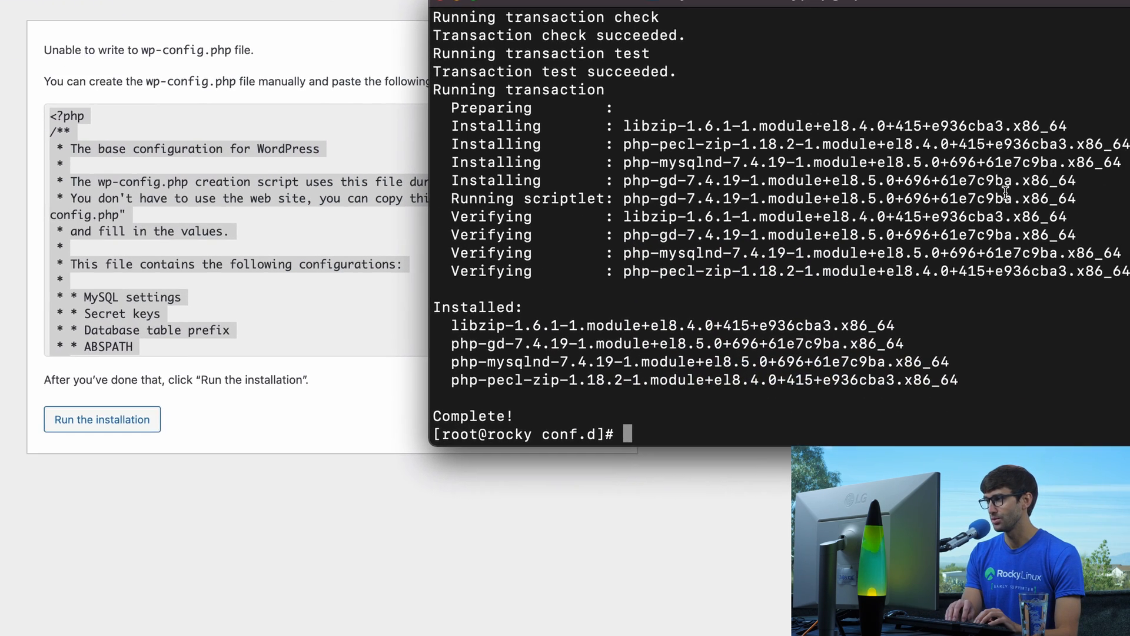
List /var/www ownership and recursively set httpd_sys_rw_content_t on /var/www/wordpress.
text(cd)
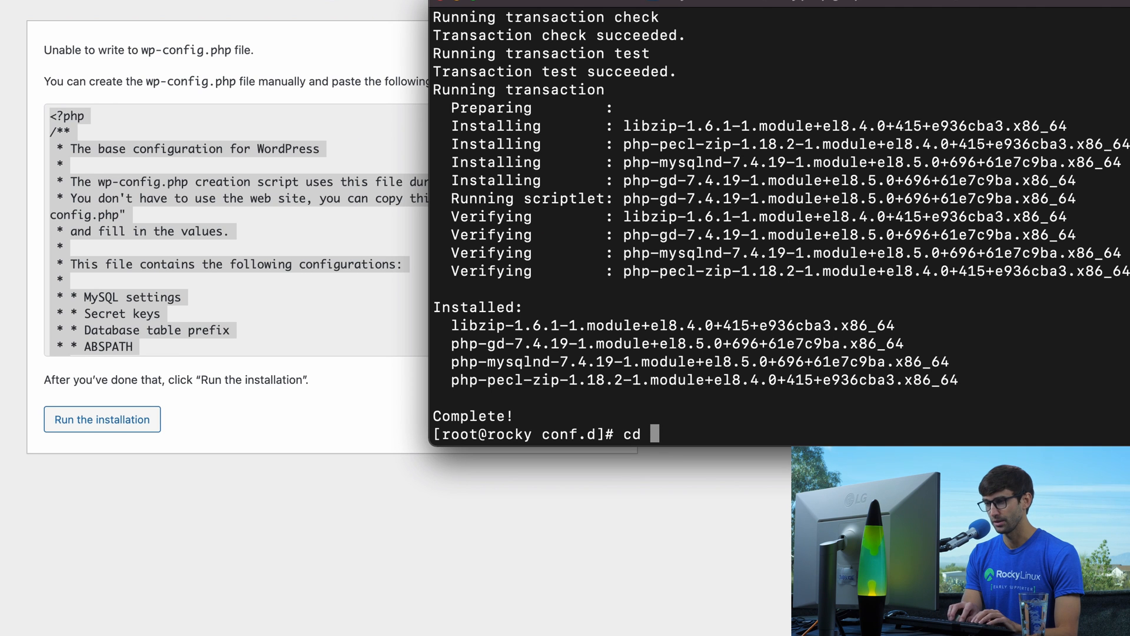
text(/var/www/)
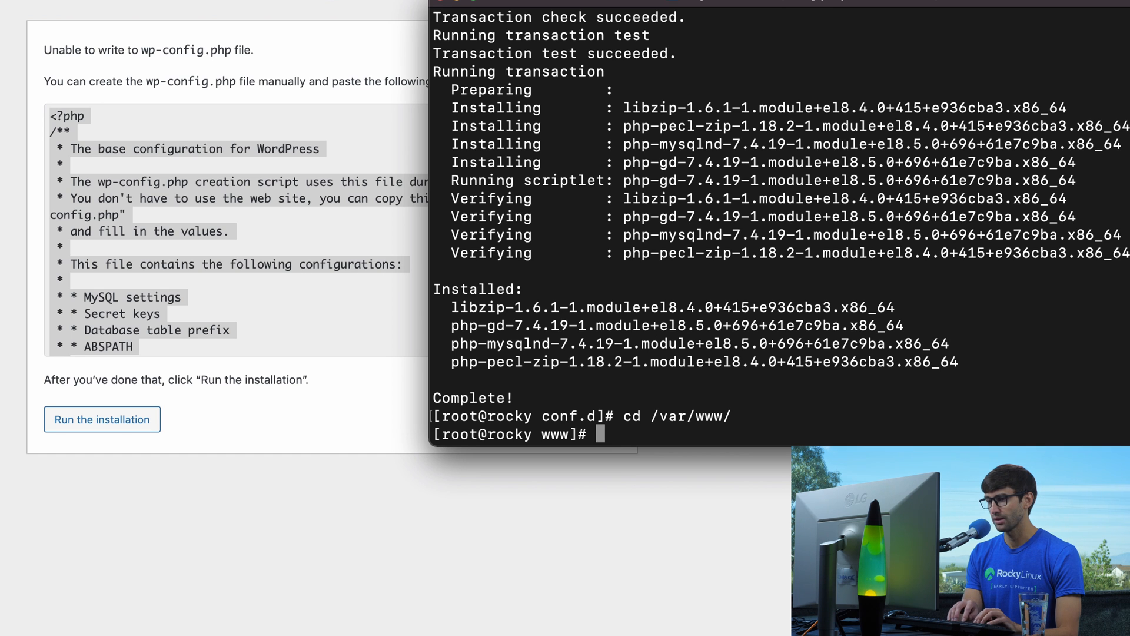
text(ls -la)
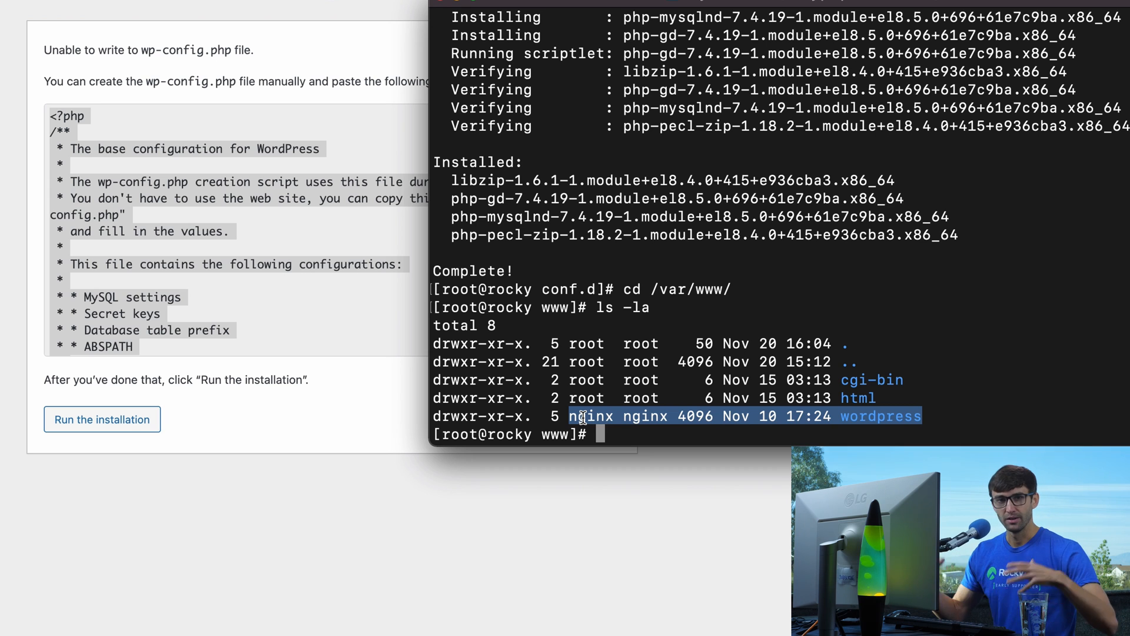
mouse_move(865, 404)
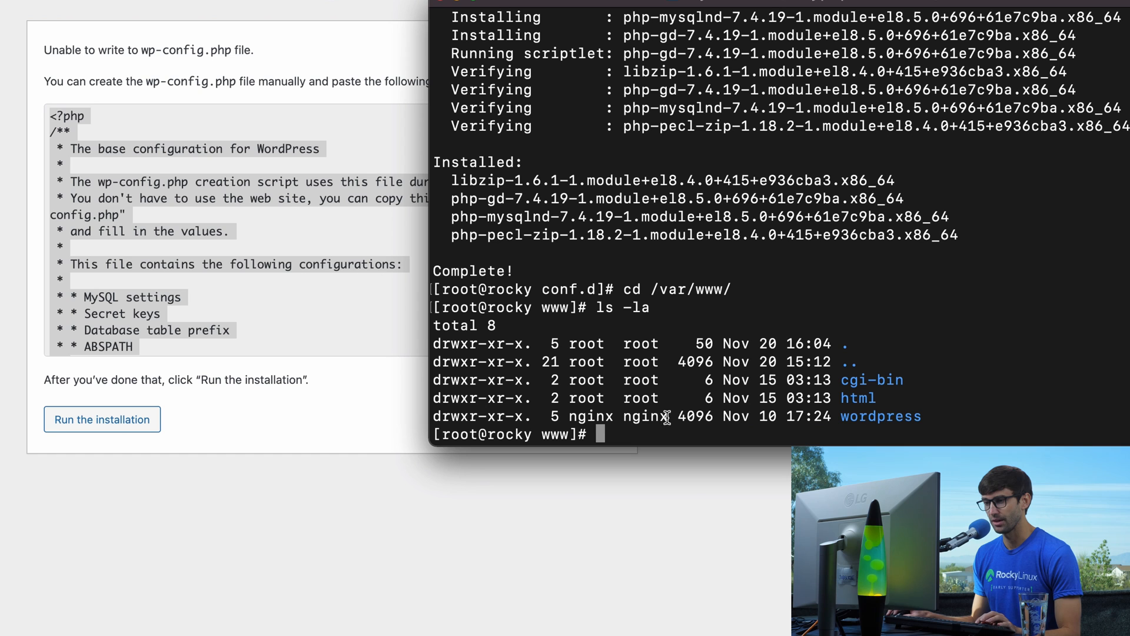
text(chcon -R -t httpd_sys_rw_content_t /var/www/wordpress/)
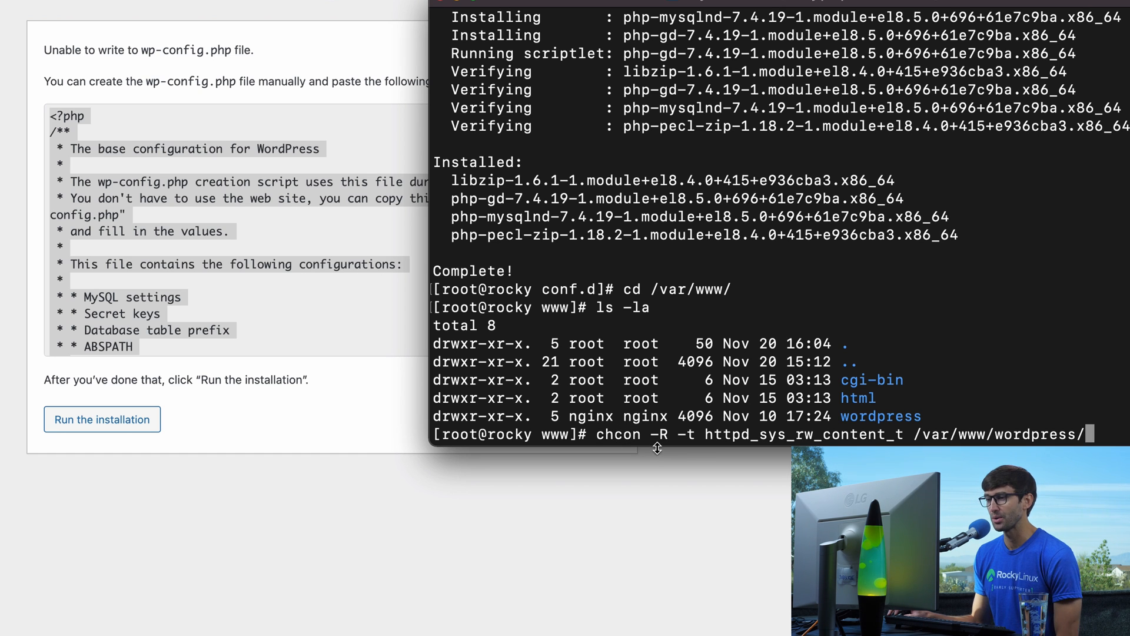
mouse_move(728, 443)
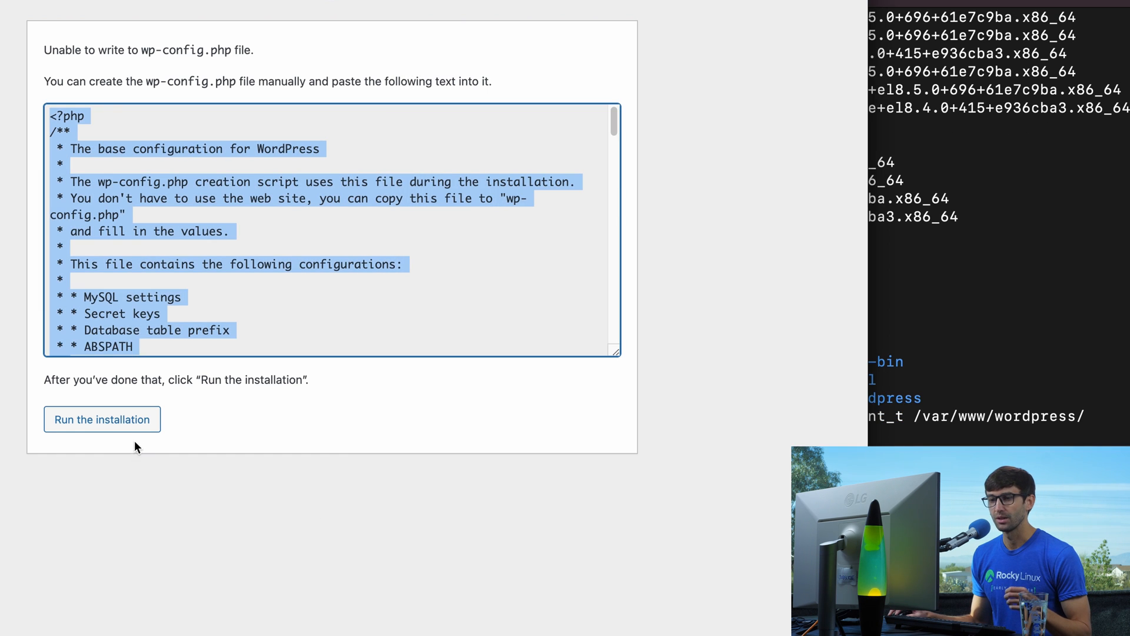
Resubmit db_name, db_user and db_password from the setup start, then run the installation.
click(101, 419)
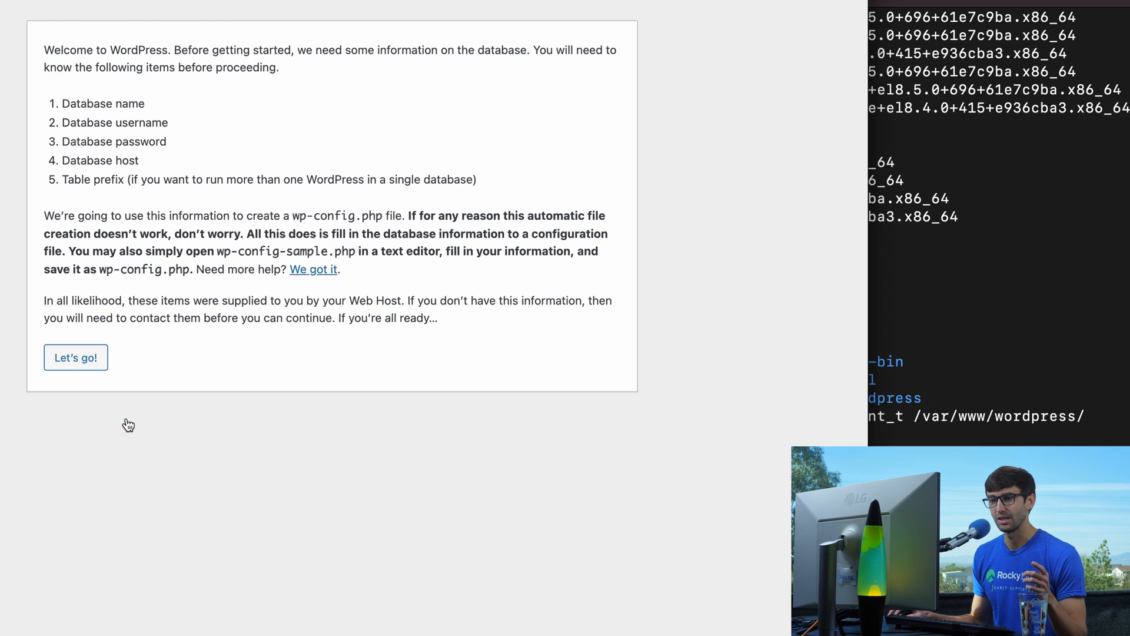
click(75, 357)
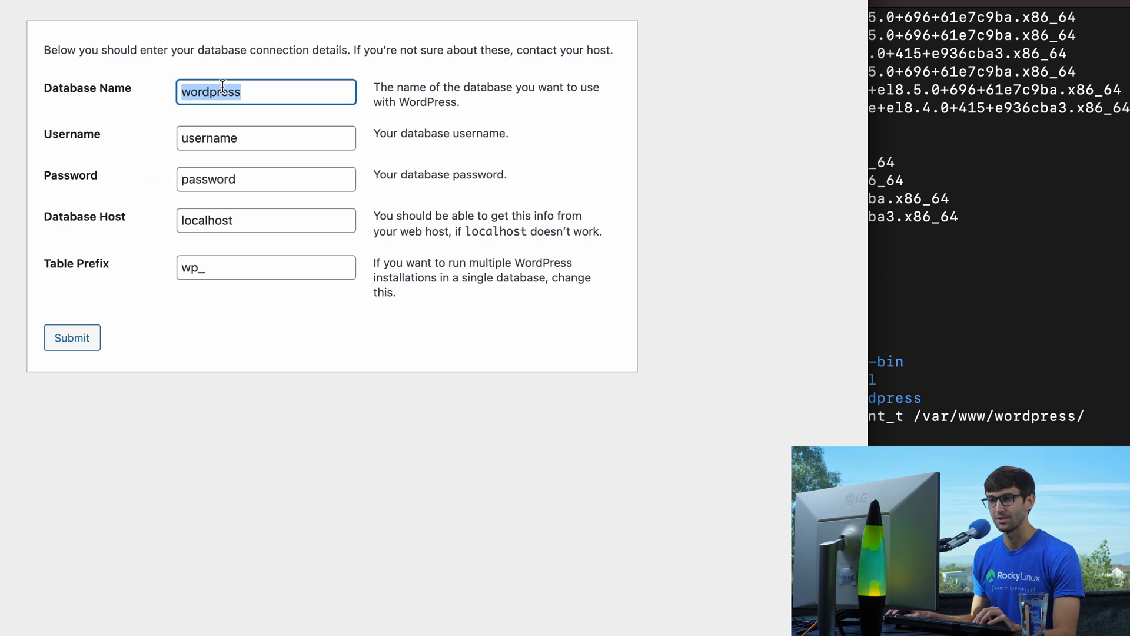
text(db_name)
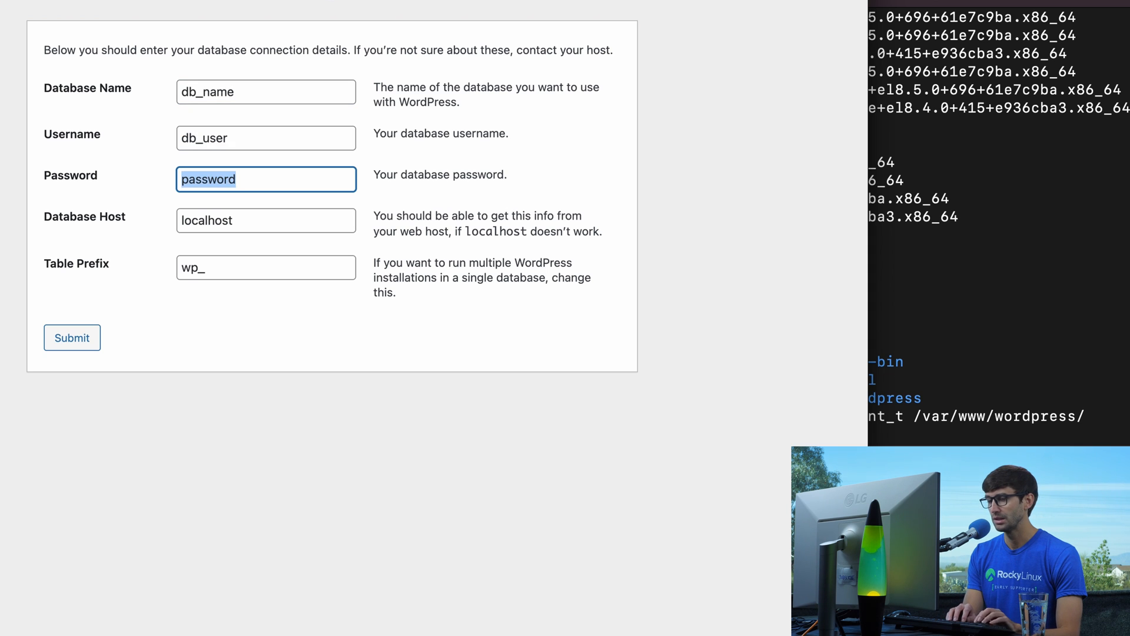
text(db_passw)
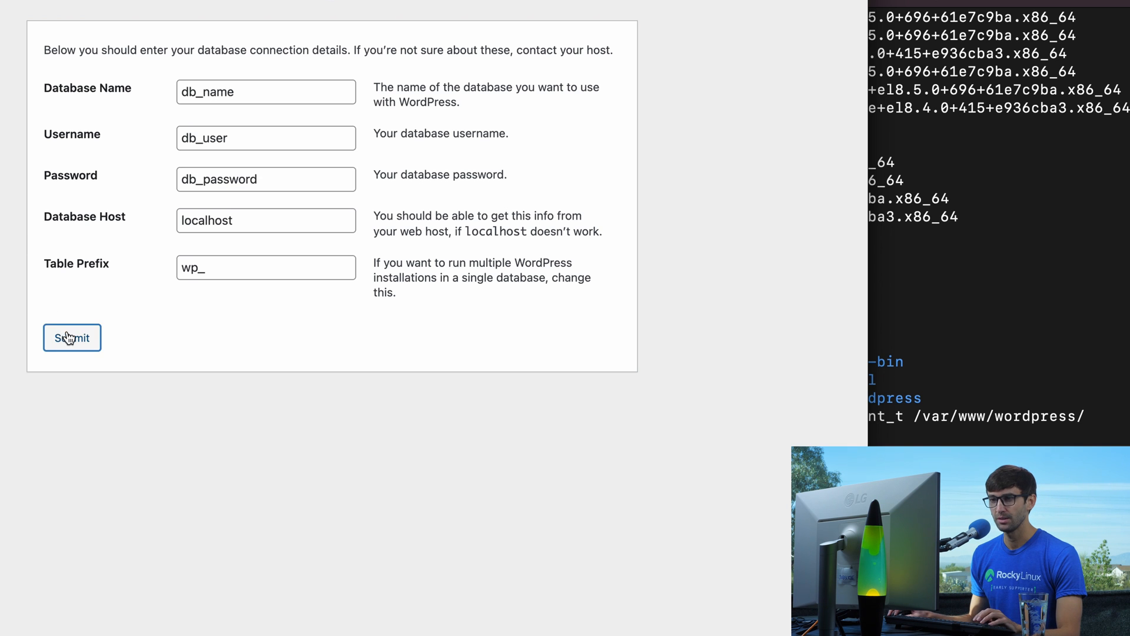
click(72, 337)
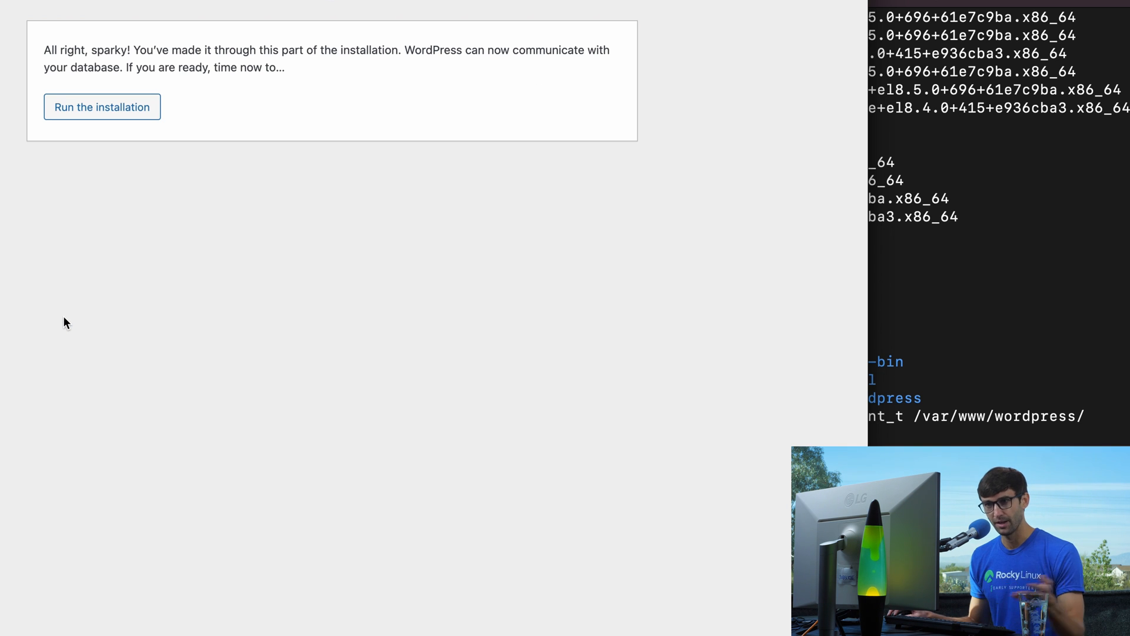
click(102, 106)
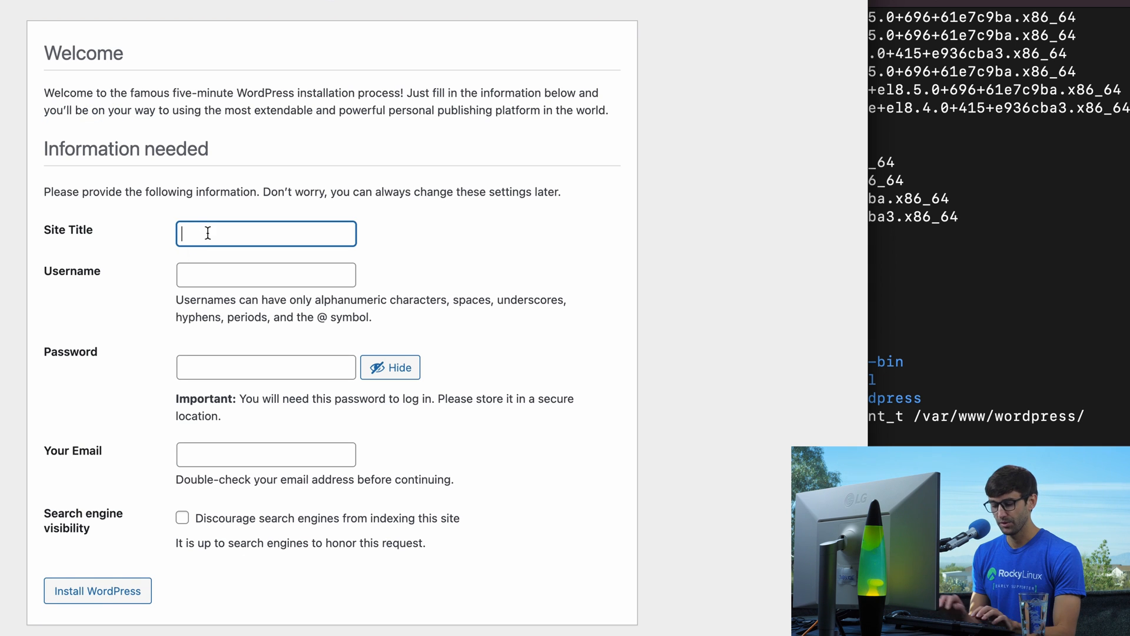
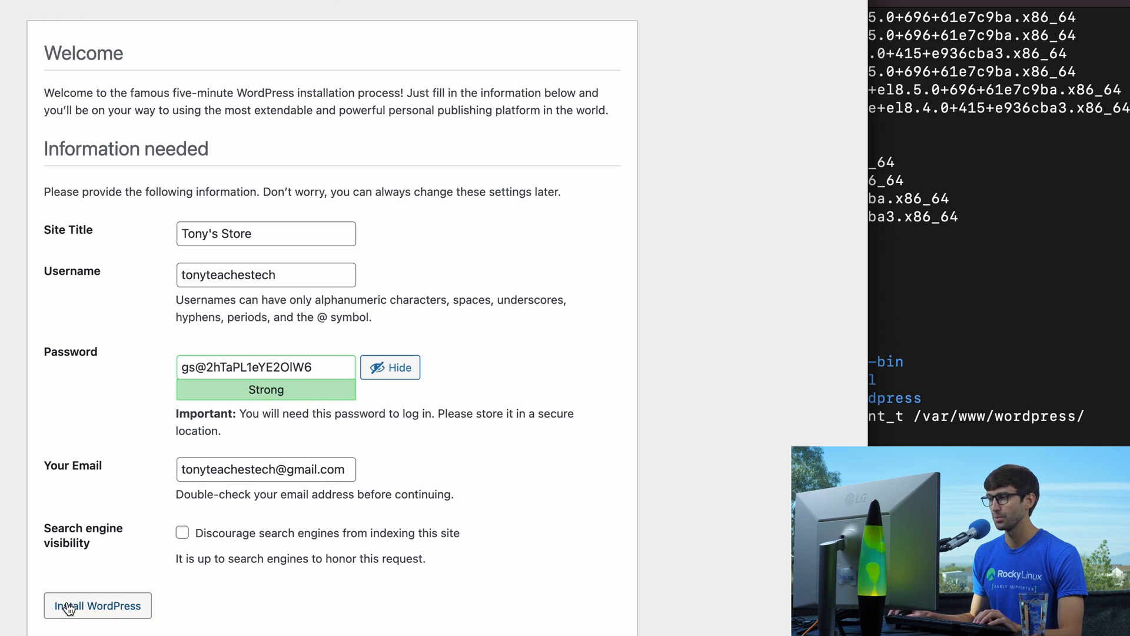
Install WordPress with site title "Tony's Store" and admin account tonyteachestech.
click(97, 605)
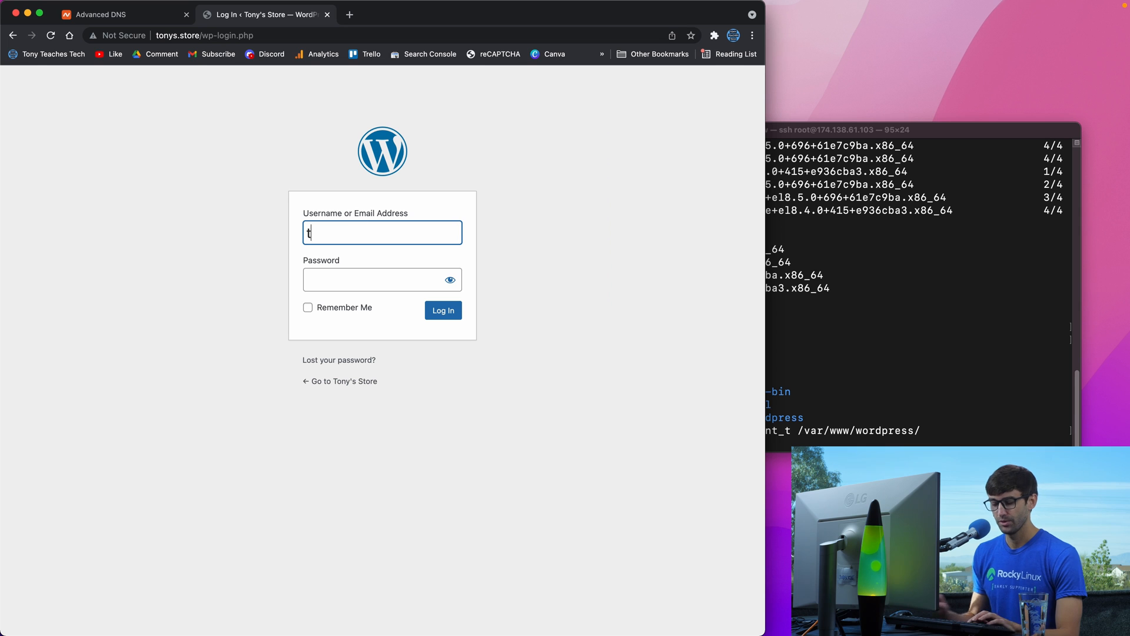
Log in to tonys.store as tonyteachestech.
text(onyteachestech)
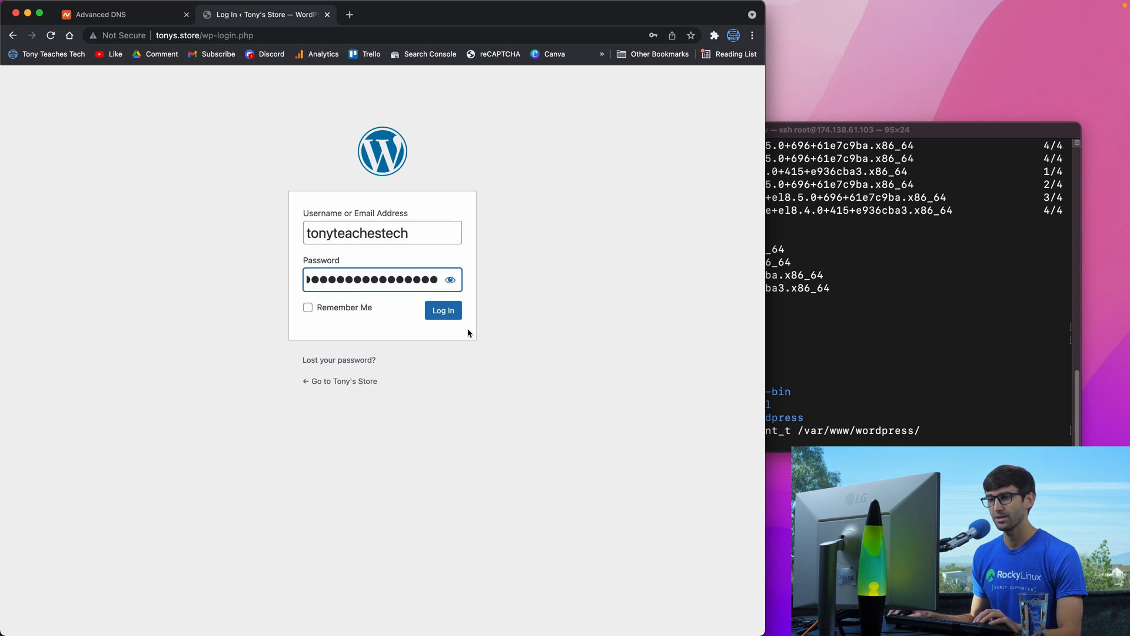
click(442, 310)
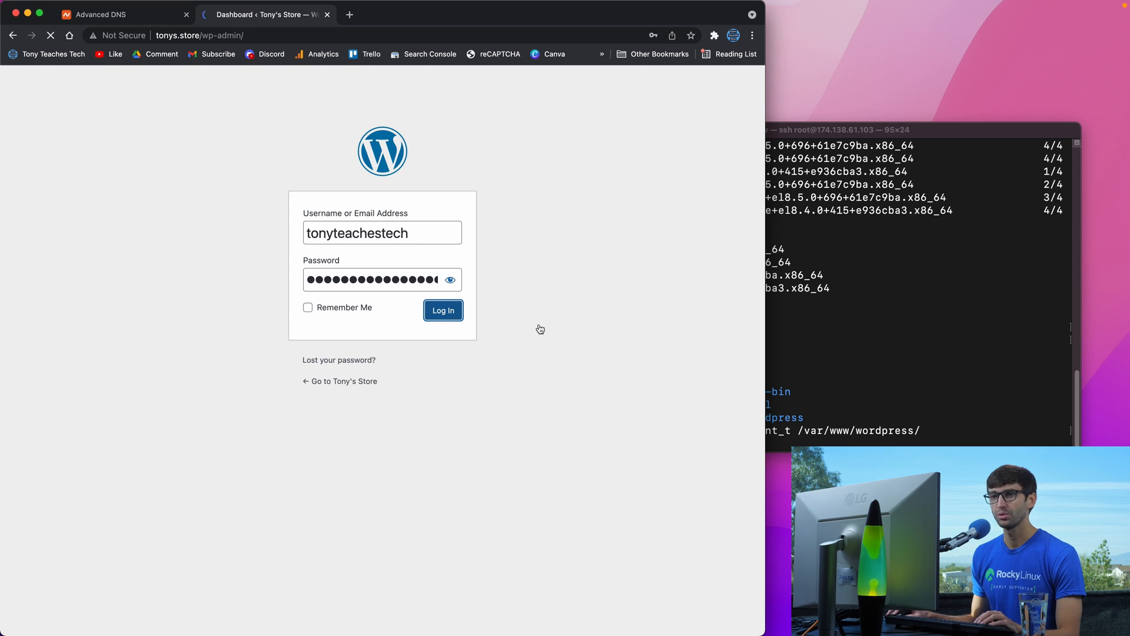
click(443, 310)
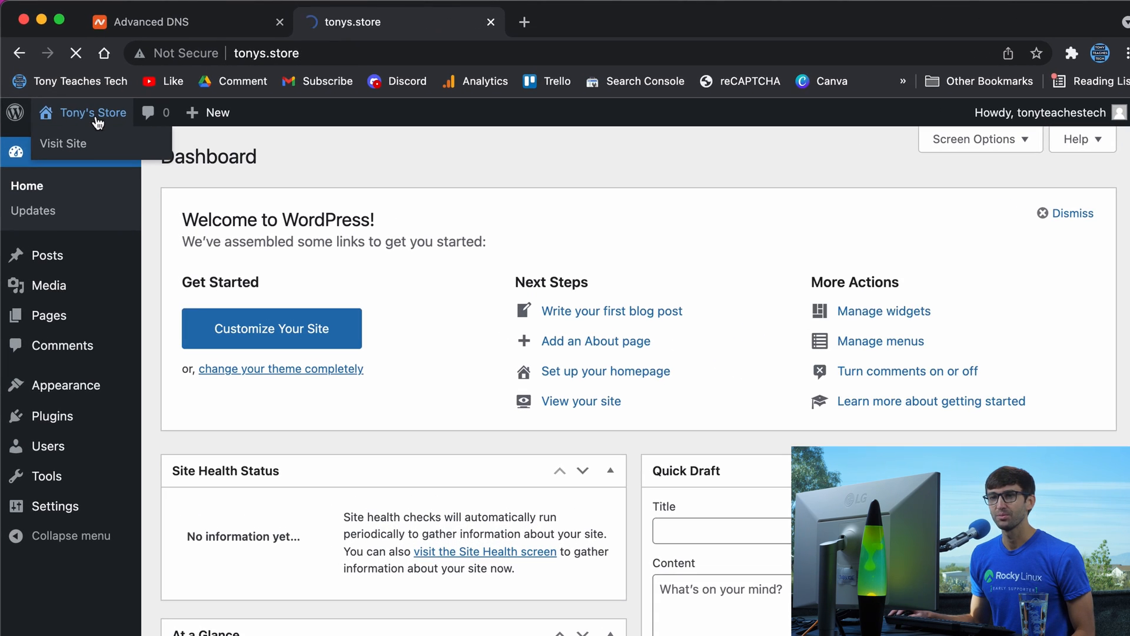
View the public Hello world homepage, then return to the wp-admin dashboard.
click(63, 144)
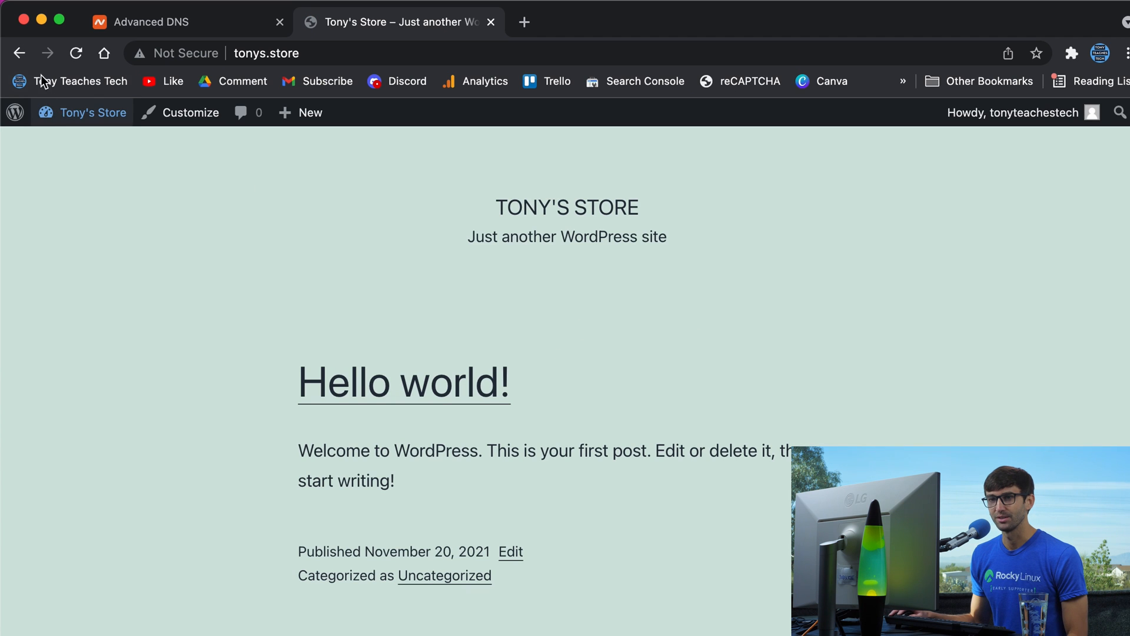
click(19, 53)
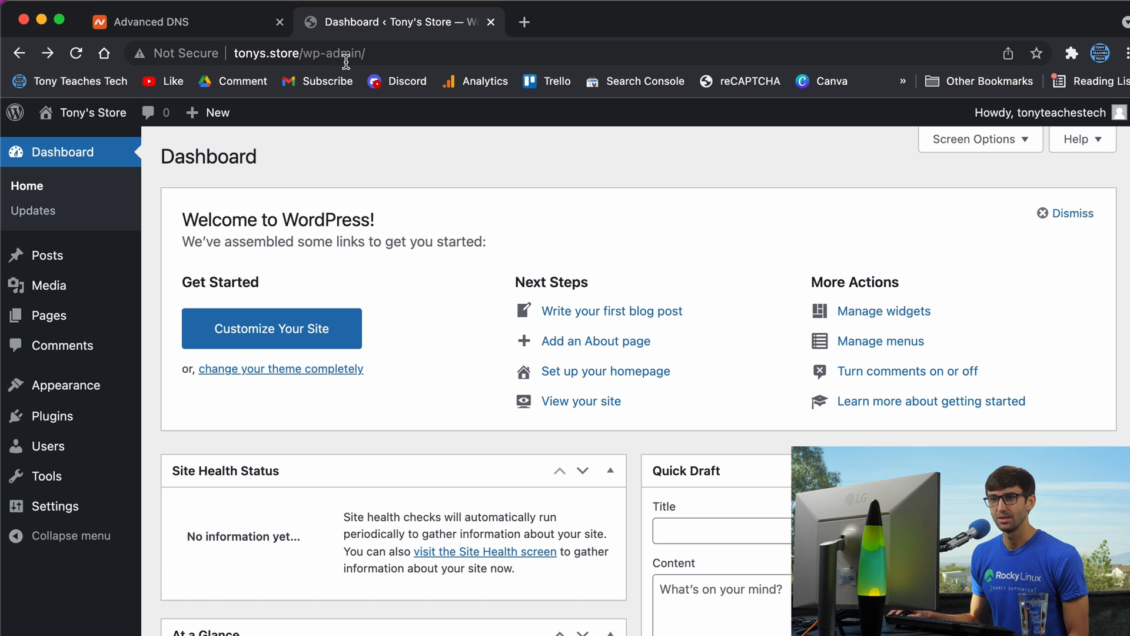
double_click(333, 53)
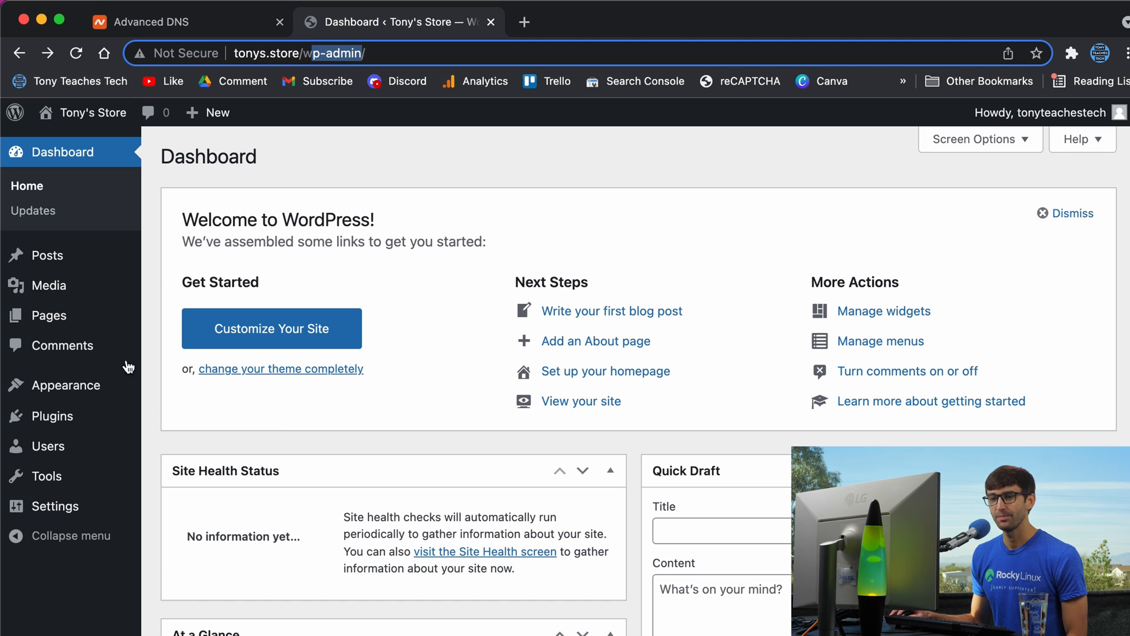
mouse_move(46, 476)
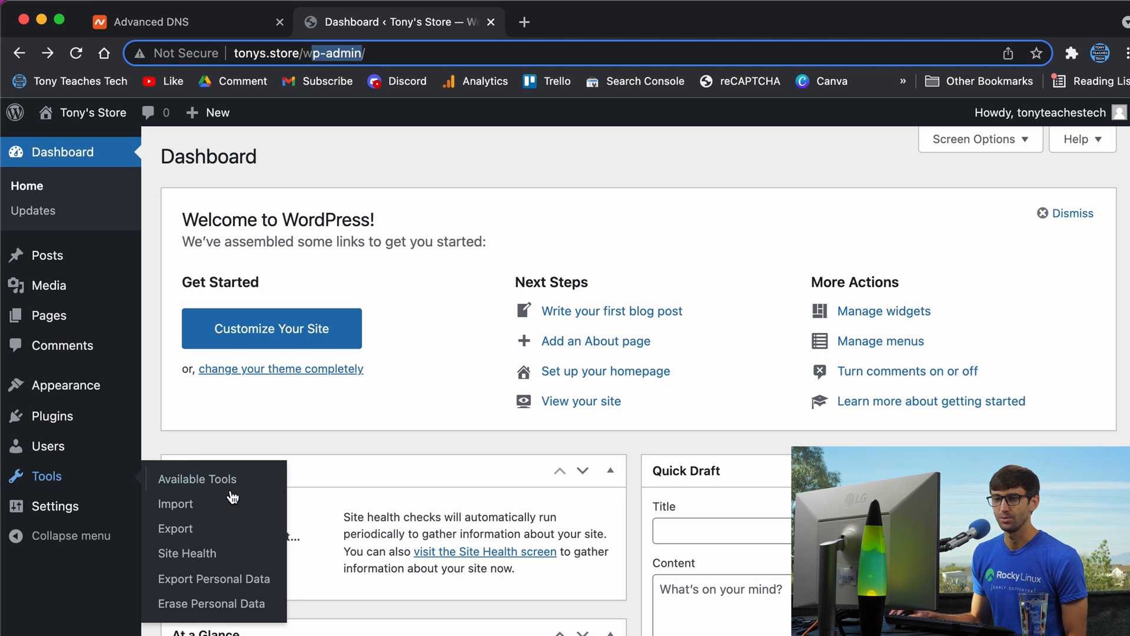
Open Site Health and expand the three critical cURL error 7 issues.
click(186, 553)
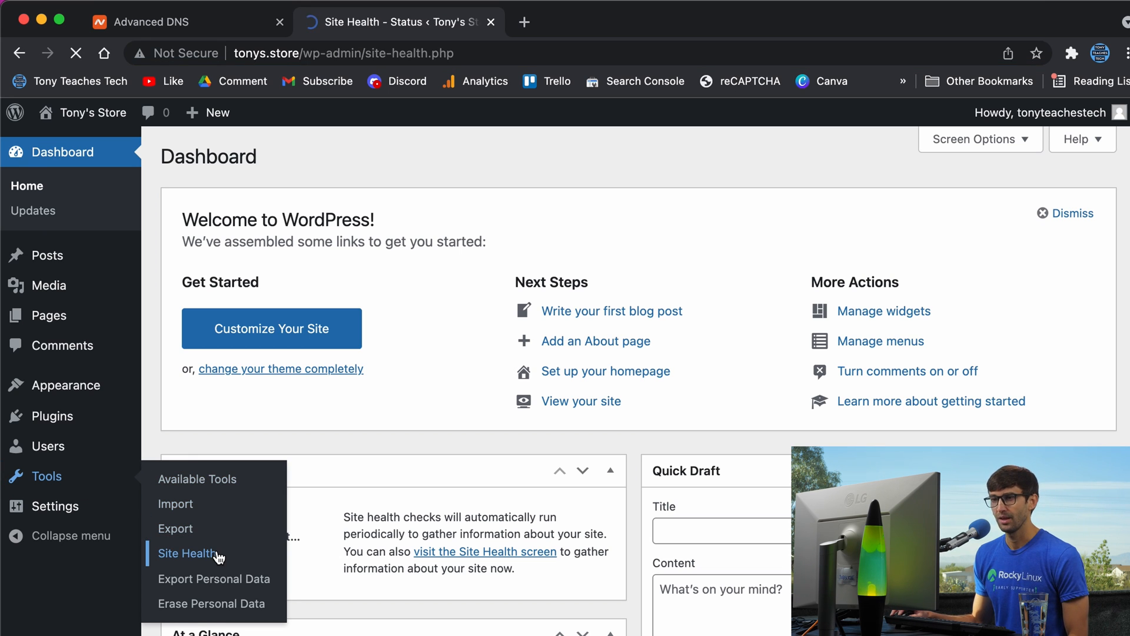
click(186, 552)
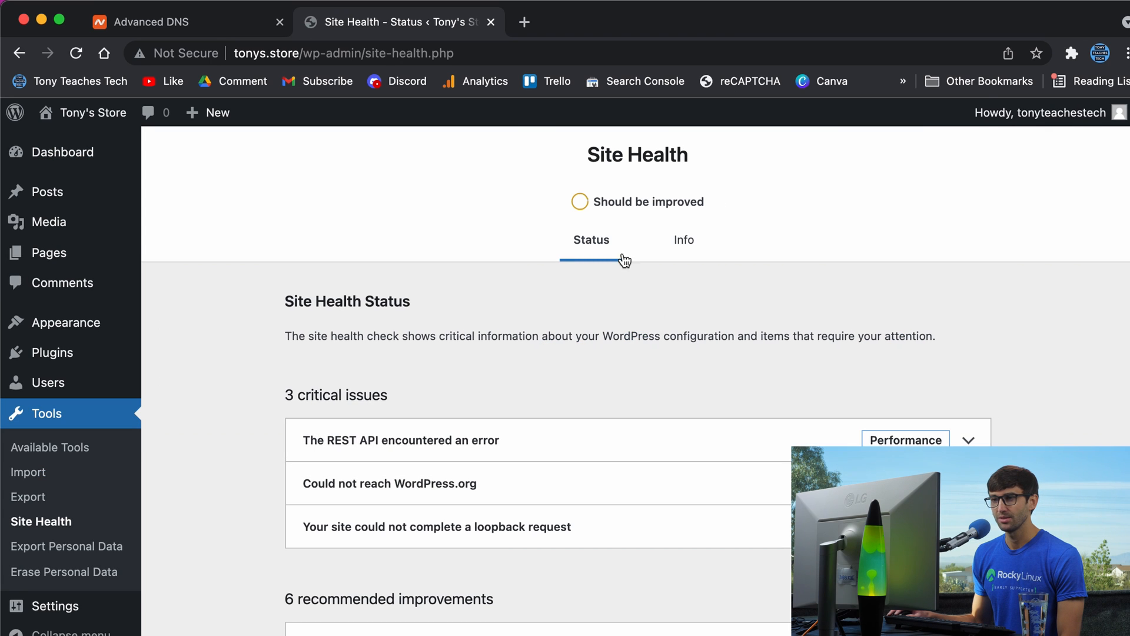
mouse_move(388, 423)
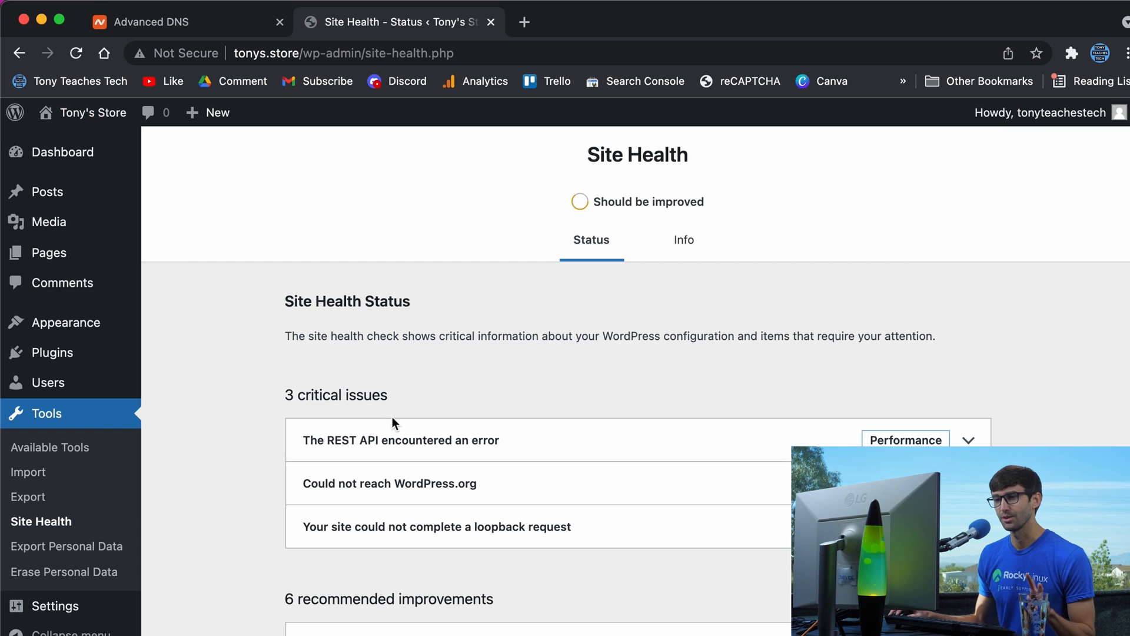
click(401, 440)
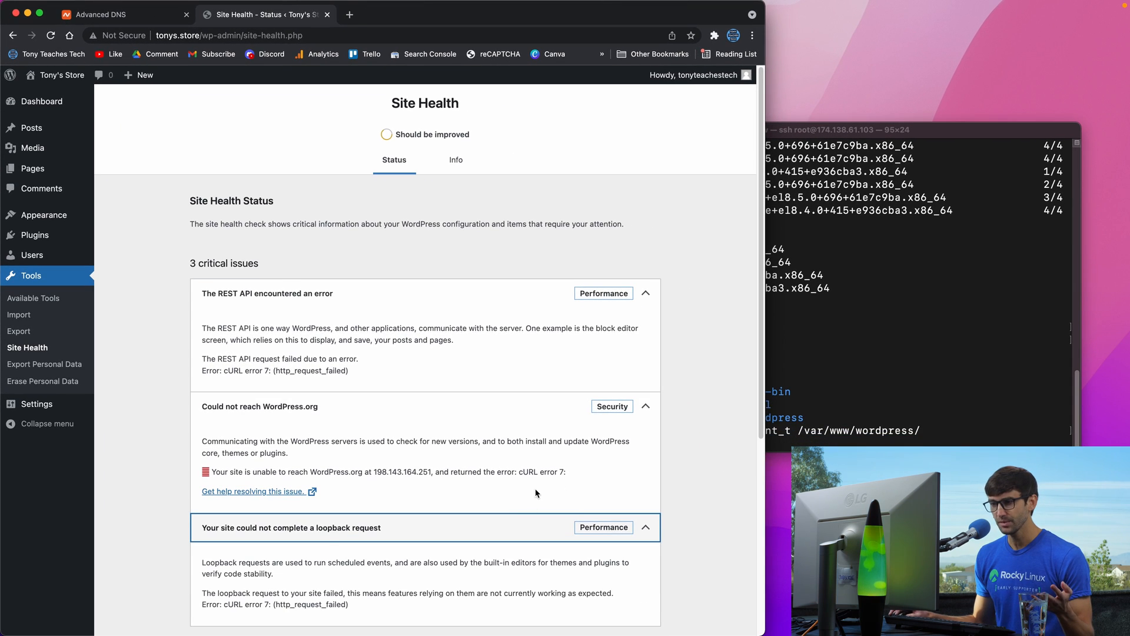
scroll(down, 3)
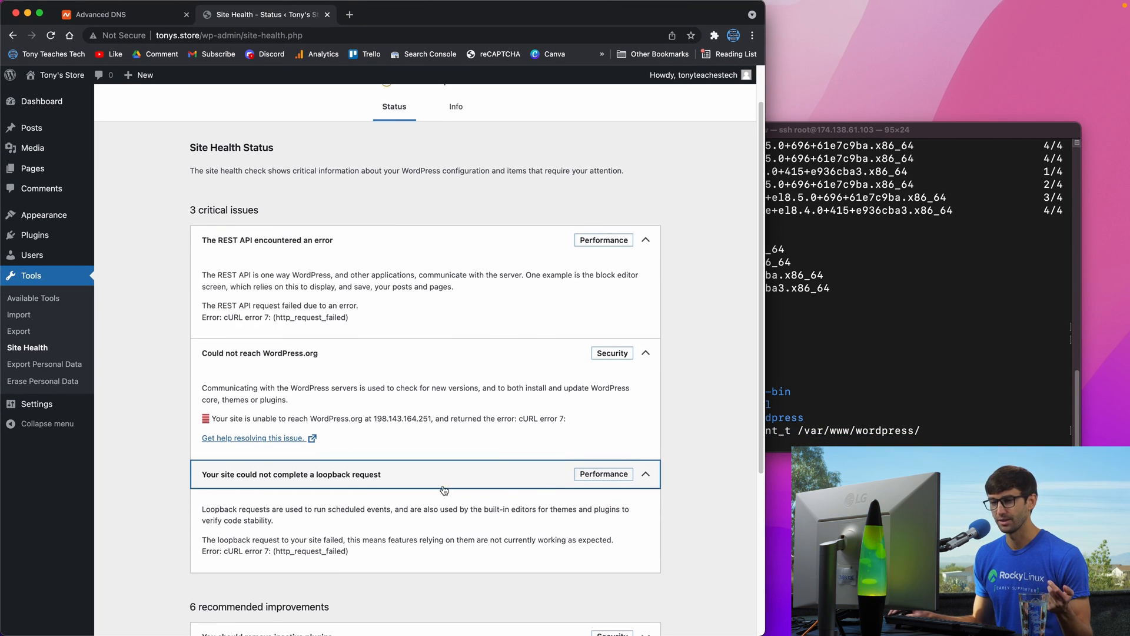
scroll(down, 3)
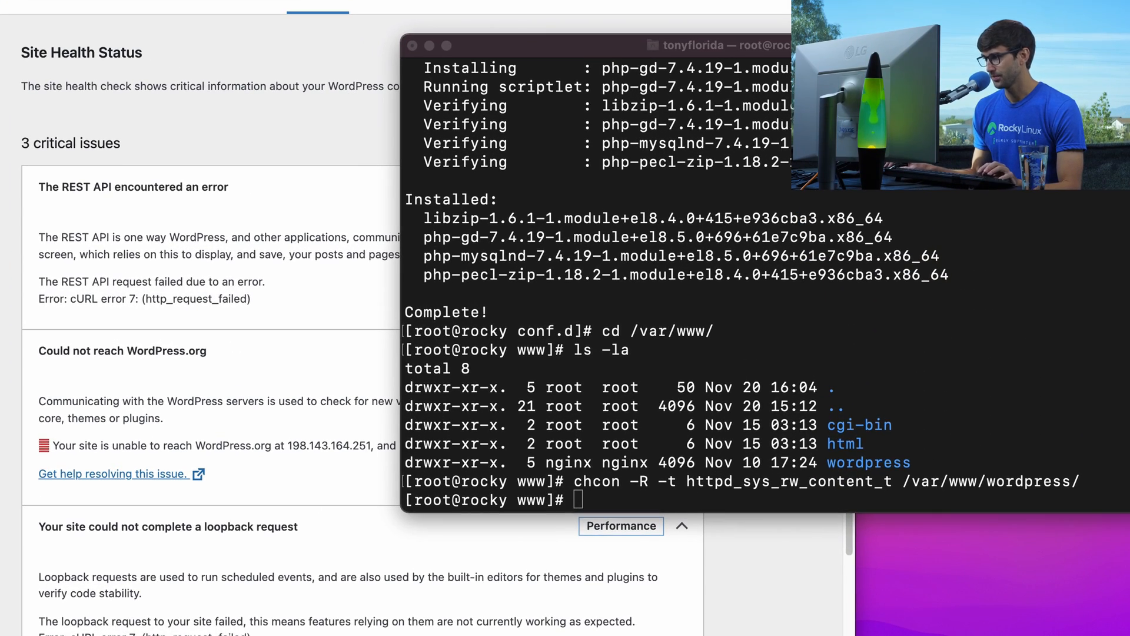
Run setsebool httpd_can_network_connect true so Site Health reports Good.
text(setsebool httpd_can_network_connect true)
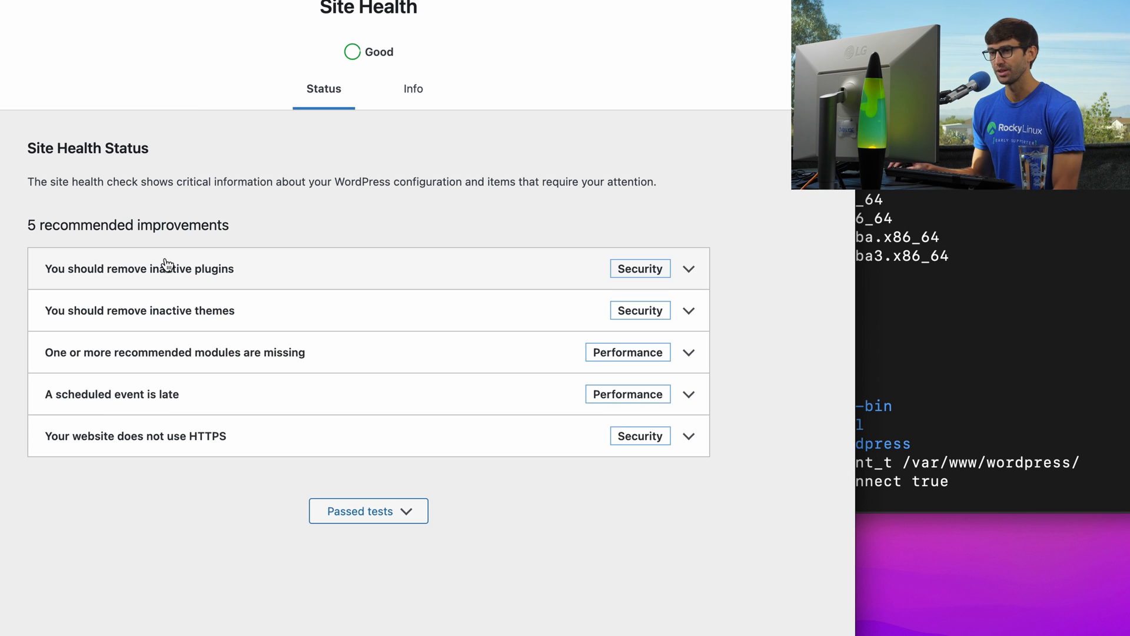
mouse_move(213, 321)
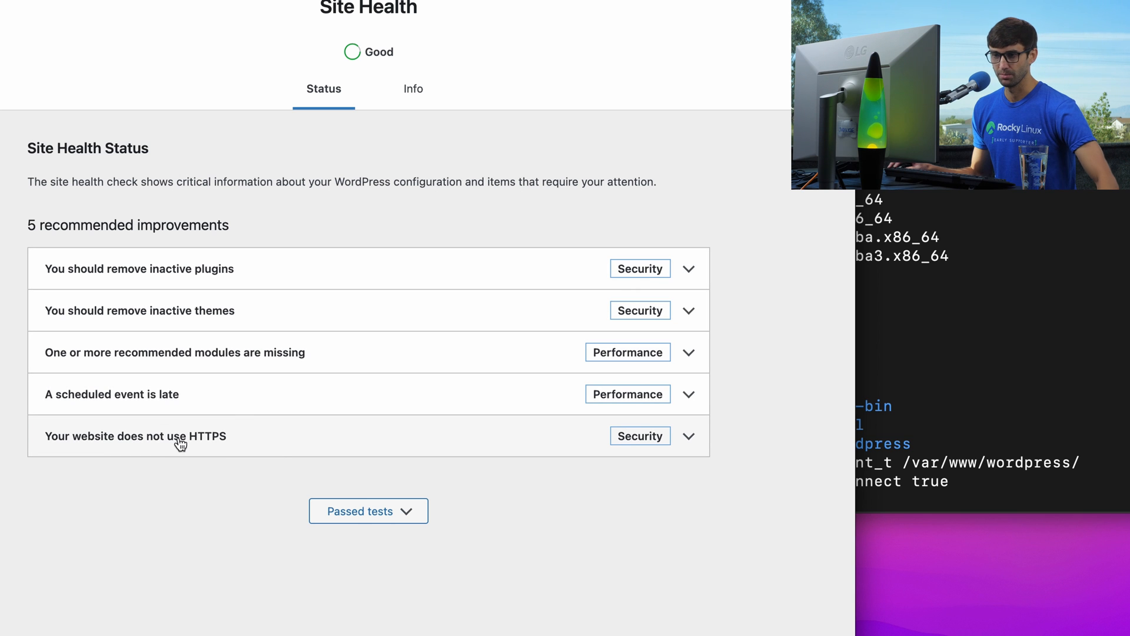
mouse_move(243, 446)
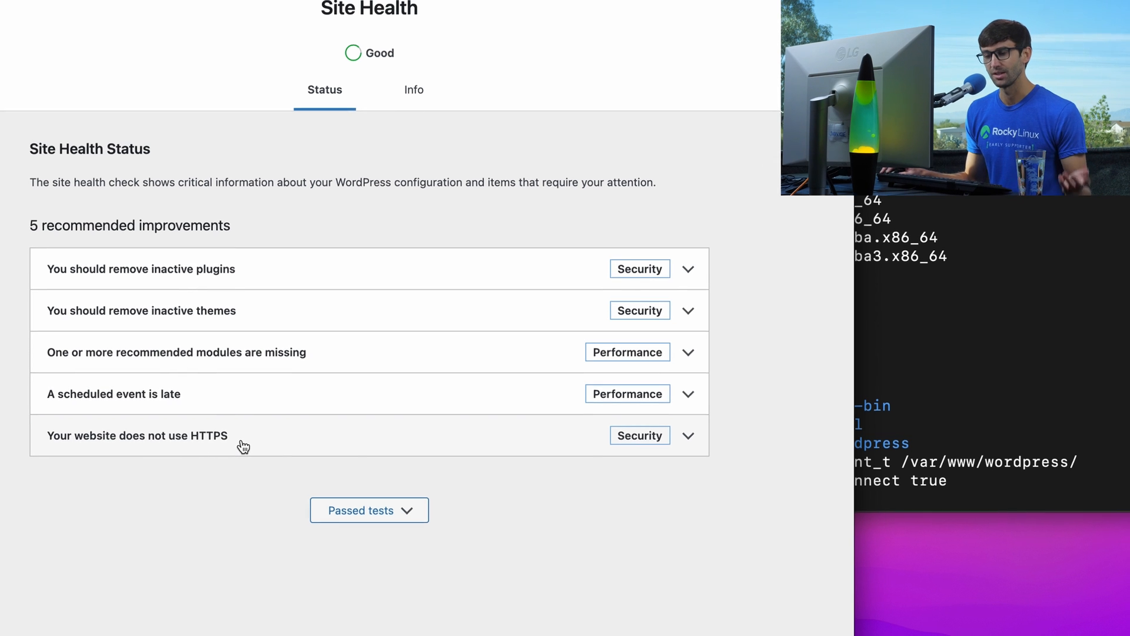